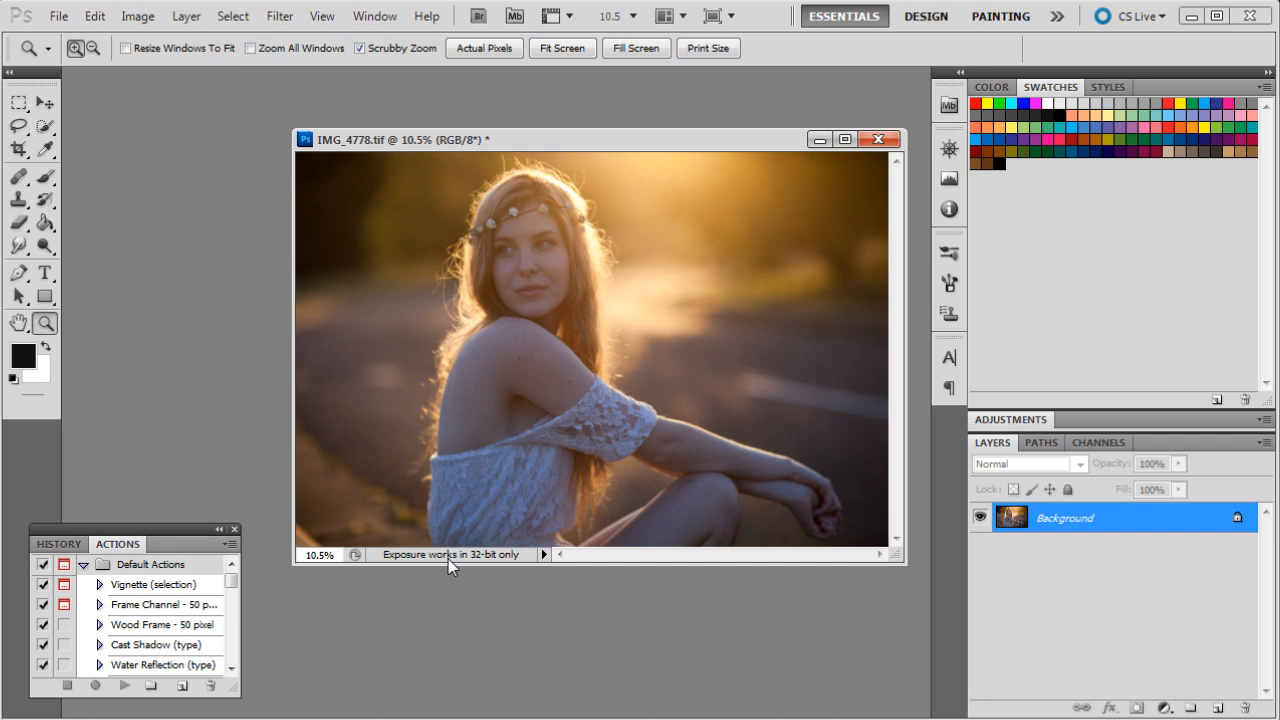
pyautogui.moveTo(307, 130)
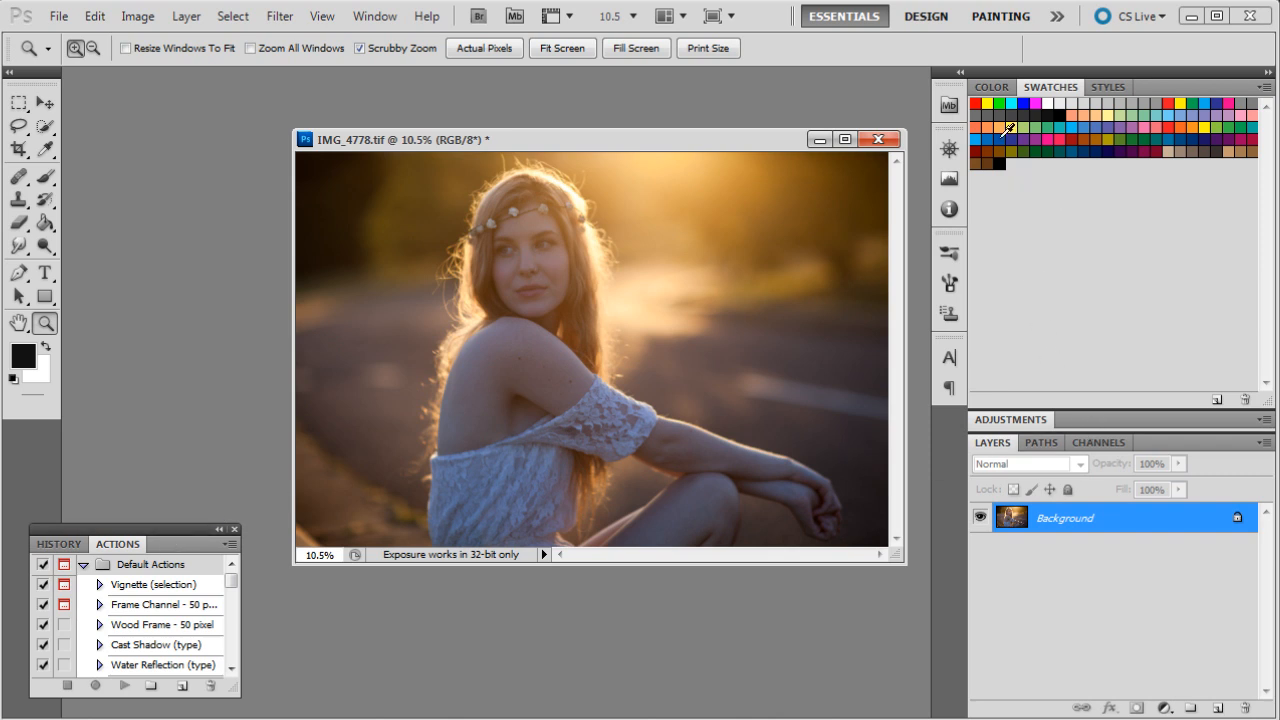
pyautogui.moveTo(1056, 274)
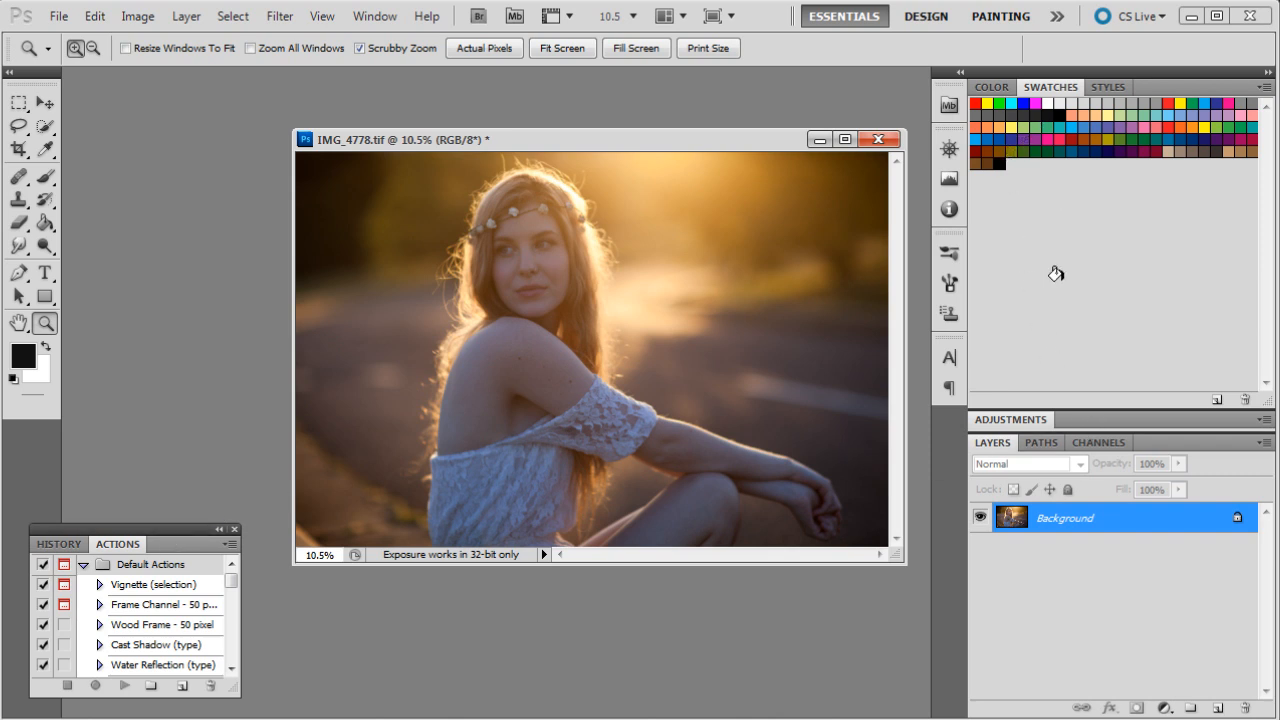
pyautogui.moveTo(1060, 430)
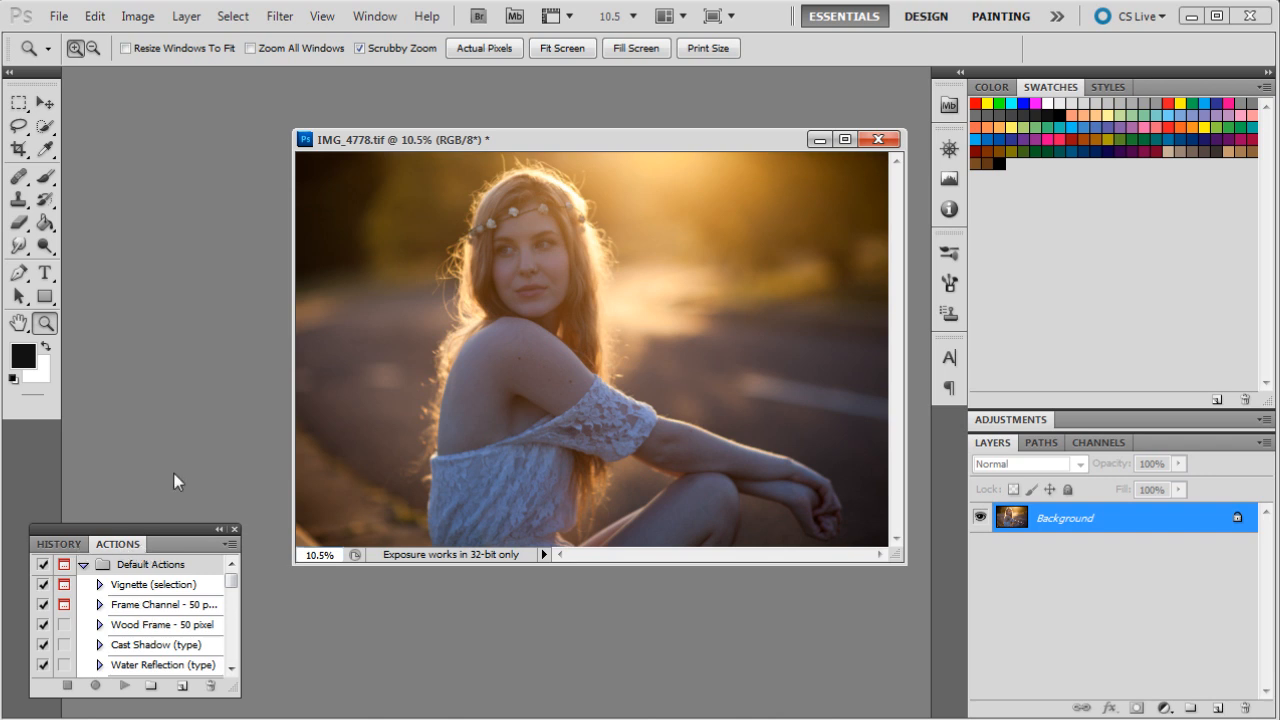
# - Show the History panel with IMG_4778 at its original unedited snapshot
pyautogui.click(57, 543)
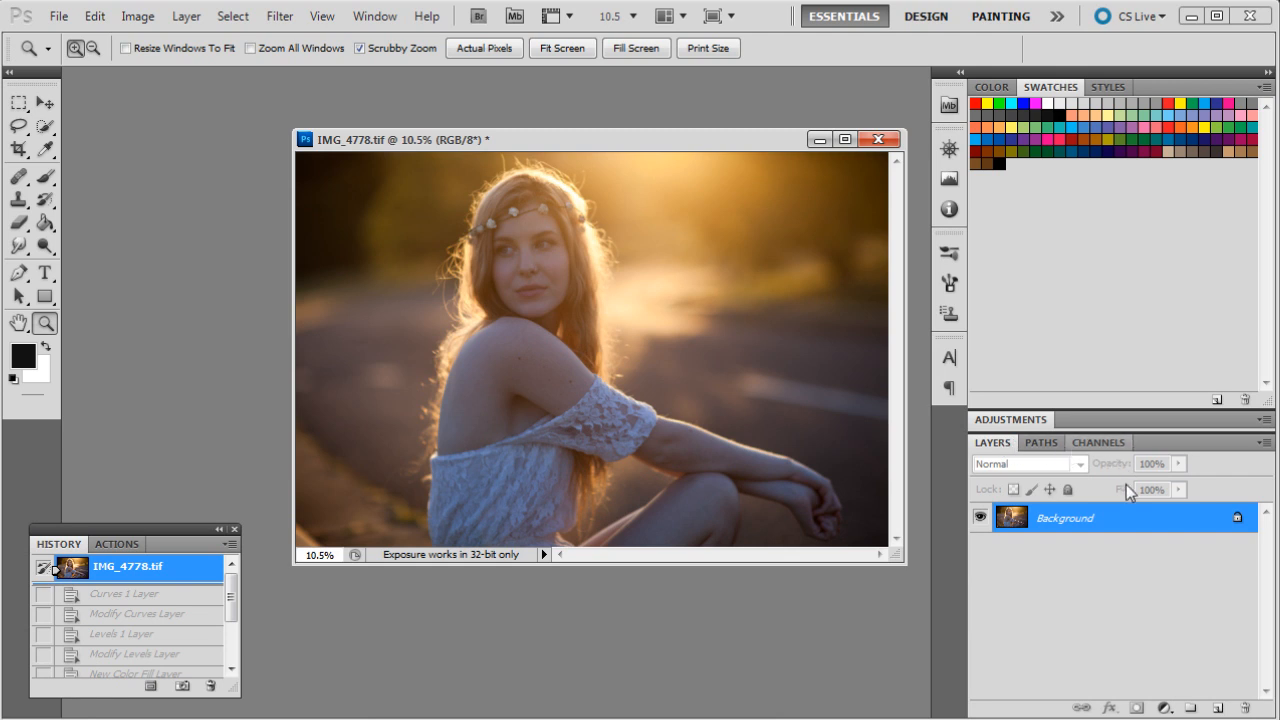
pyautogui.moveTo(1172, 656)
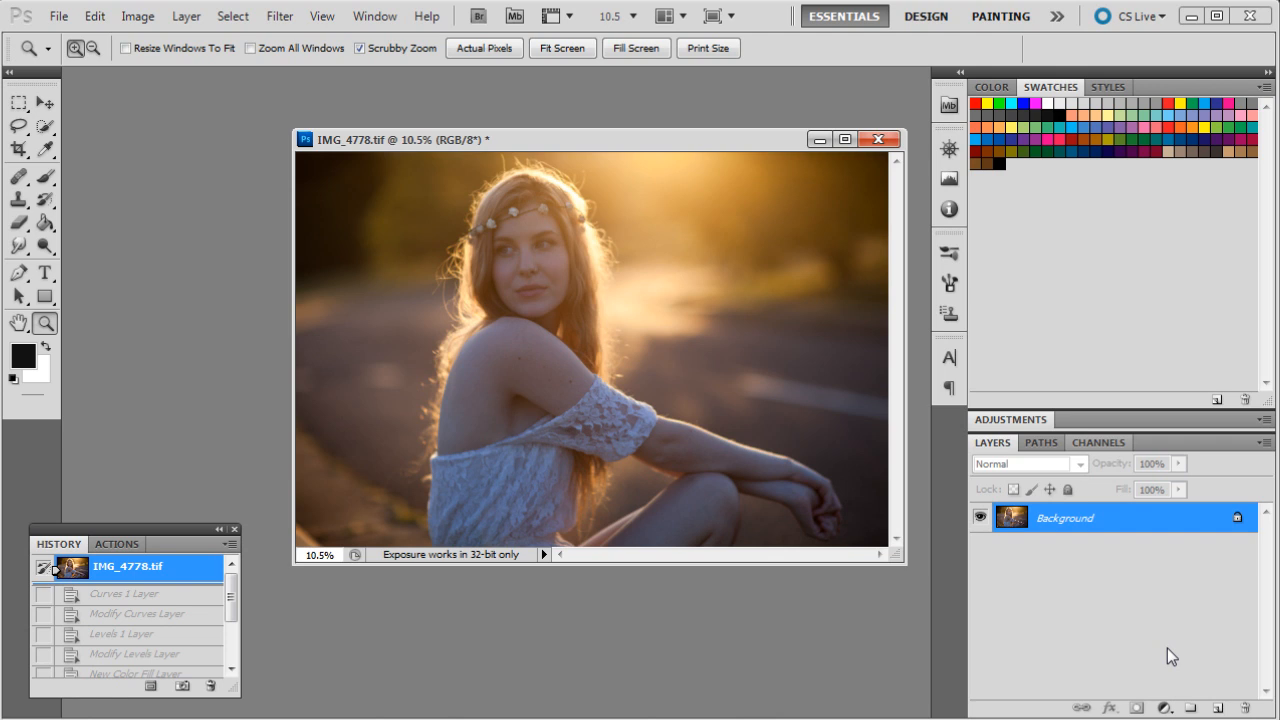
pyautogui.moveTo(631, 349)
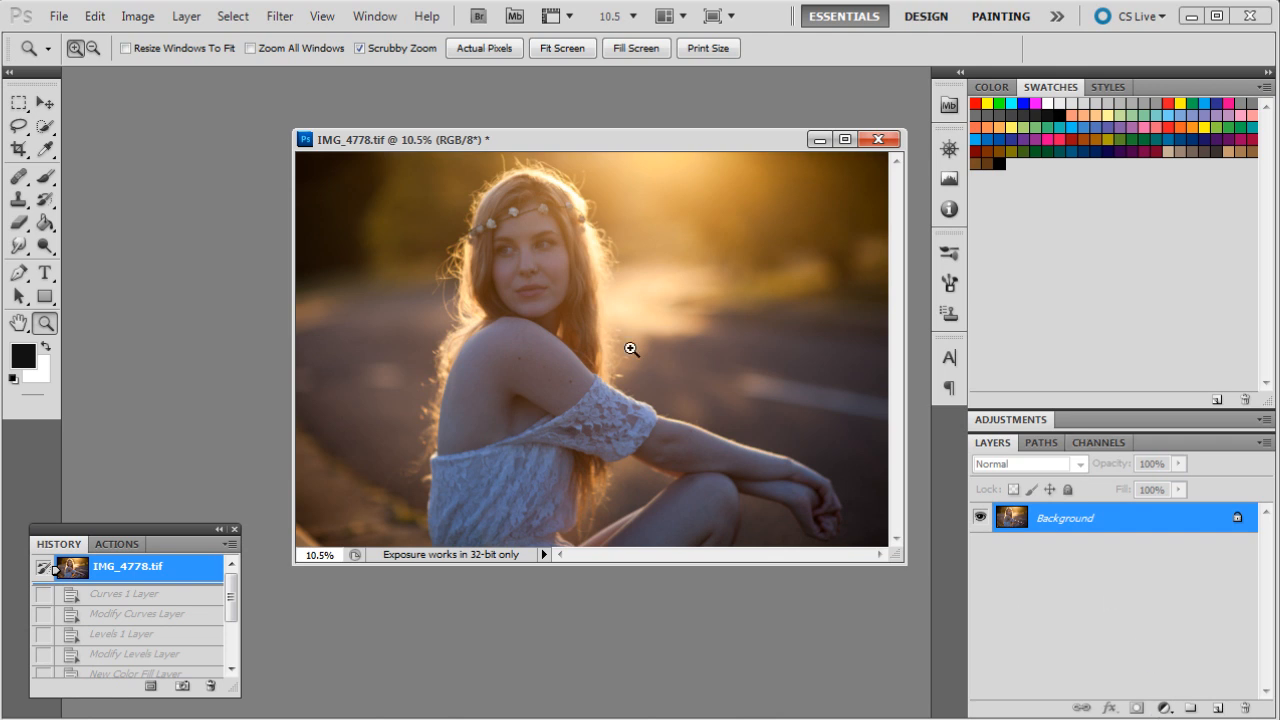
# - Return to the Actions list to reach the Frequency Separation action
pyautogui.click(630, 349)
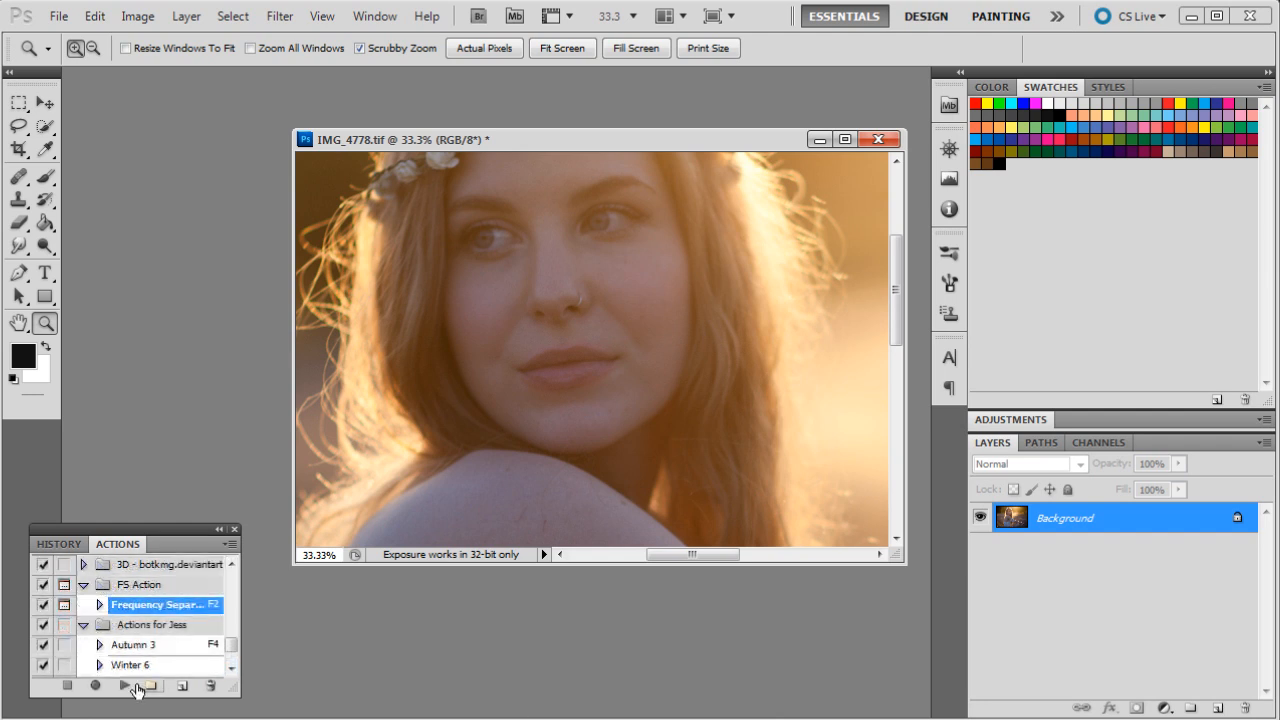
# - Run Frequency Separation with the Low layer, blur radius 12 and FS group, then zoom to 50%
pyautogui.click(124, 685)
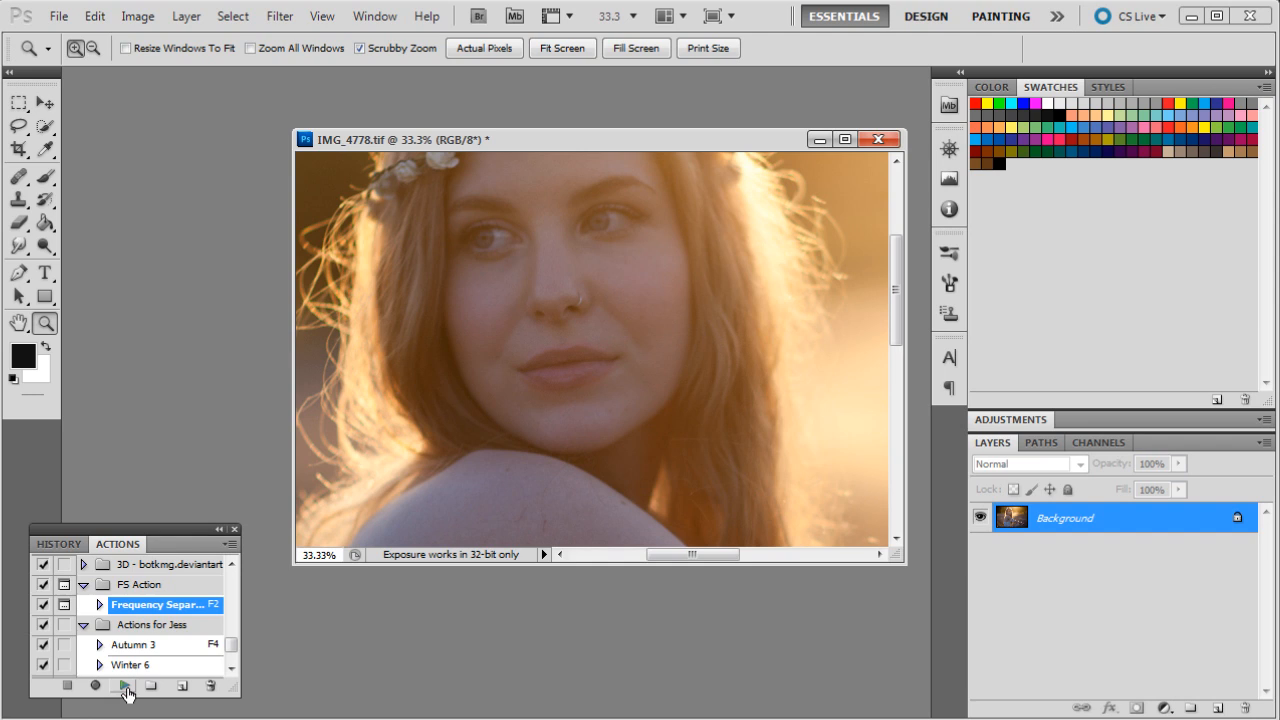
pyautogui.click(124, 686)
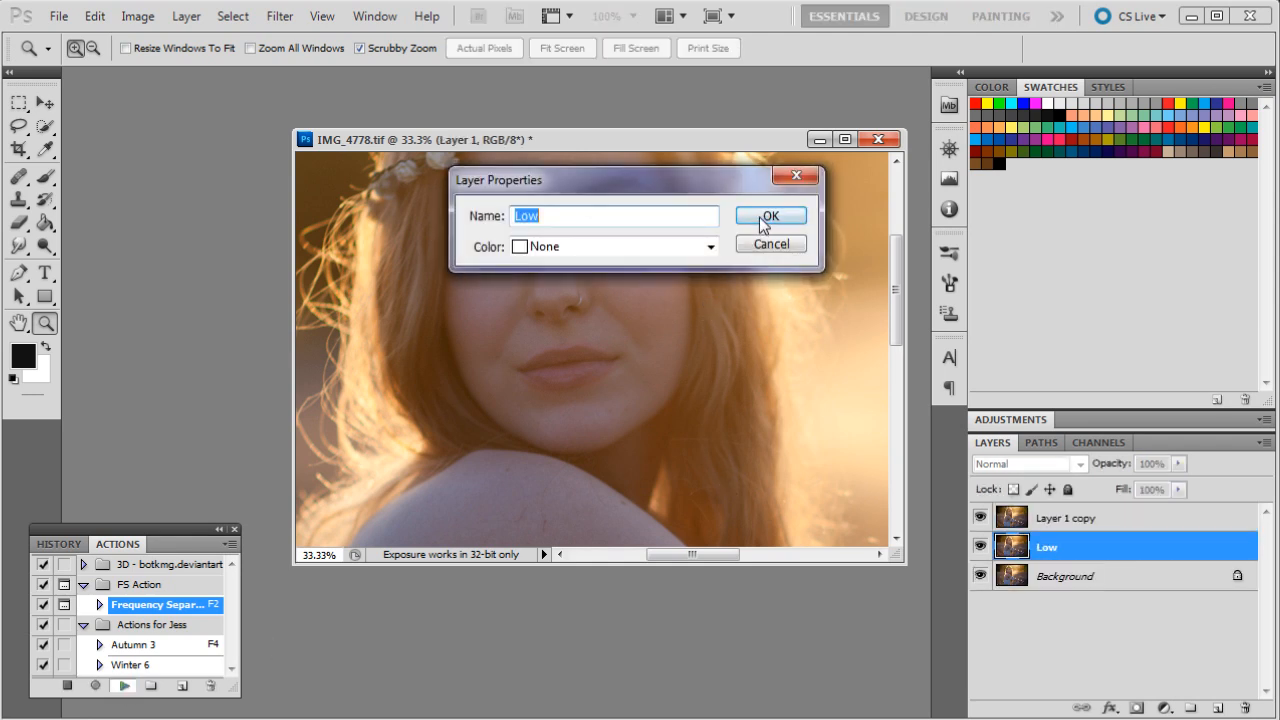
pyautogui.click(770, 216)
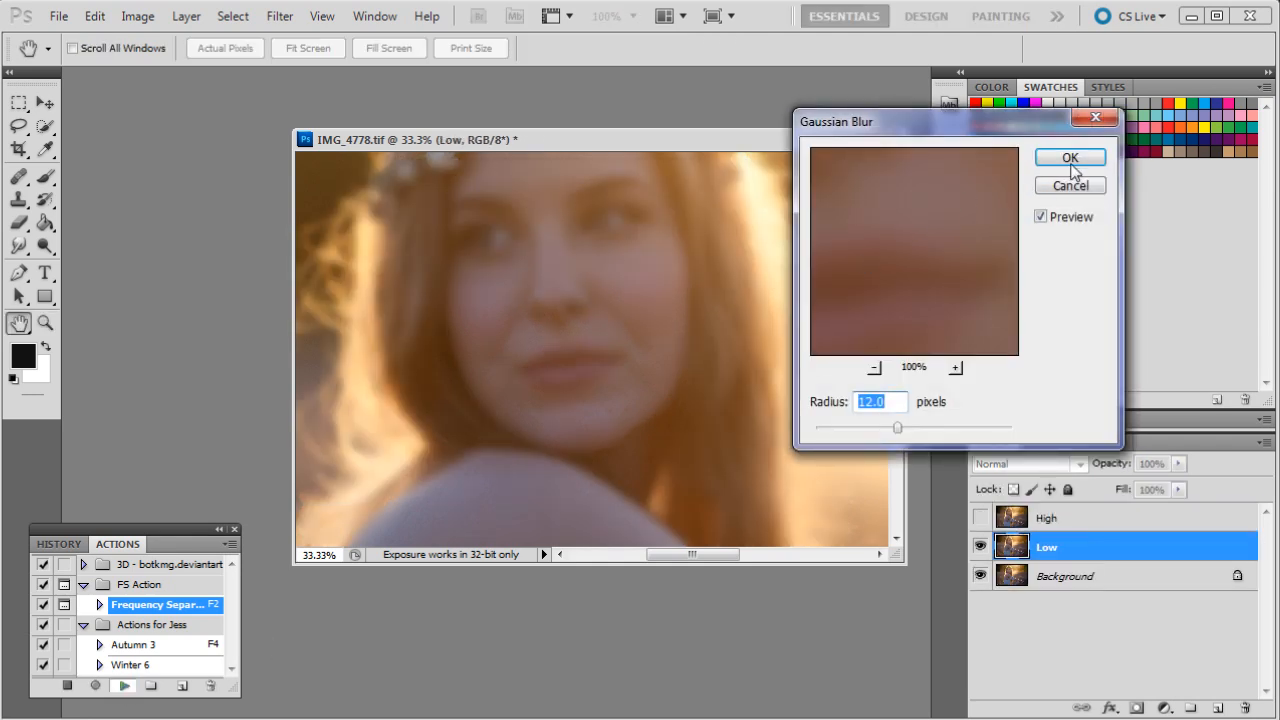
pyautogui.click(1069, 157)
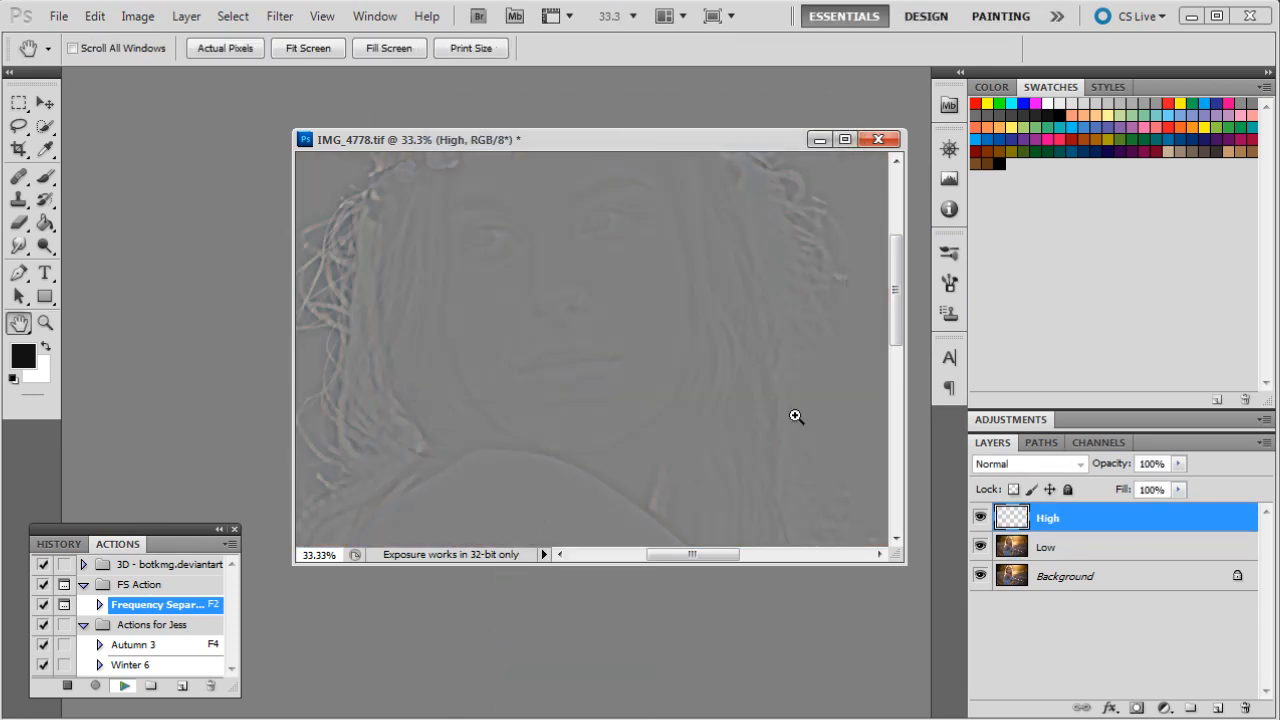
pyautogui.doubleClick(1047, 517)
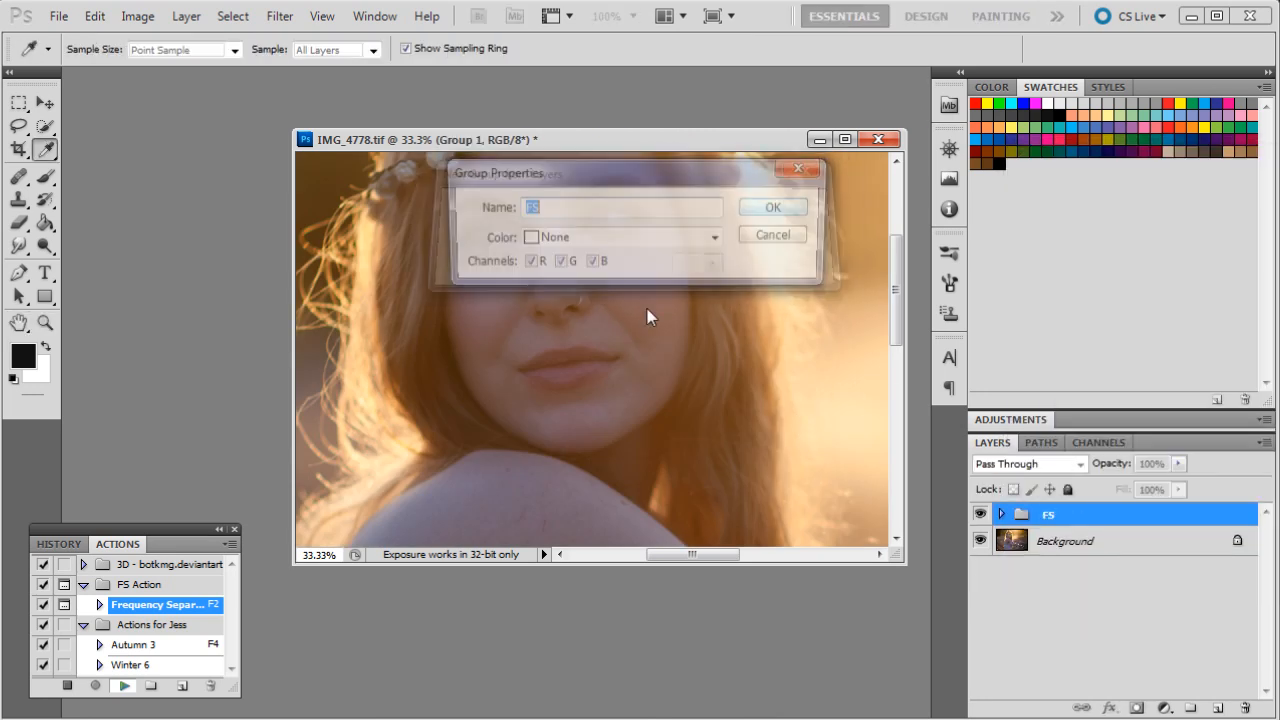
pyautogui.click(772, 206)
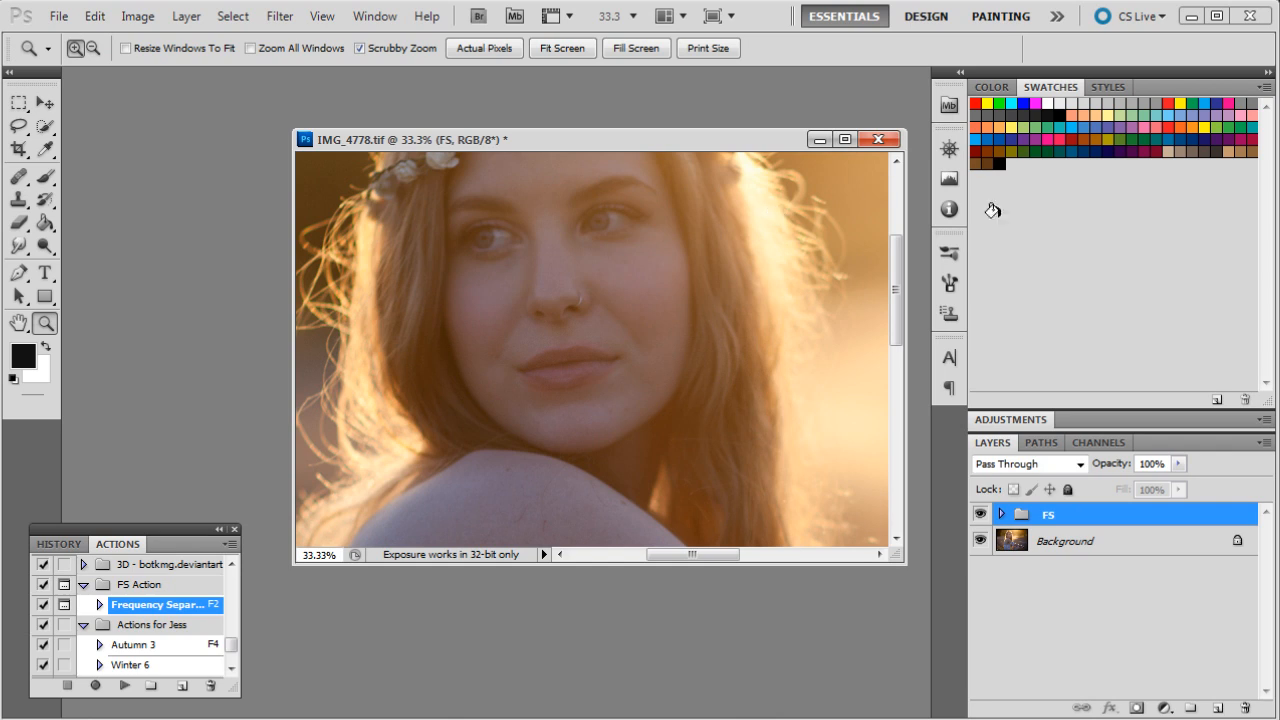
pyautogui.moveTo(1007, 518)
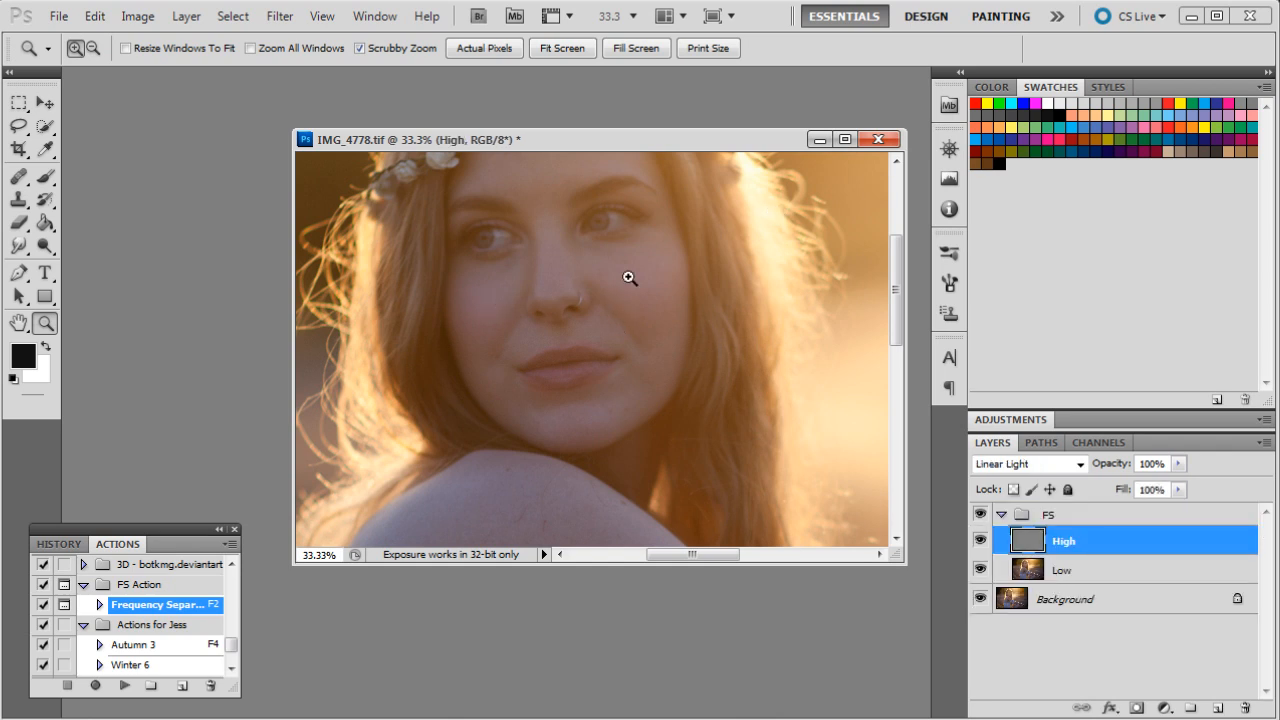
pyautogui.click(628, 277)
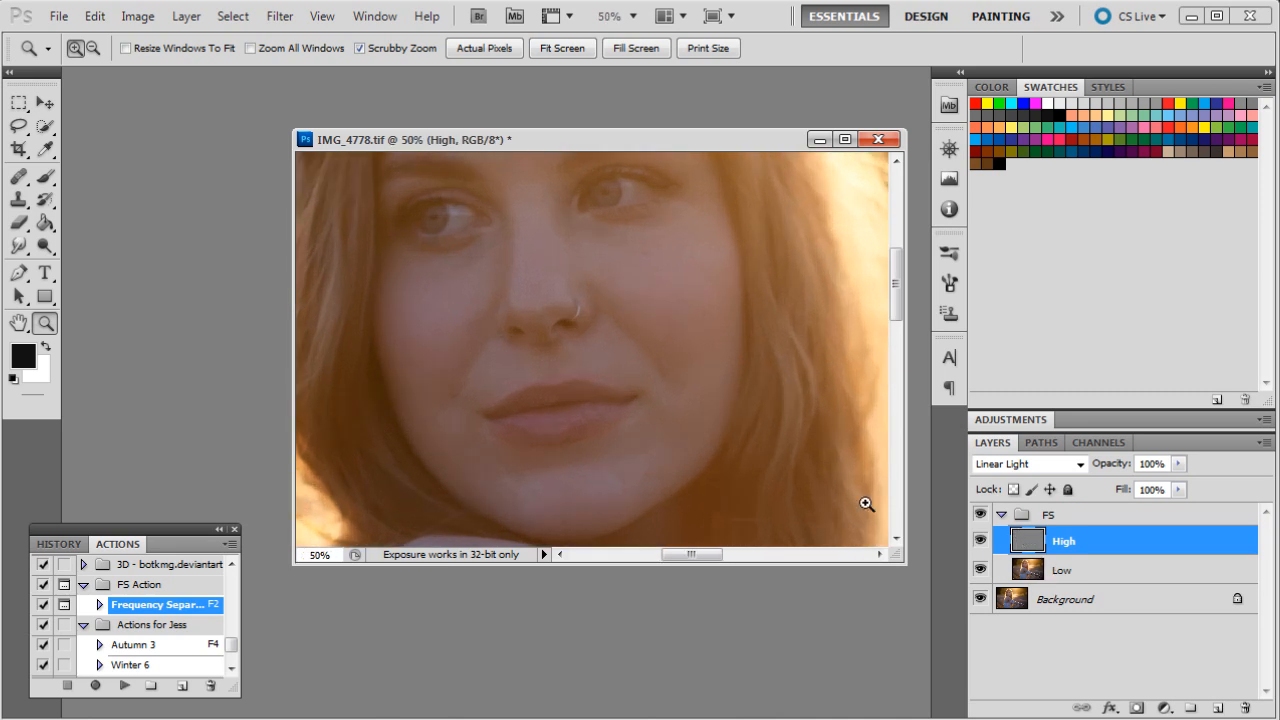
# - Heal skin blemishes on the Low layer with the Healing Brush, then move to the High layer
pyautogui.click(1062, 569)
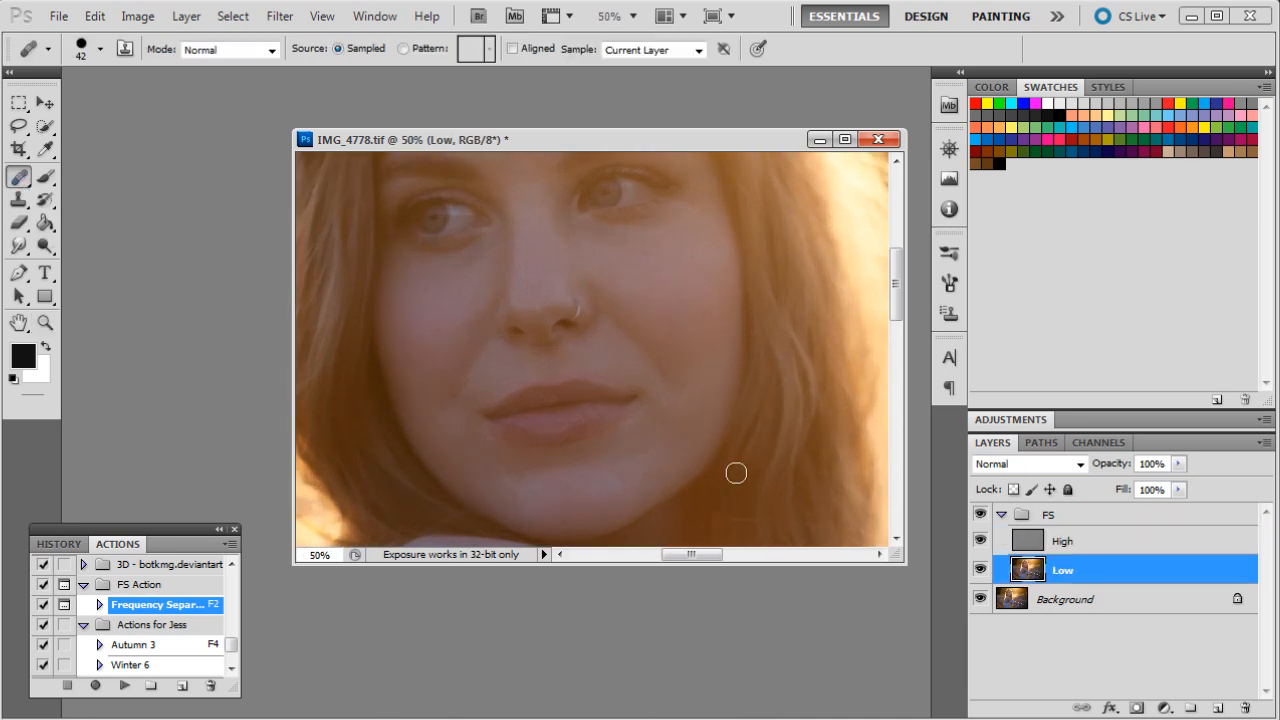
pyautogui.click(101, 49)
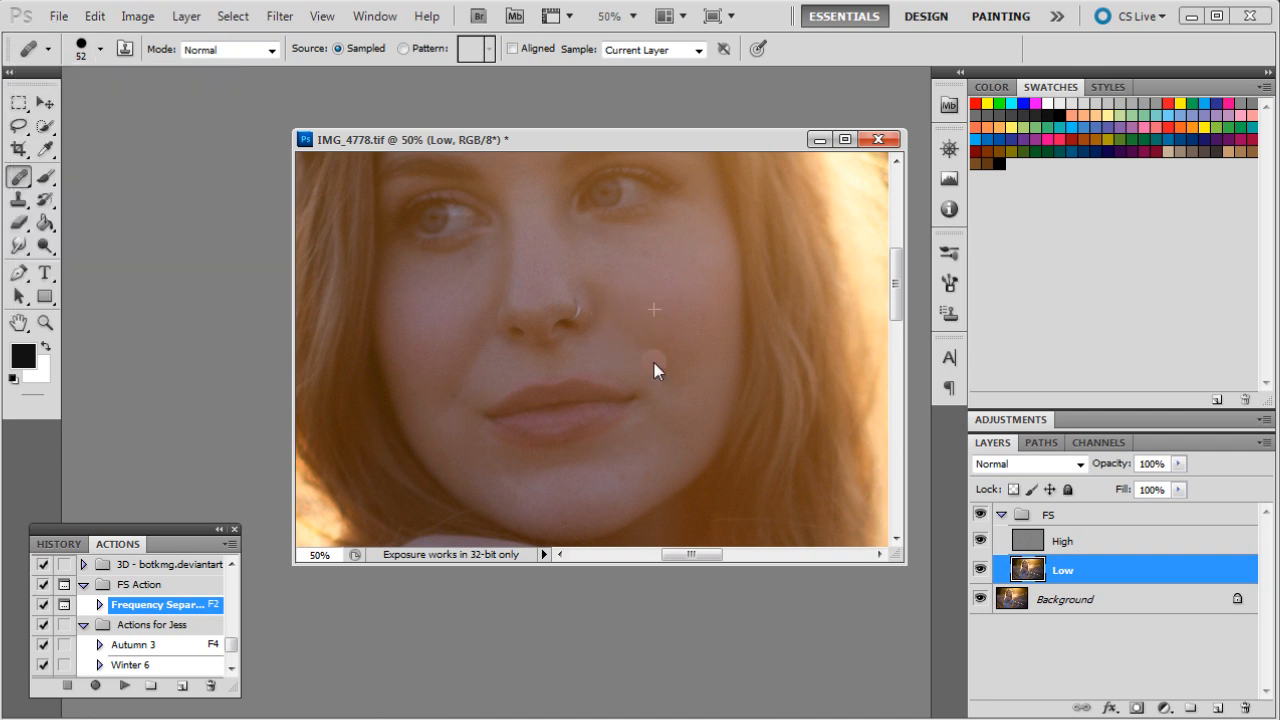
pyautogui.moveTo(667, 337)
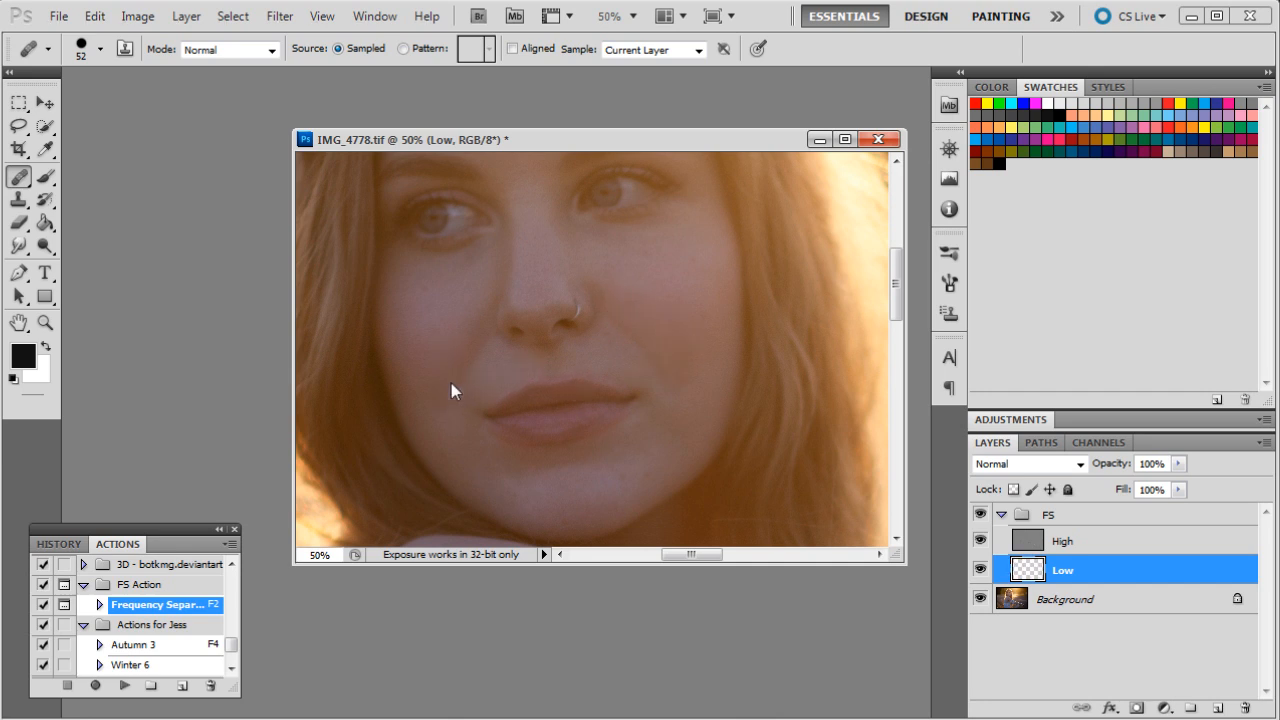
pyautogui.moveTo(453, 363)
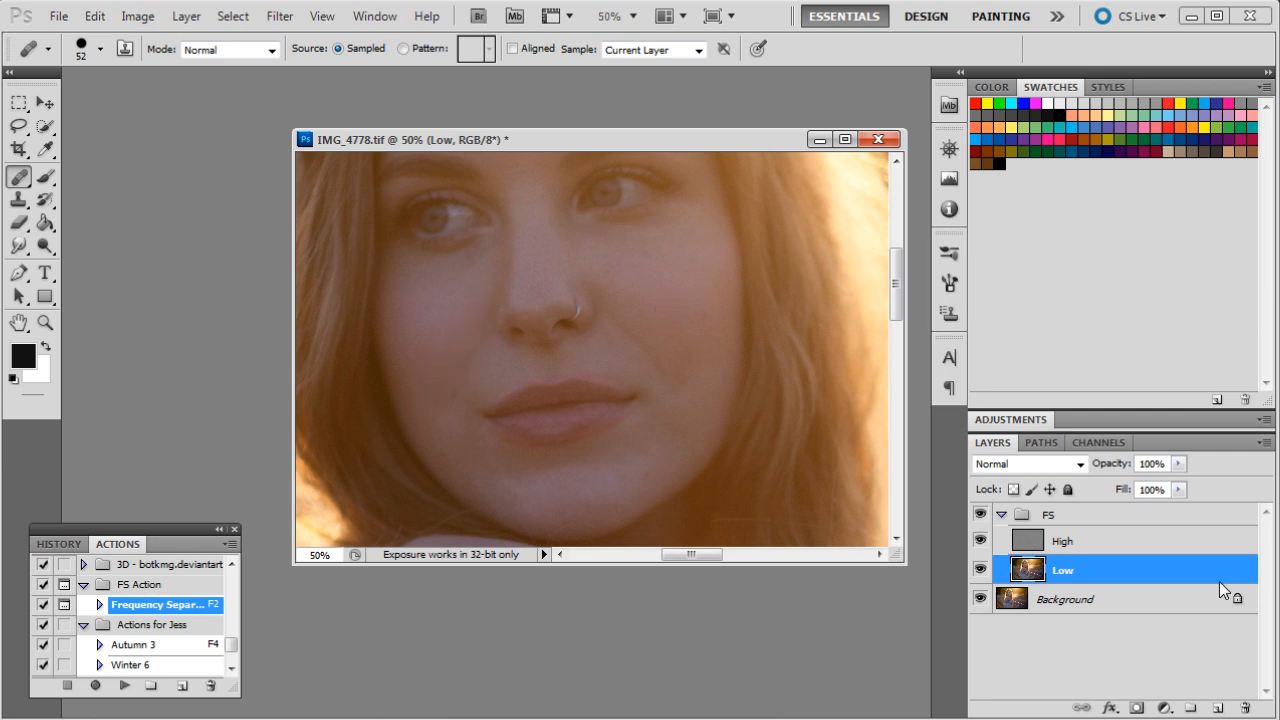
pyautogui.click(1062, 540)
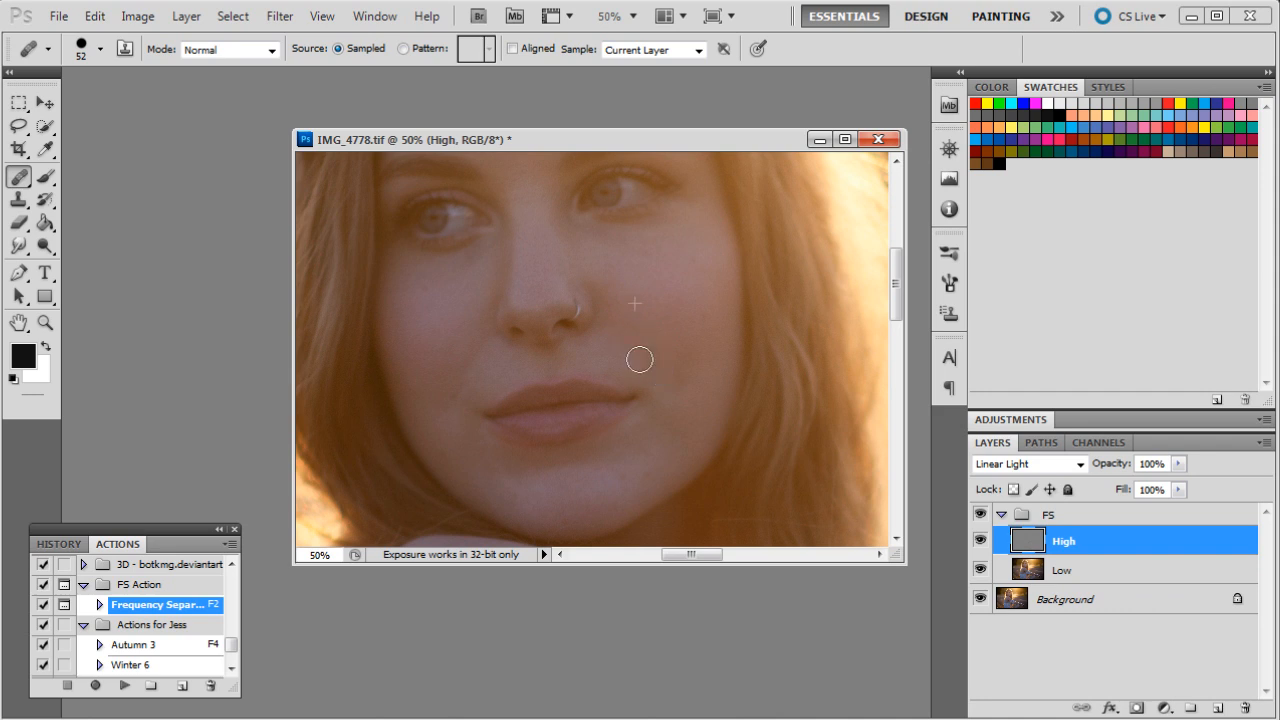
pyautogui.moveTo(661, 369)
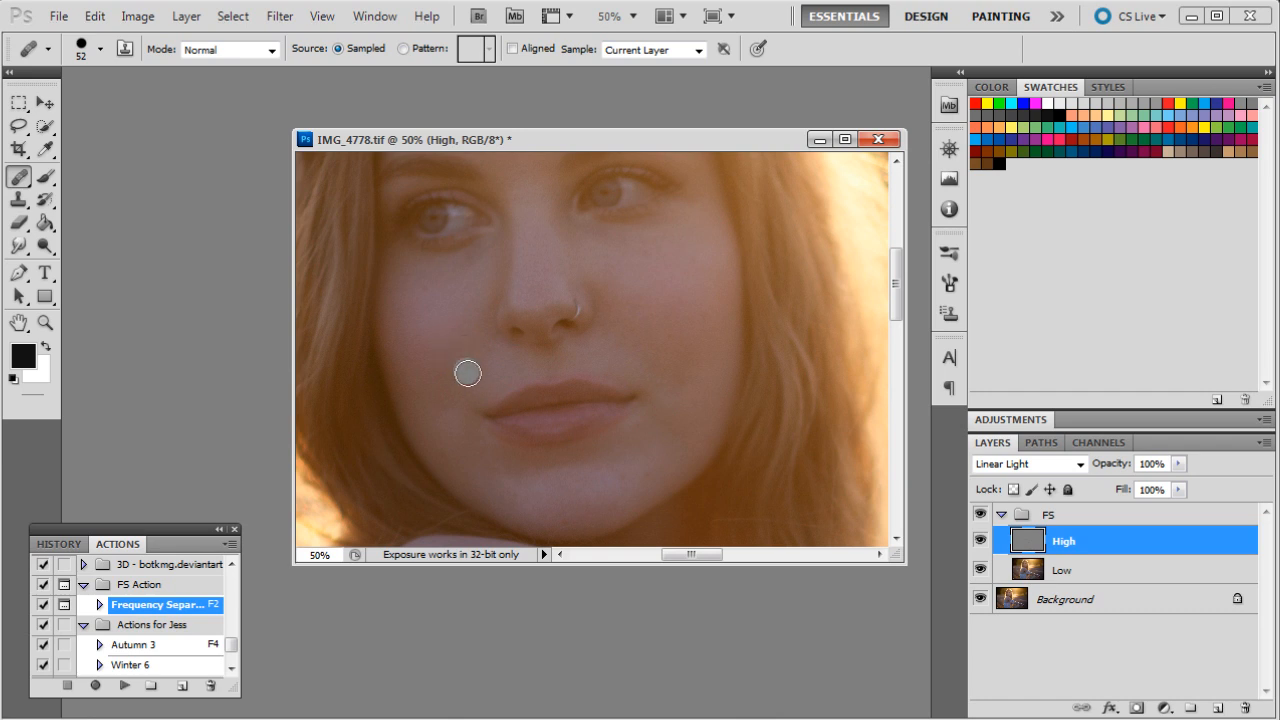
pyautogui.moveTo(480, 348)
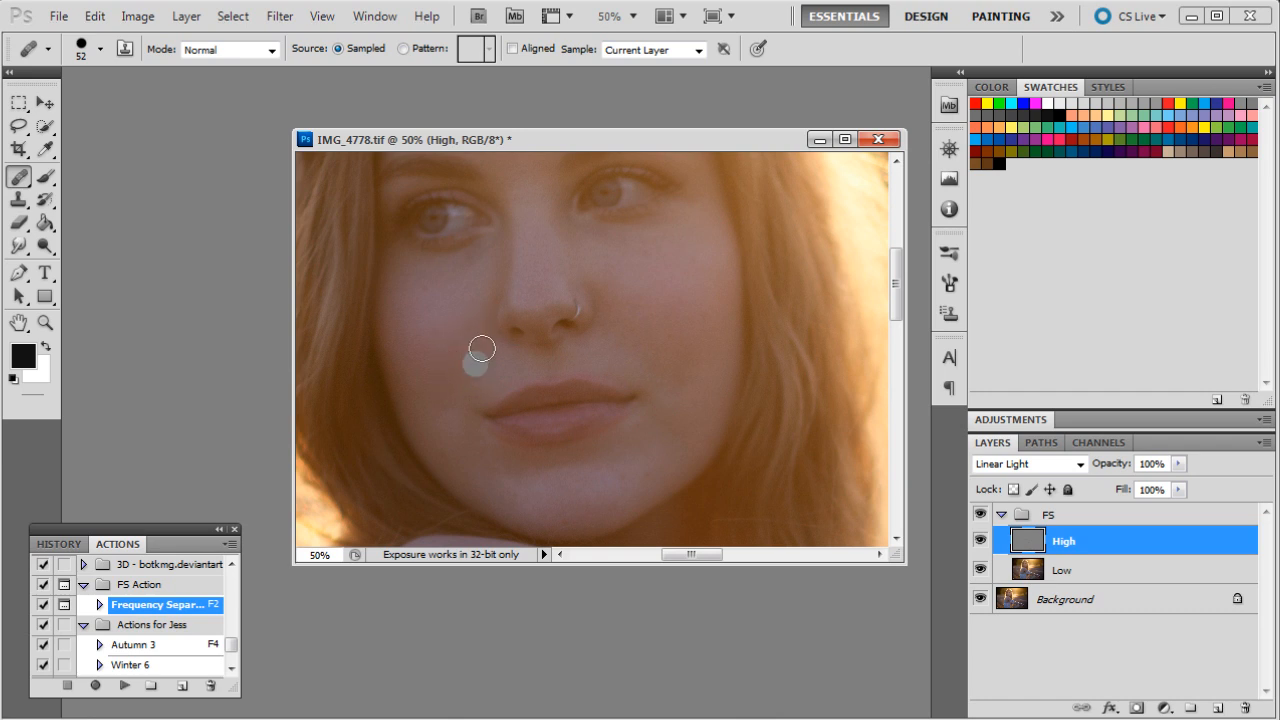
pyautogui.moveTo(657, 487)
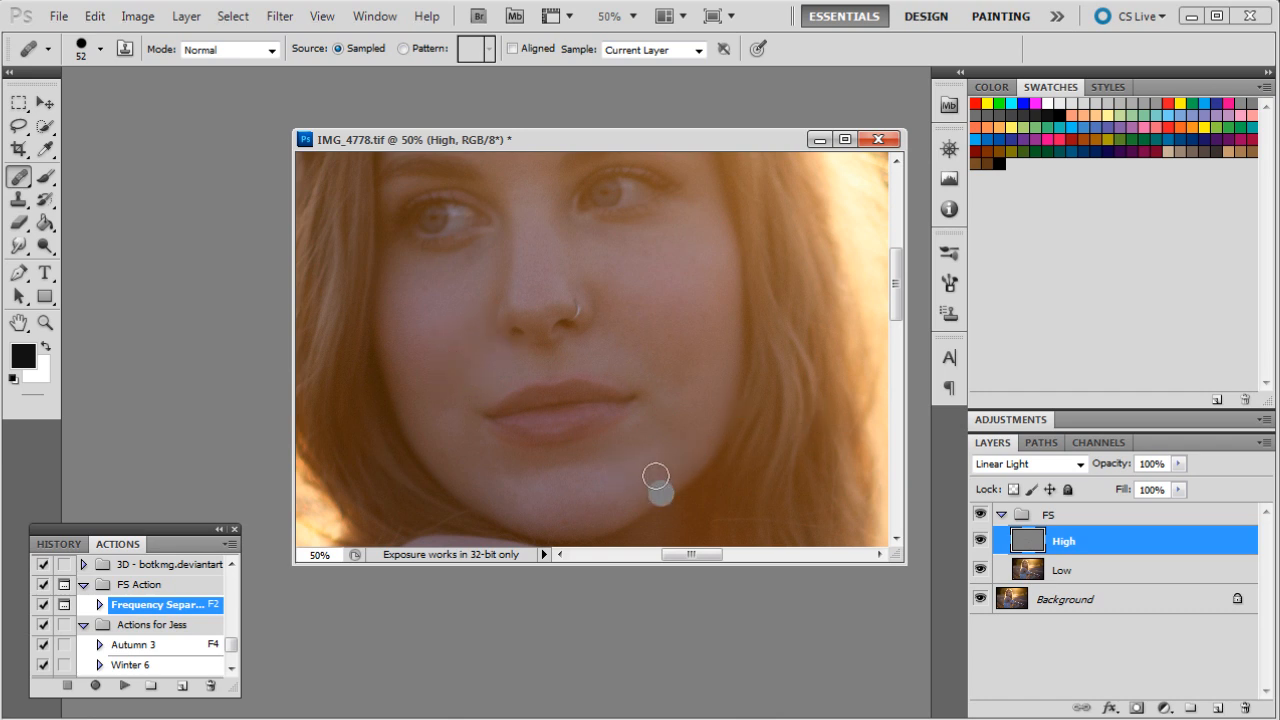
pyautogui.moveTo(681, 374)
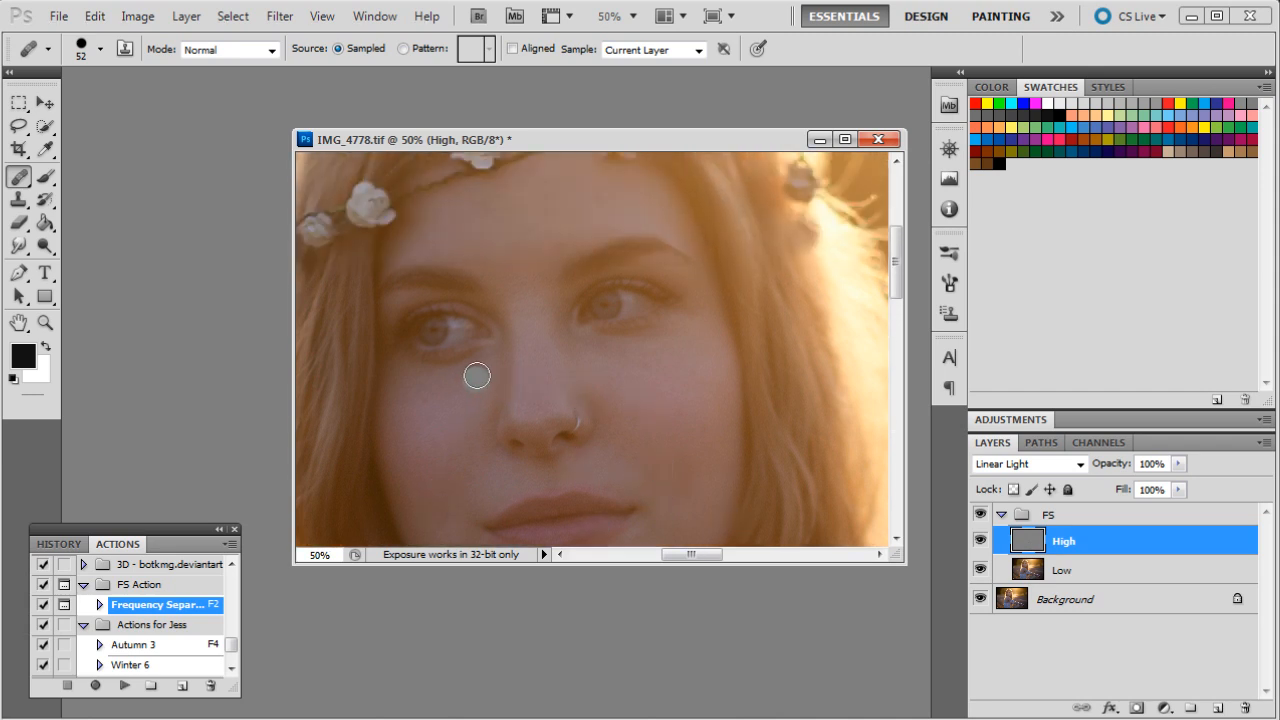
pyautogui.moveTo(957, 404)
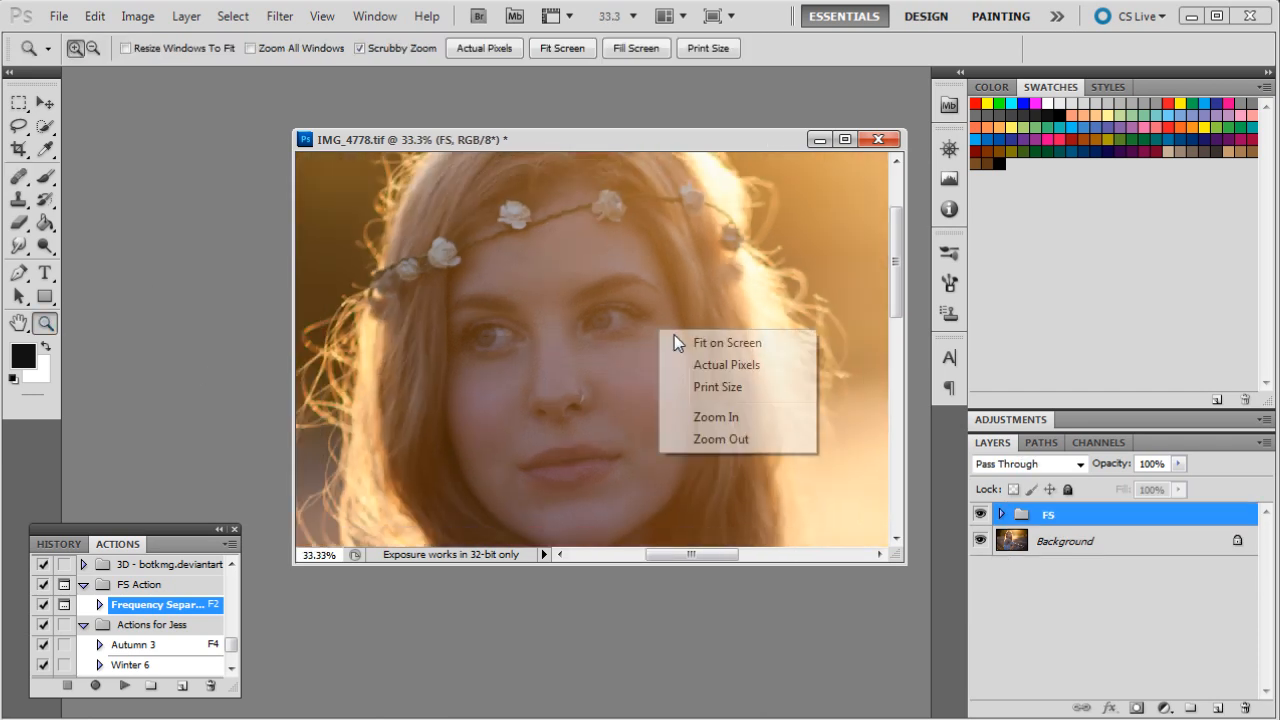
# - Fit the whole photo on screen and select the FS group
pyautogui.click(727, 342)
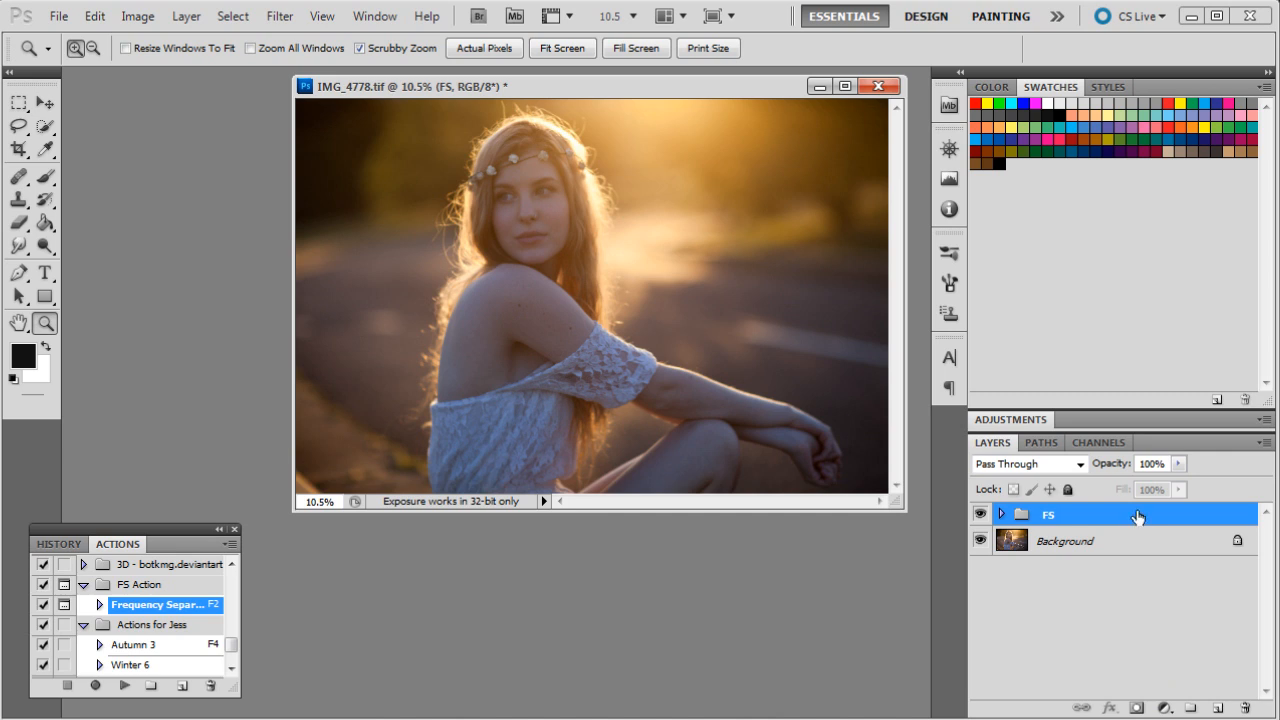
pyautogui.click(583, 196)
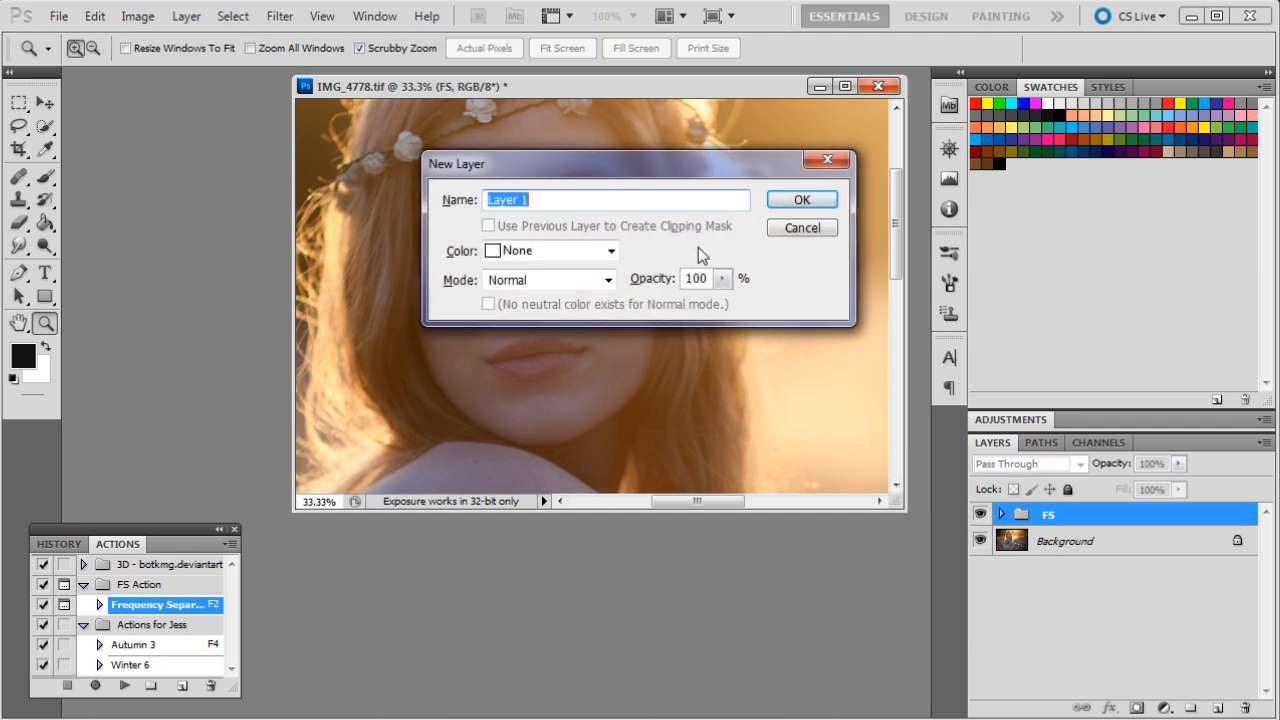
# - Create Layer 1 in Overlay mode, filled with 50% neutral gray
pyautogui.click(548, 279)
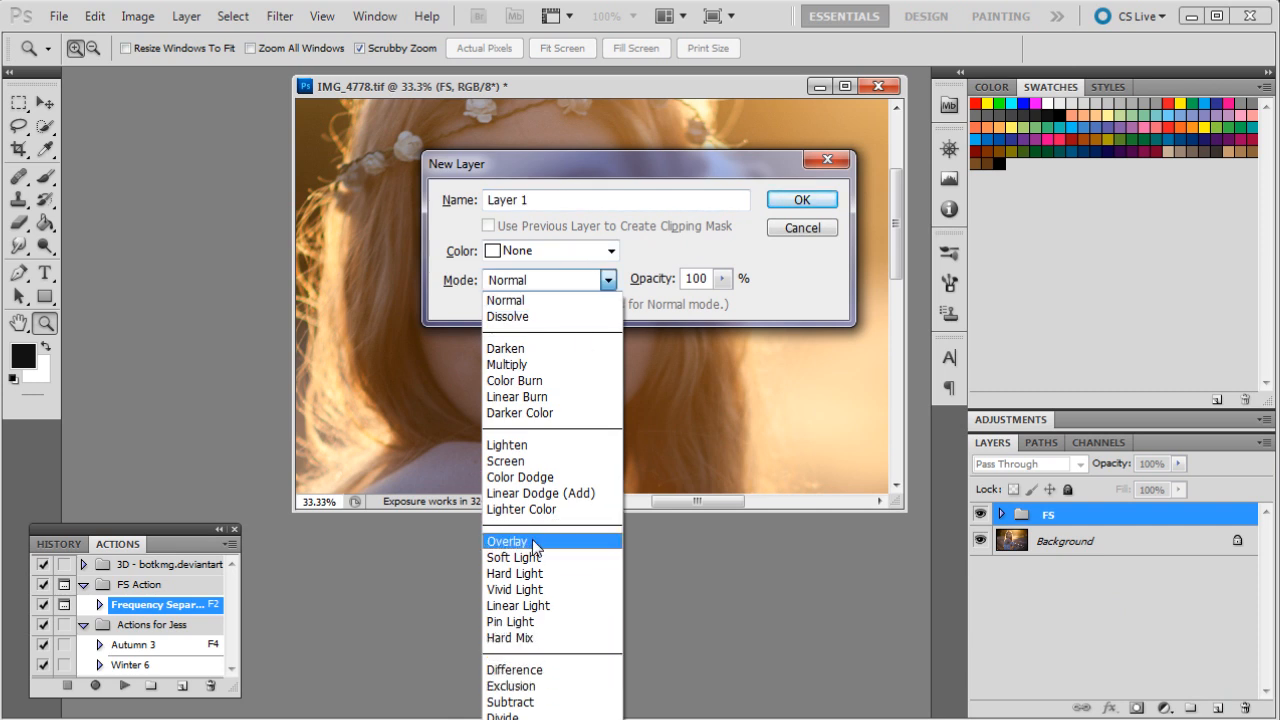
pyautogui.click(507, 540)
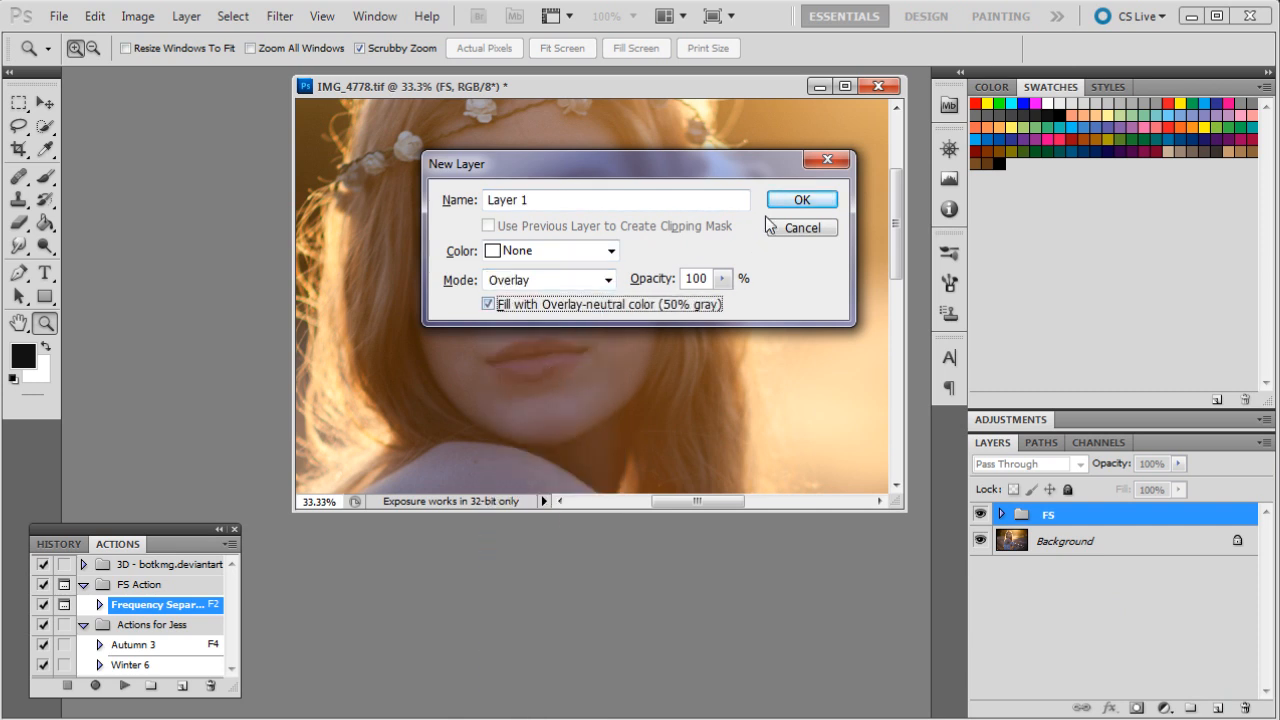
pyautogui.click(801, 199)
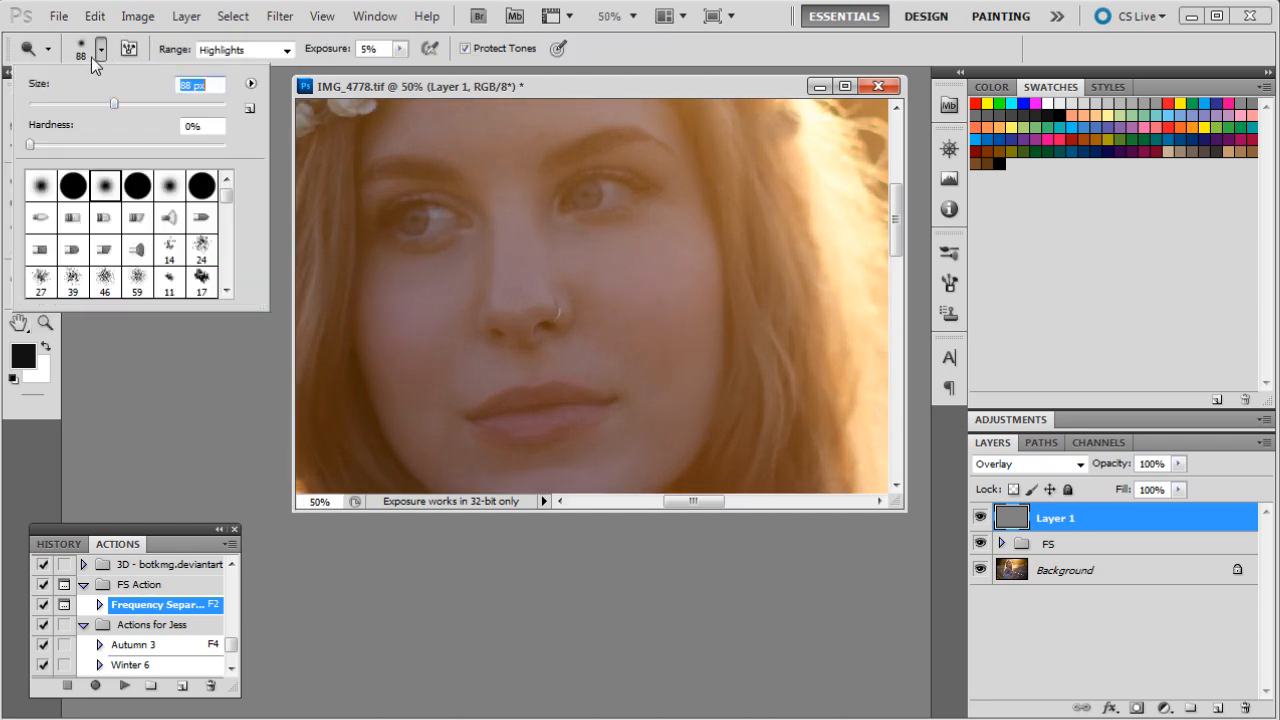
# - Set the Dodge brush size and lighten face midtones on Layer 1, then pick Zoom
pyautogui.click(243, 49)
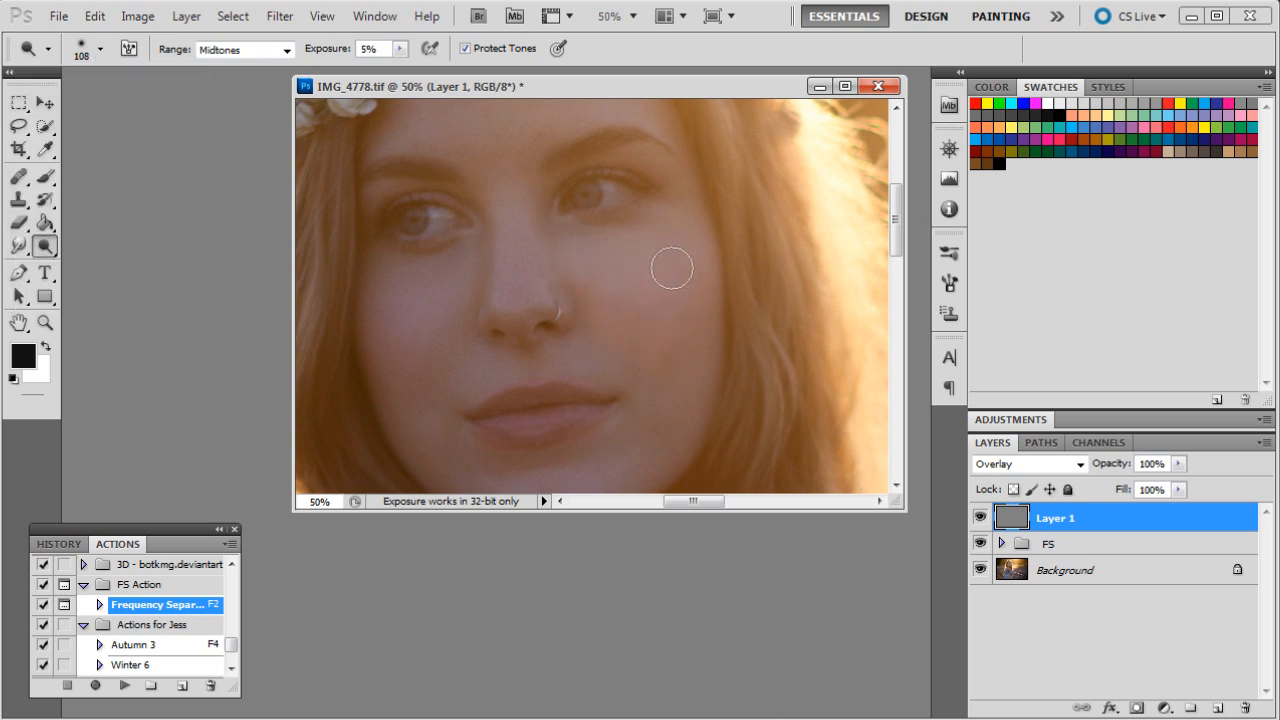
pyautogui.moveTo(455, 259)
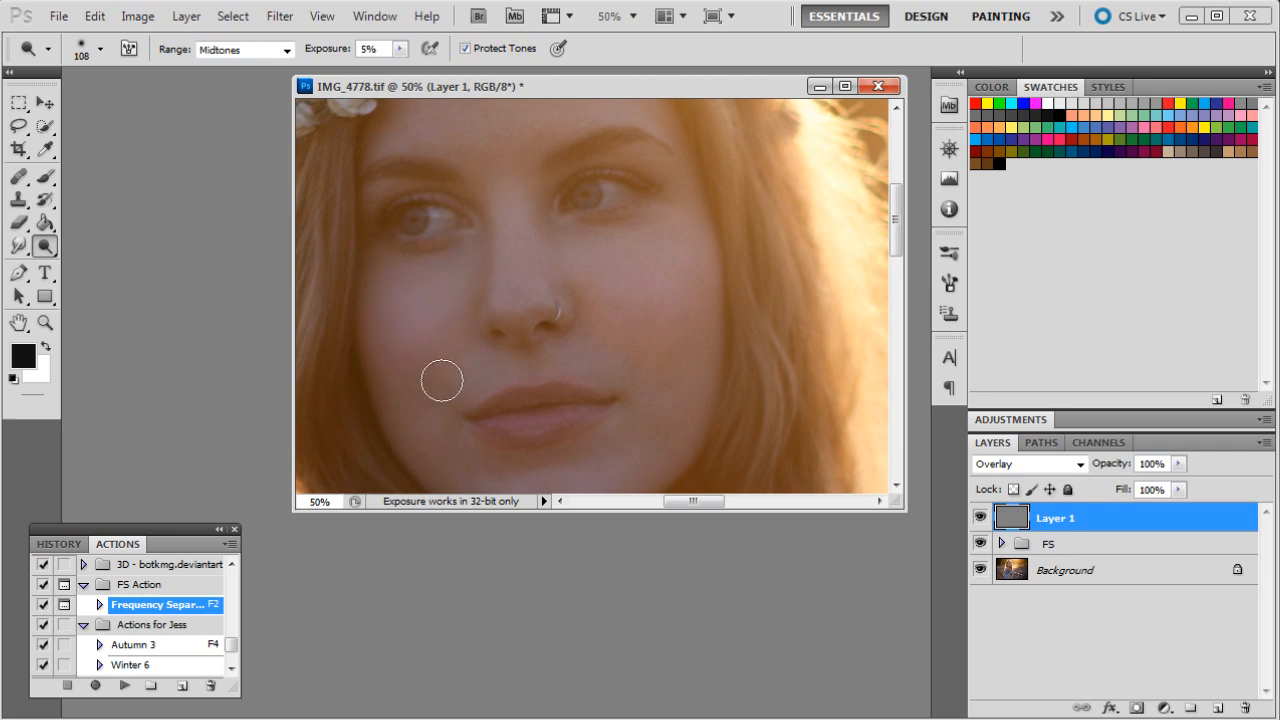
pyautogui.moveTo(438, 267)
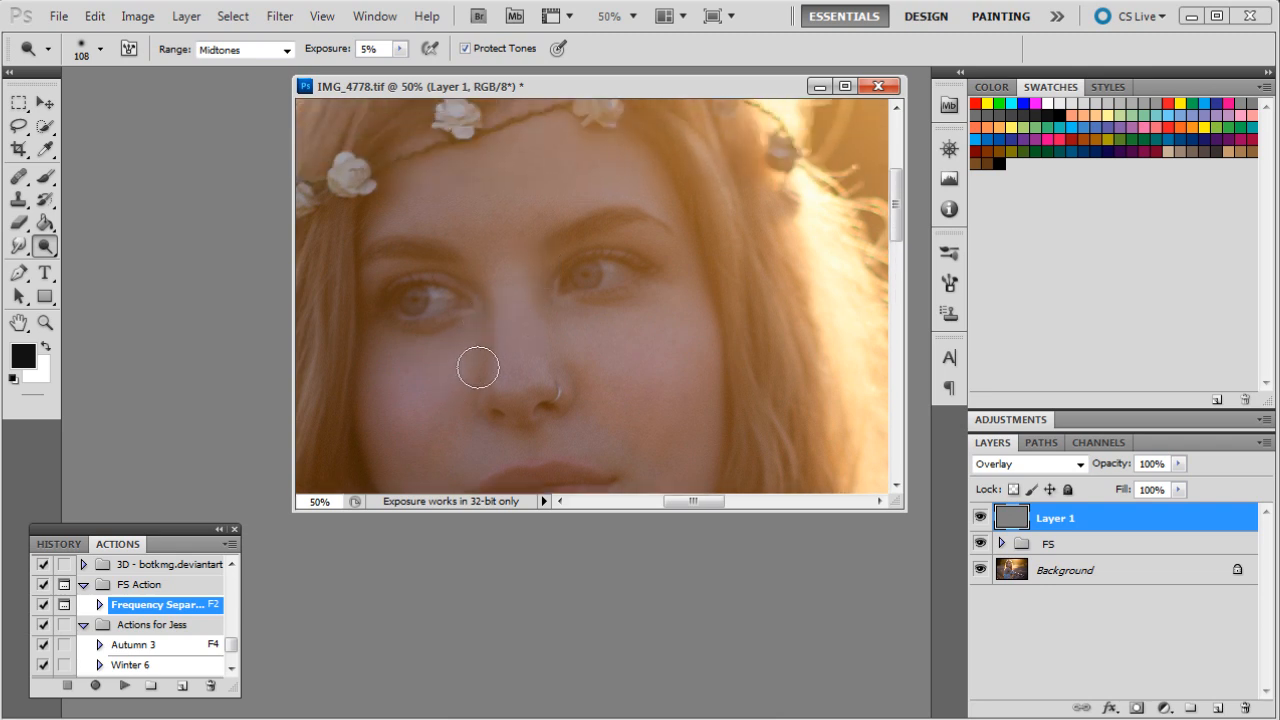
pyautogui.moveTo(545, 210)
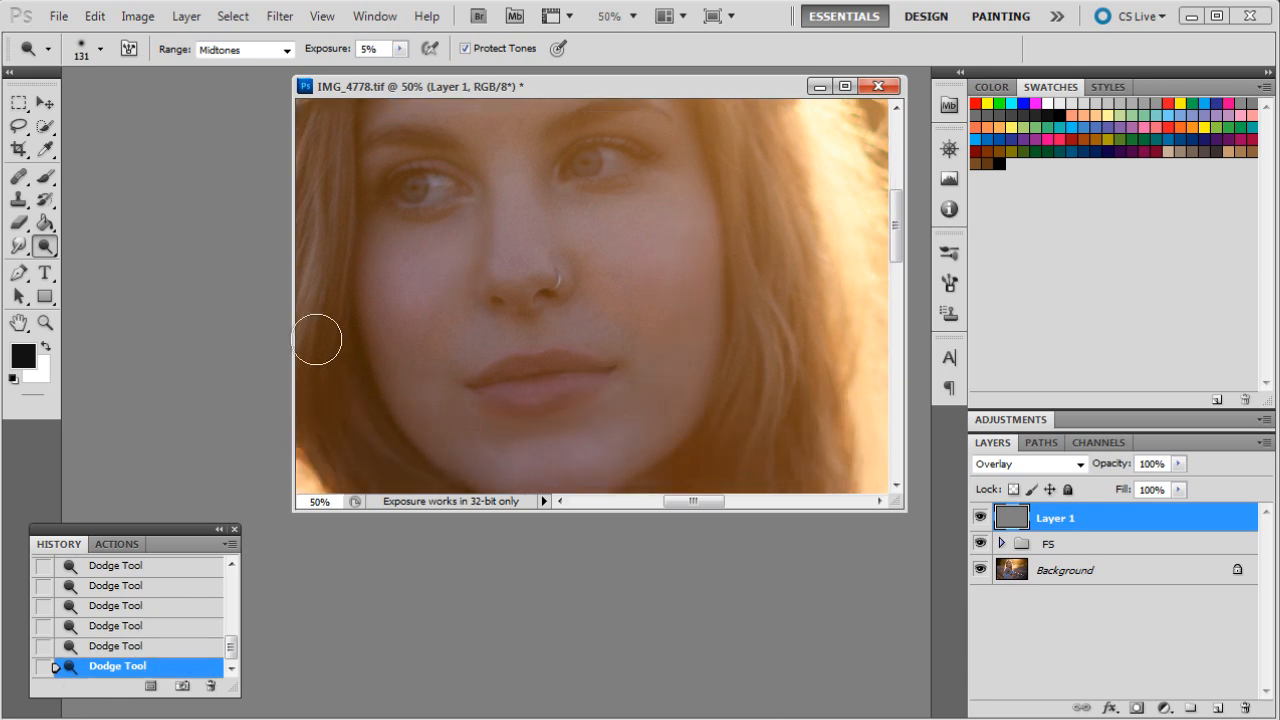
pyautogui.moveTo(286, 330)
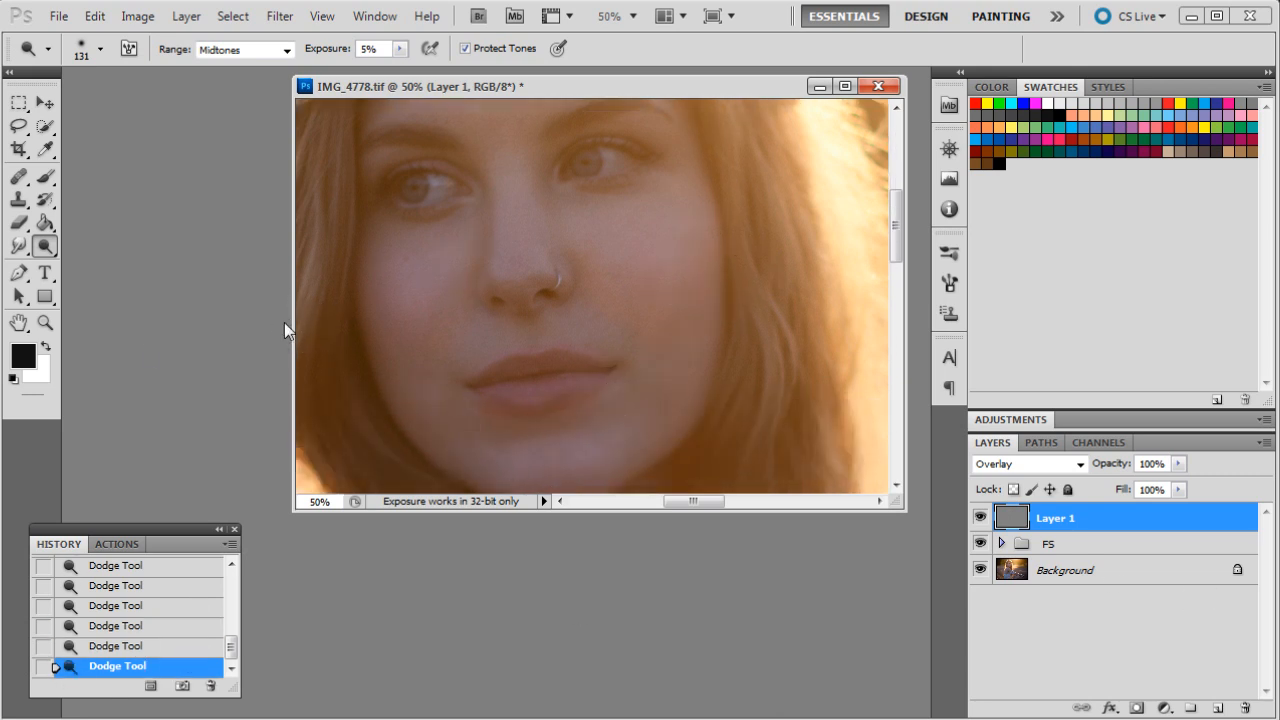
pyautogui.click(240, 49)
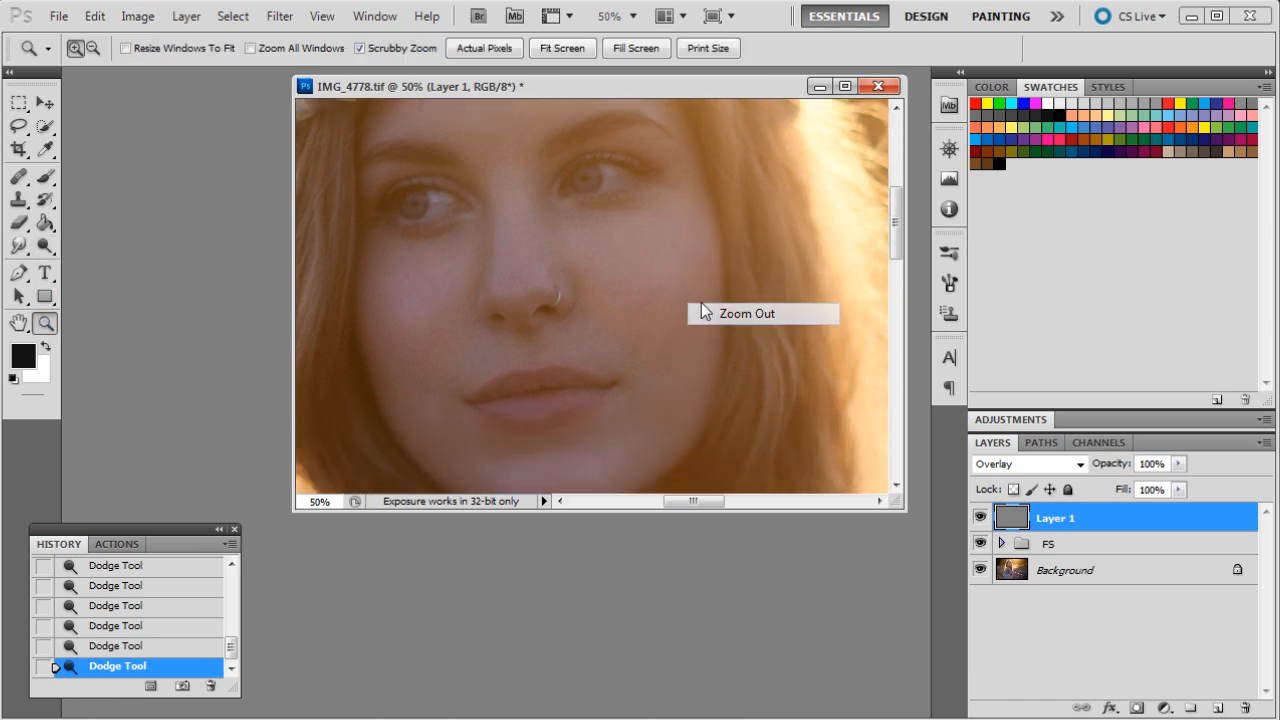
# - Zoom out to the full portrait and lower Layer 1's opacity to 71%
pyautogui.click(700, 313)
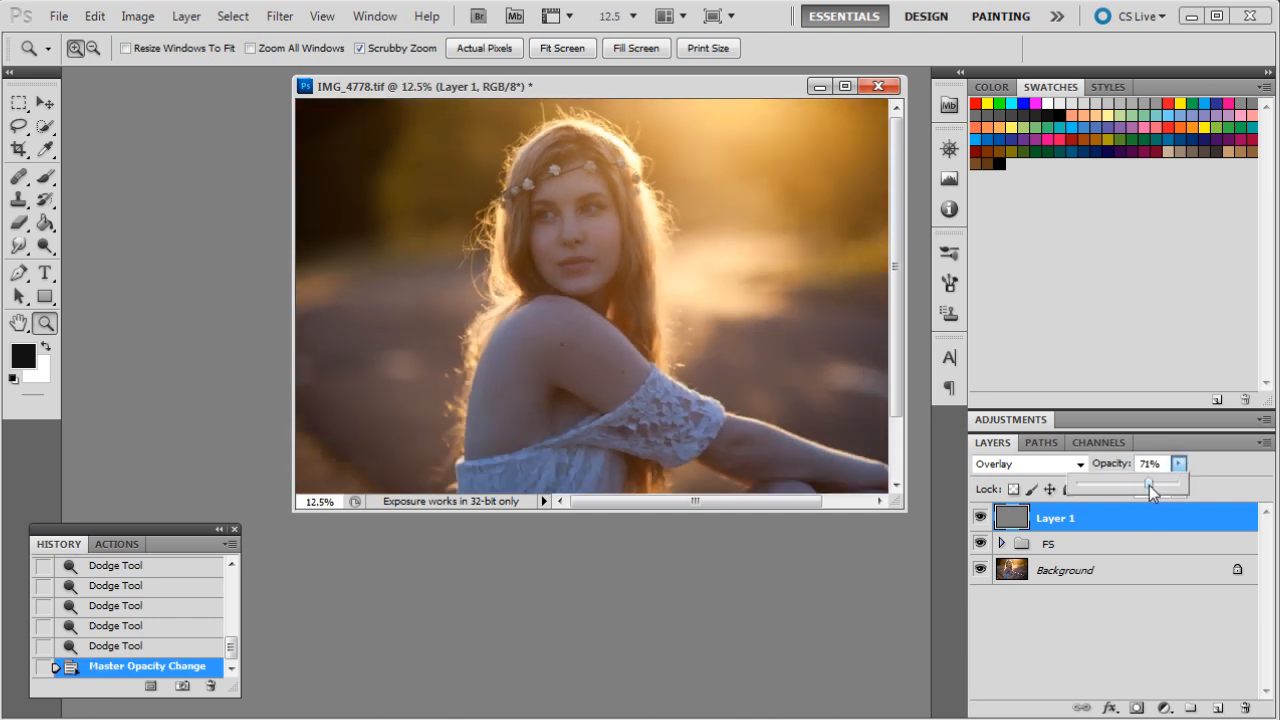
pyautogui.moveTo(1155, 485); pyautogui.dragTo(1140, 485)
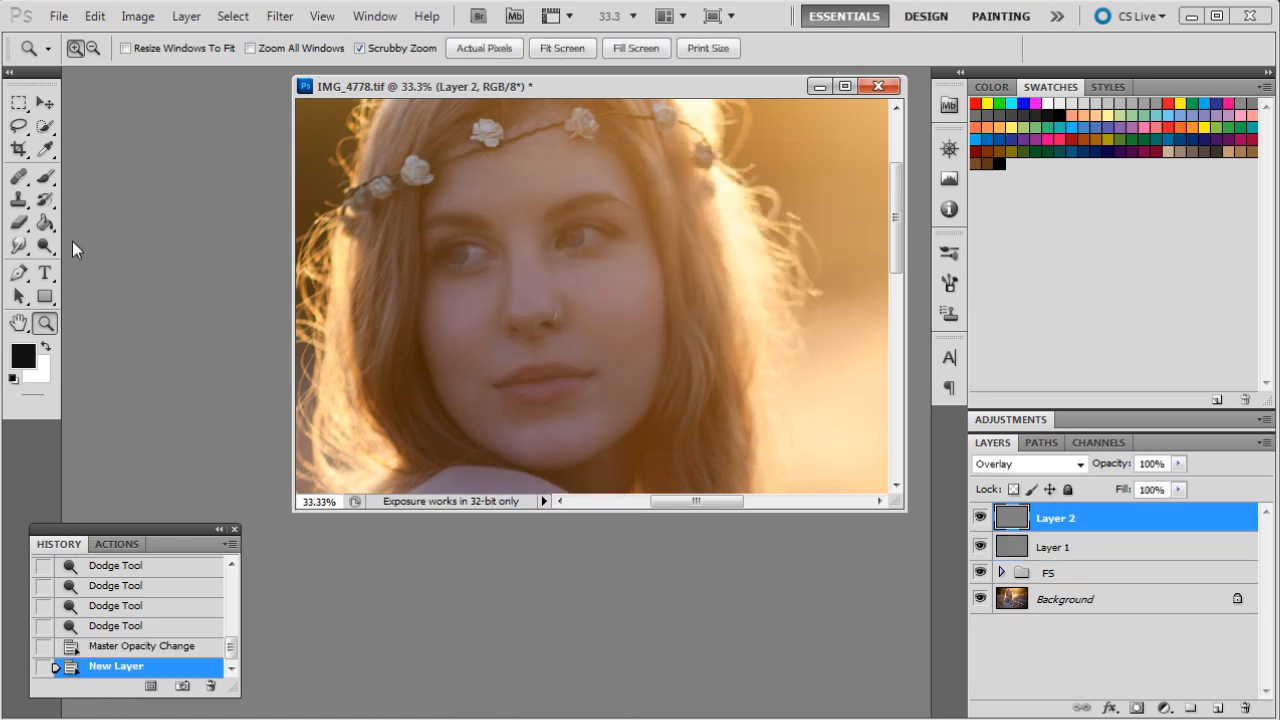
# - Darken areas of the face near the eye on Layer 2 with the Burn Tool
pyautogui.click(18, 247)
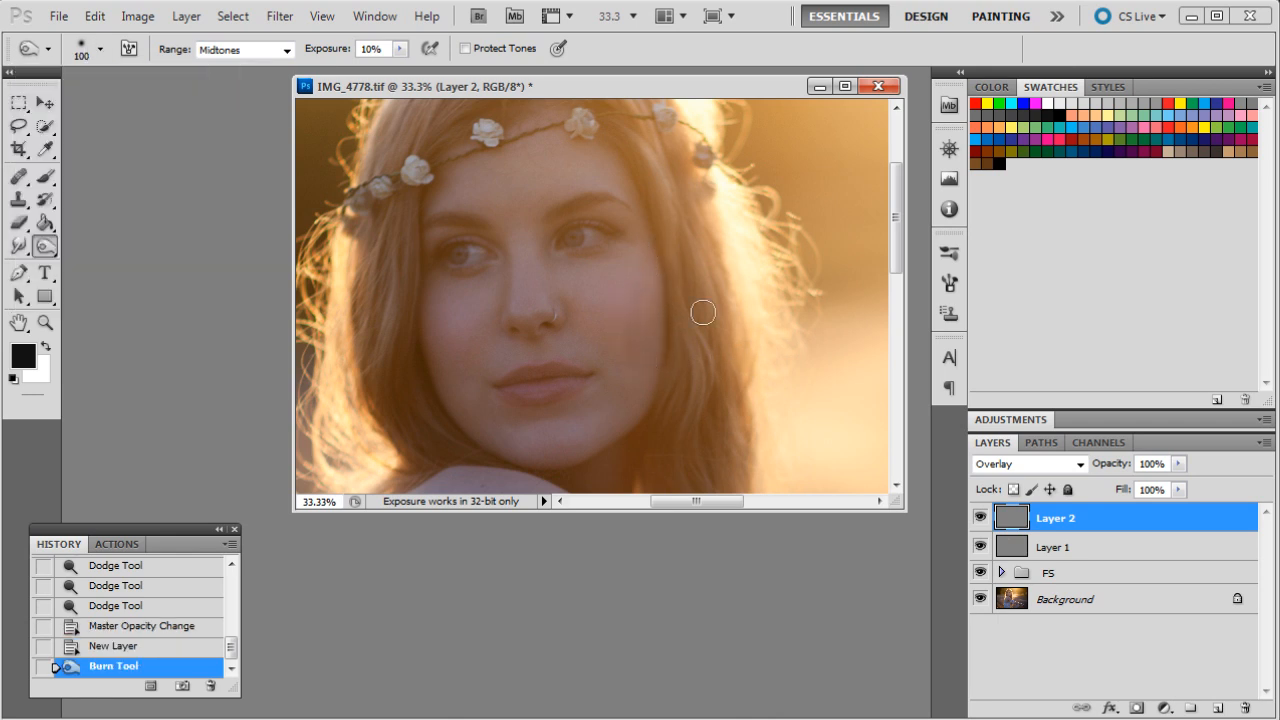
pyautogui.moveTo(95, 331)
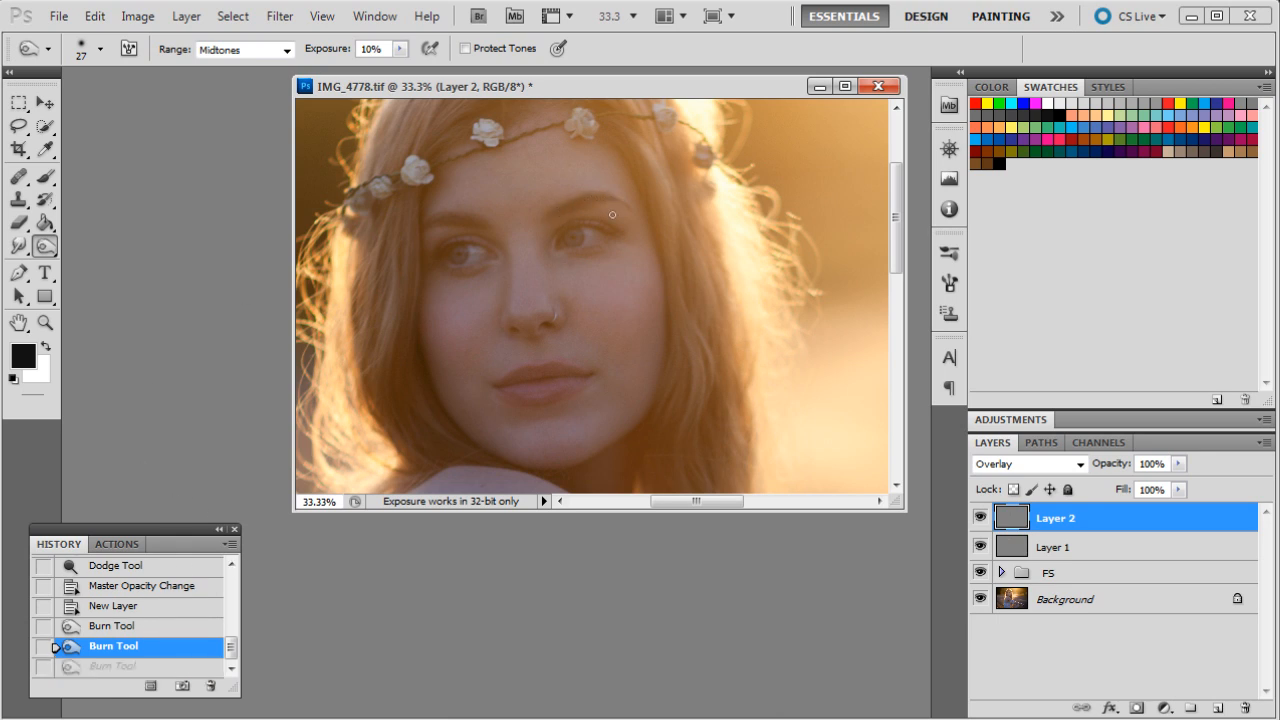
pyautogui.click(557, 235)
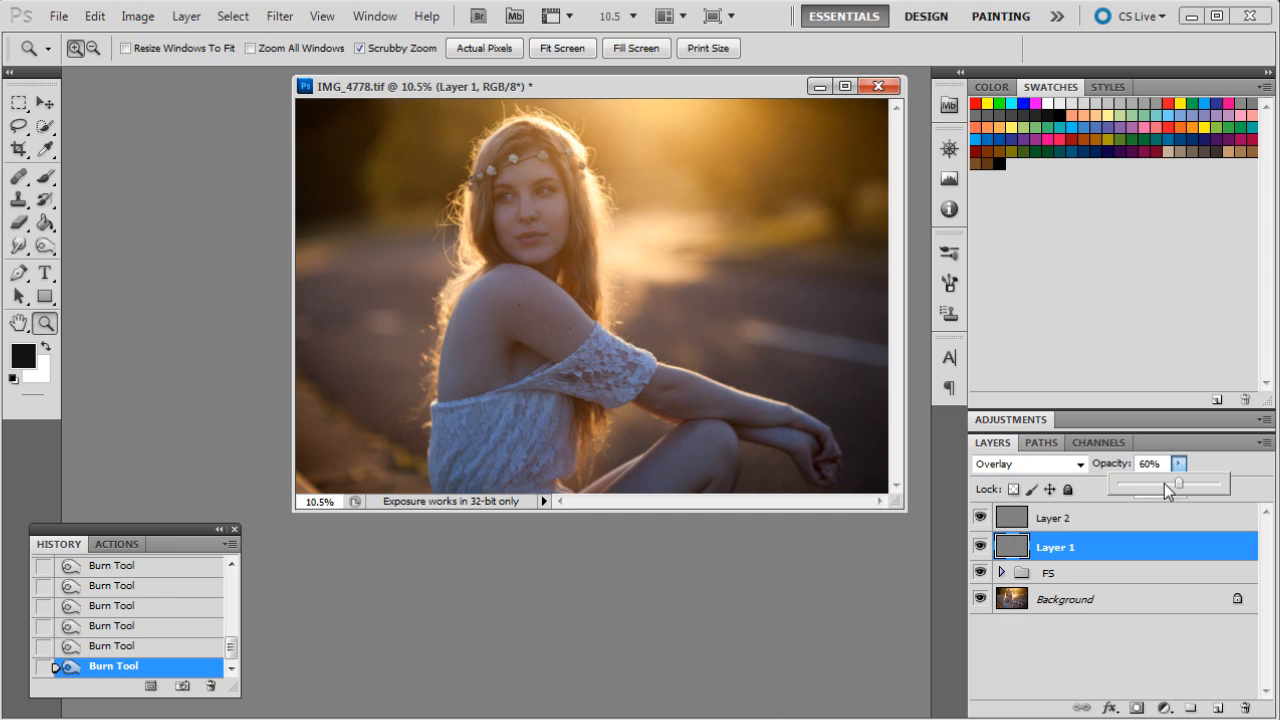
# - Lower Layer 1's opacity to 46% and make Layer 2 active again
pyautogui.moveTo(1188, 483); pyautogui.dragTo(1168, 483)
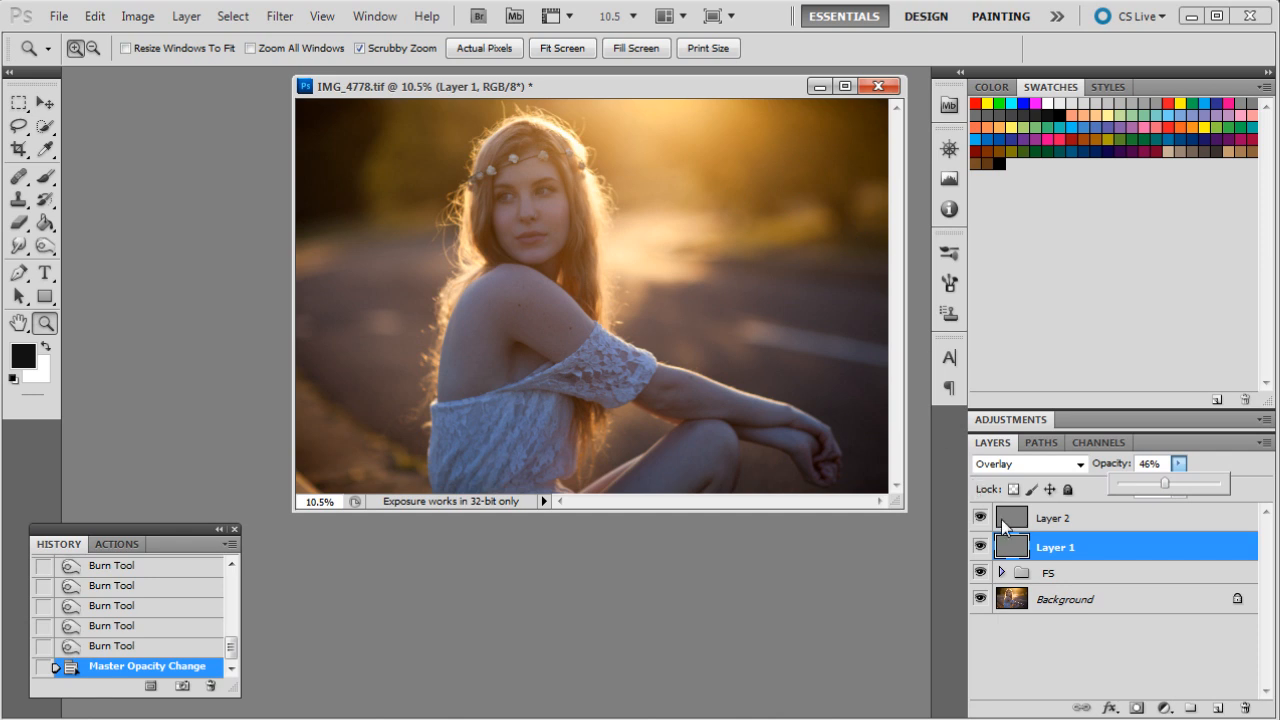
pyautogui.click(1053, 517)
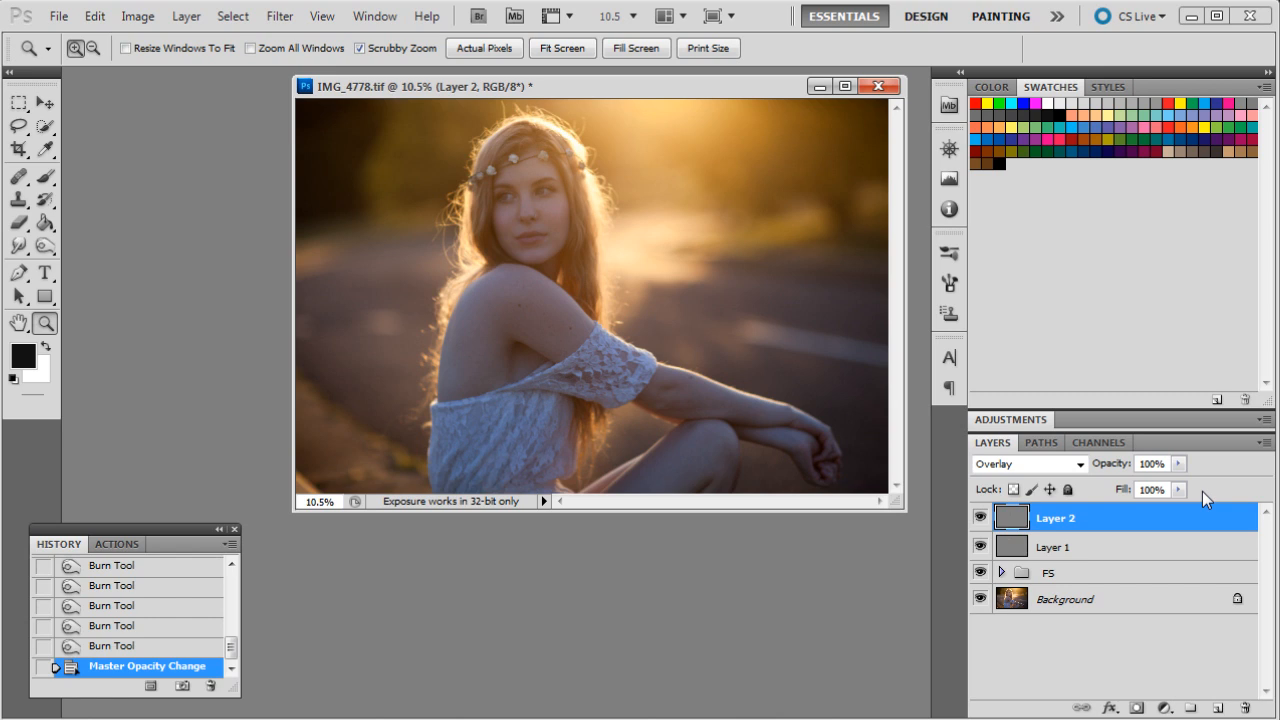
pyautogui.moveTo(947, 432)
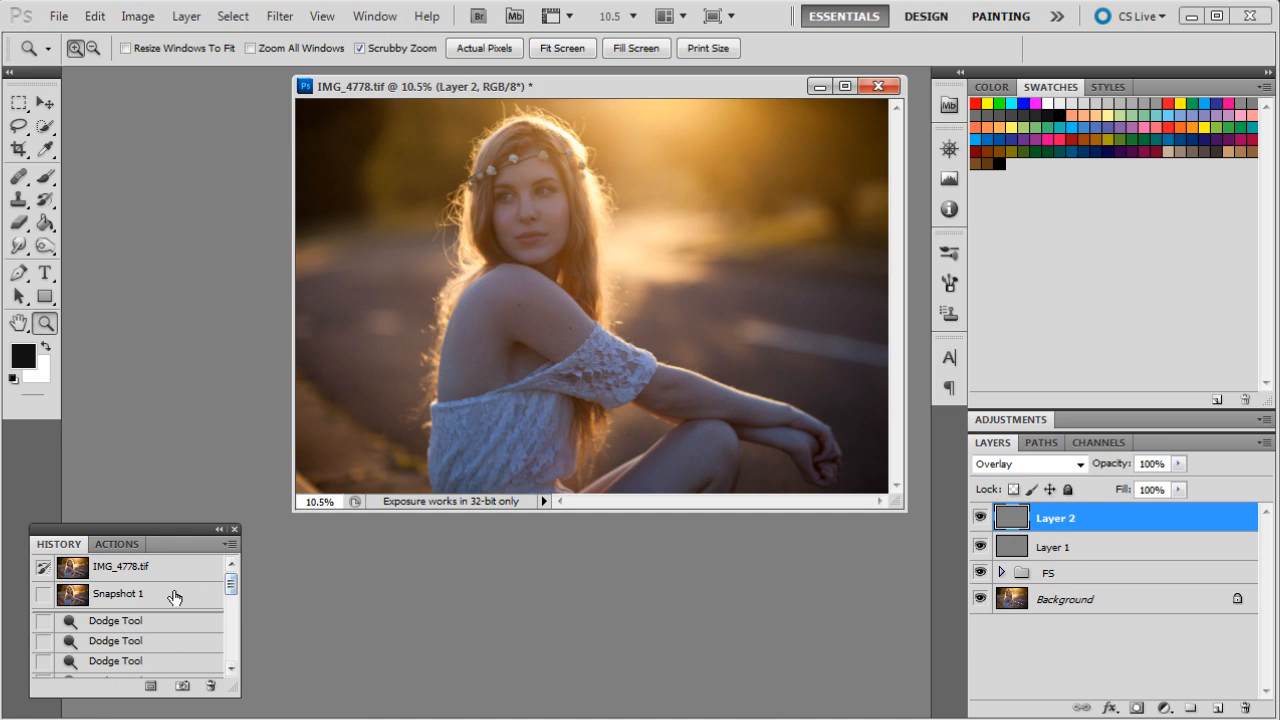
pyautogui.click(127, 566)
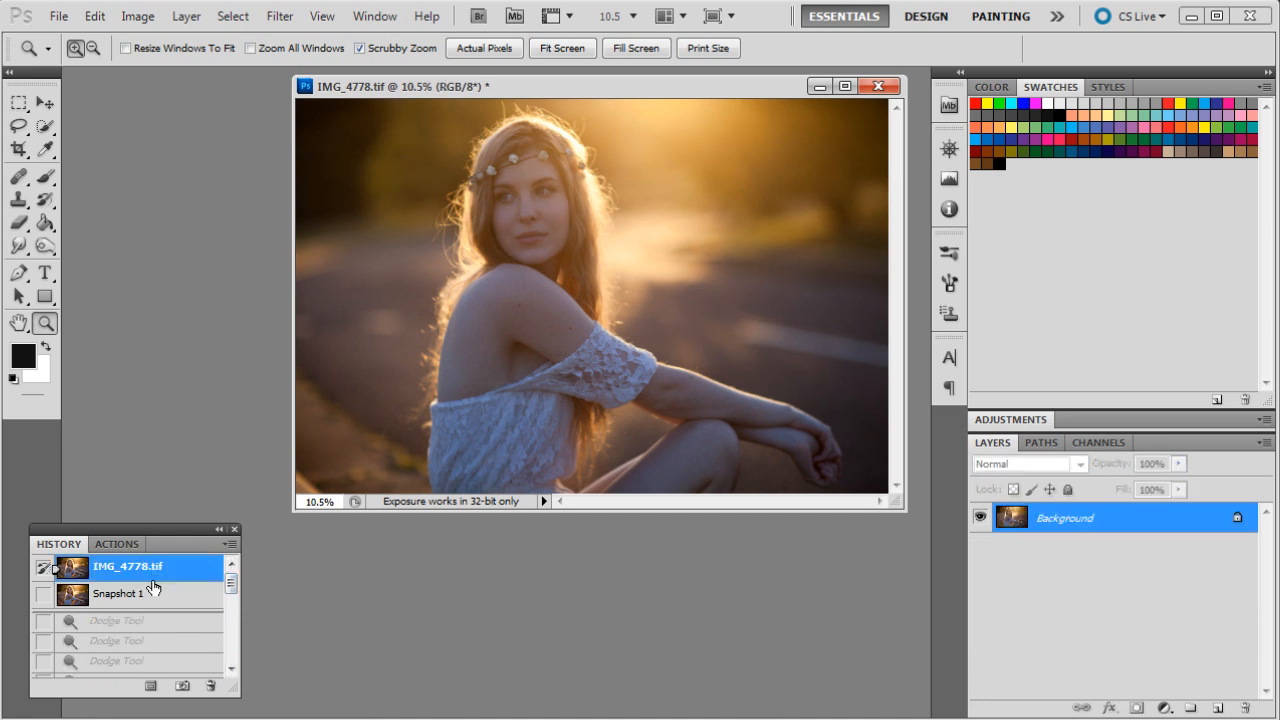
pyautogui.click(120, 593)
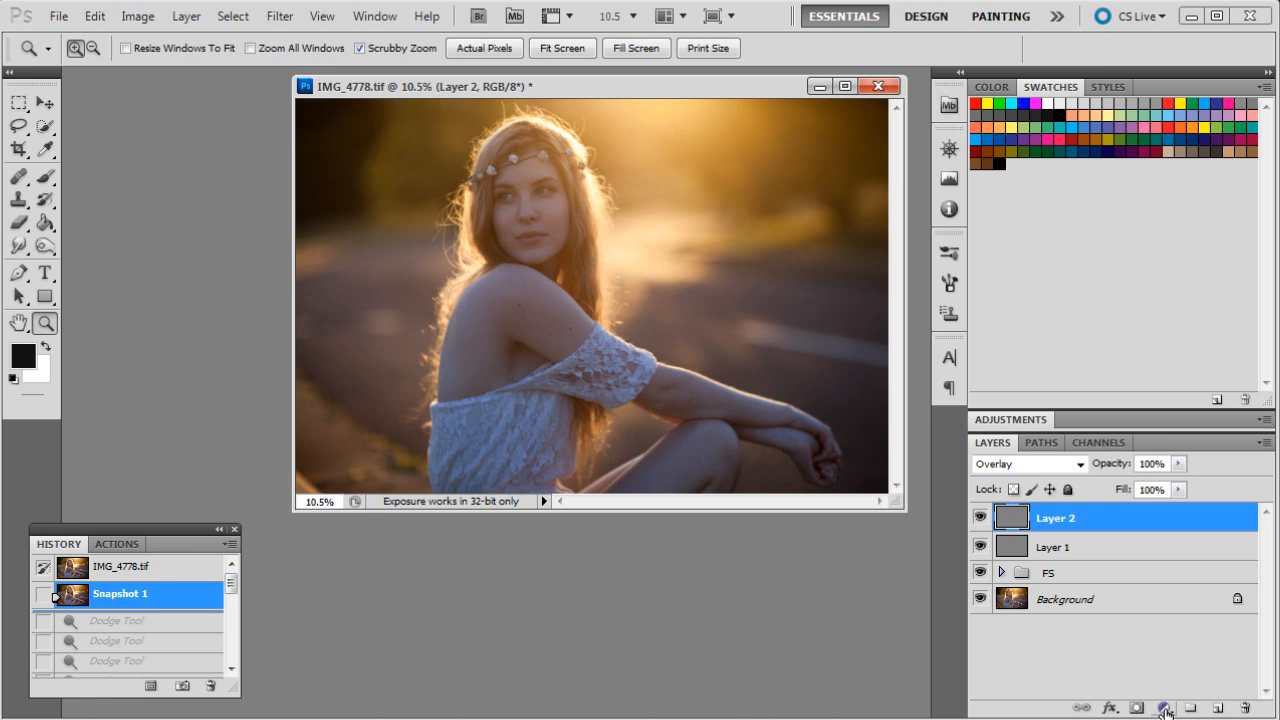
# - Add a Curves adjustment layer shaped as an S-curve: darker shadows, brighter highlights, lifted midtones
pyautogui.click(1163, 707)
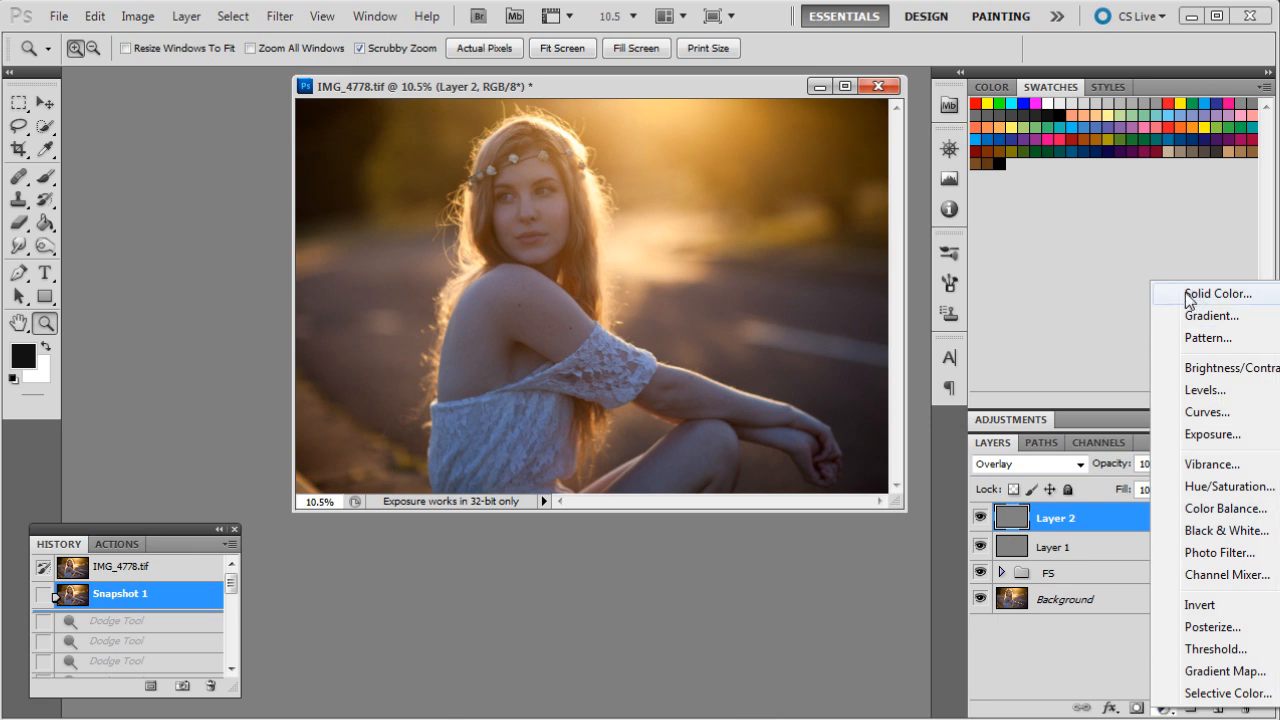
pyautogui.moveTo(1225, 405)
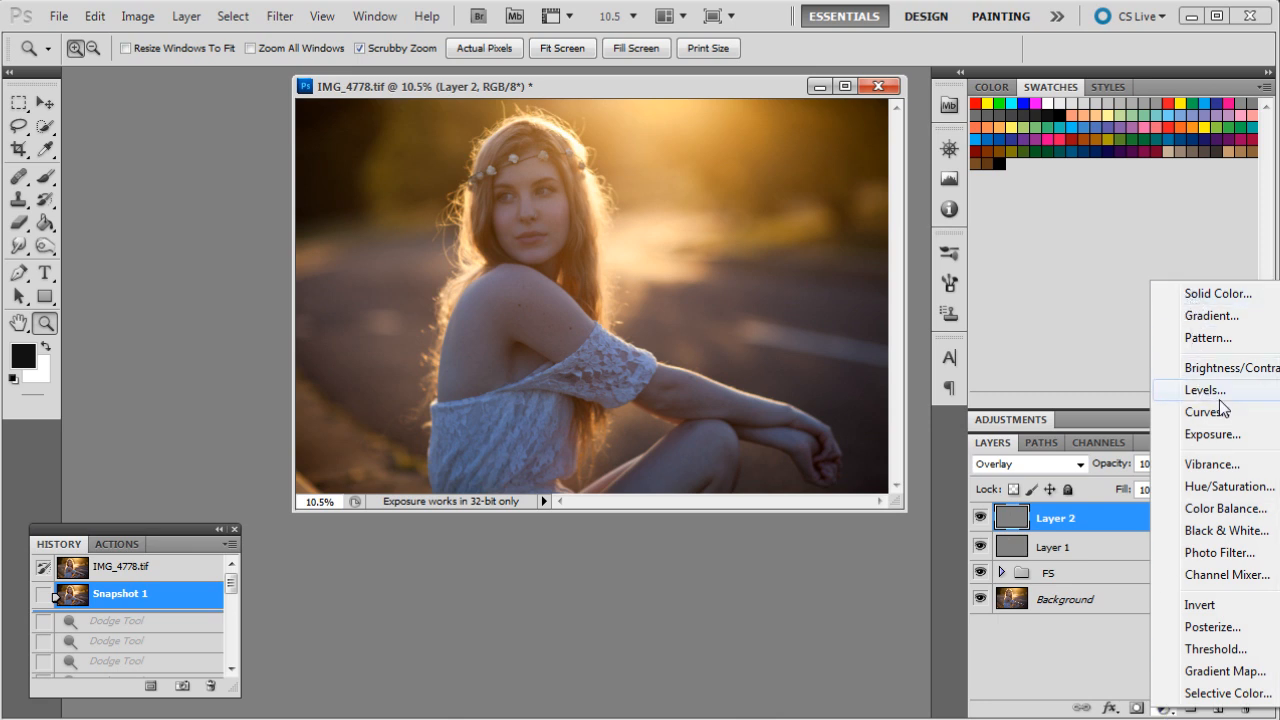
pyautogui.click(1207, 411)
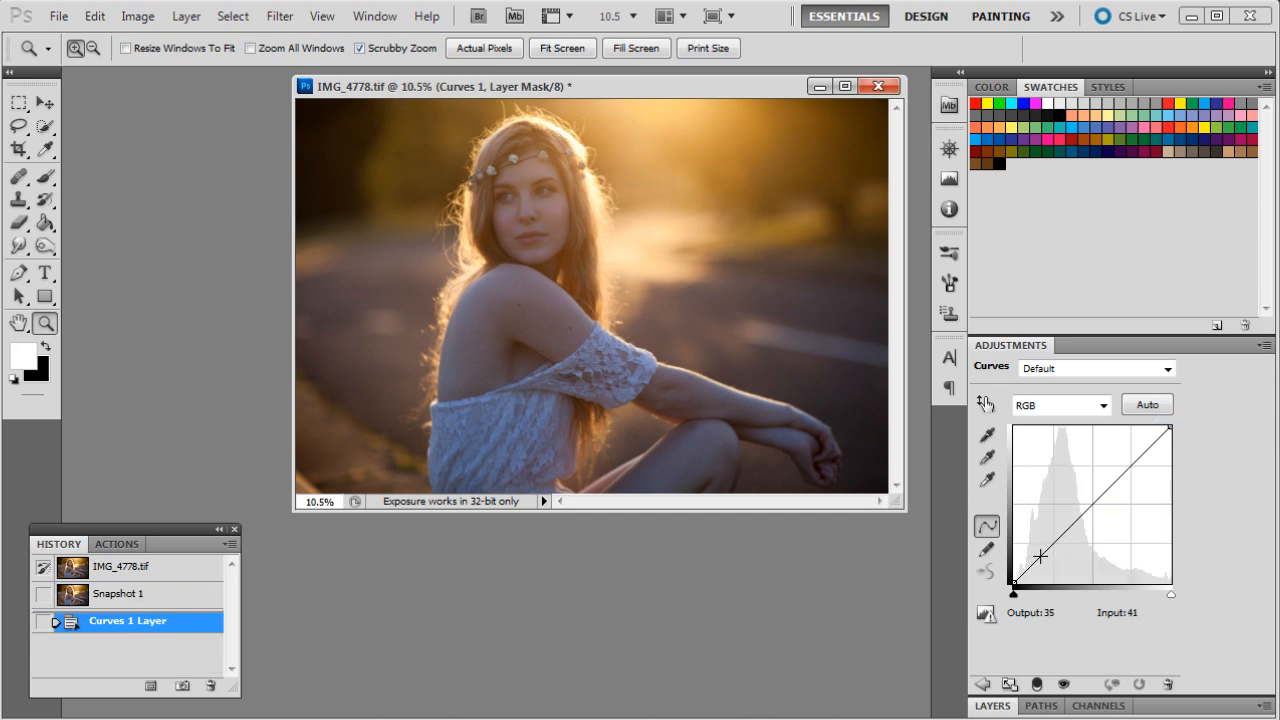
pyautogui.moveTo(1040, 556); pyautogui.dragTo(1043, 557)
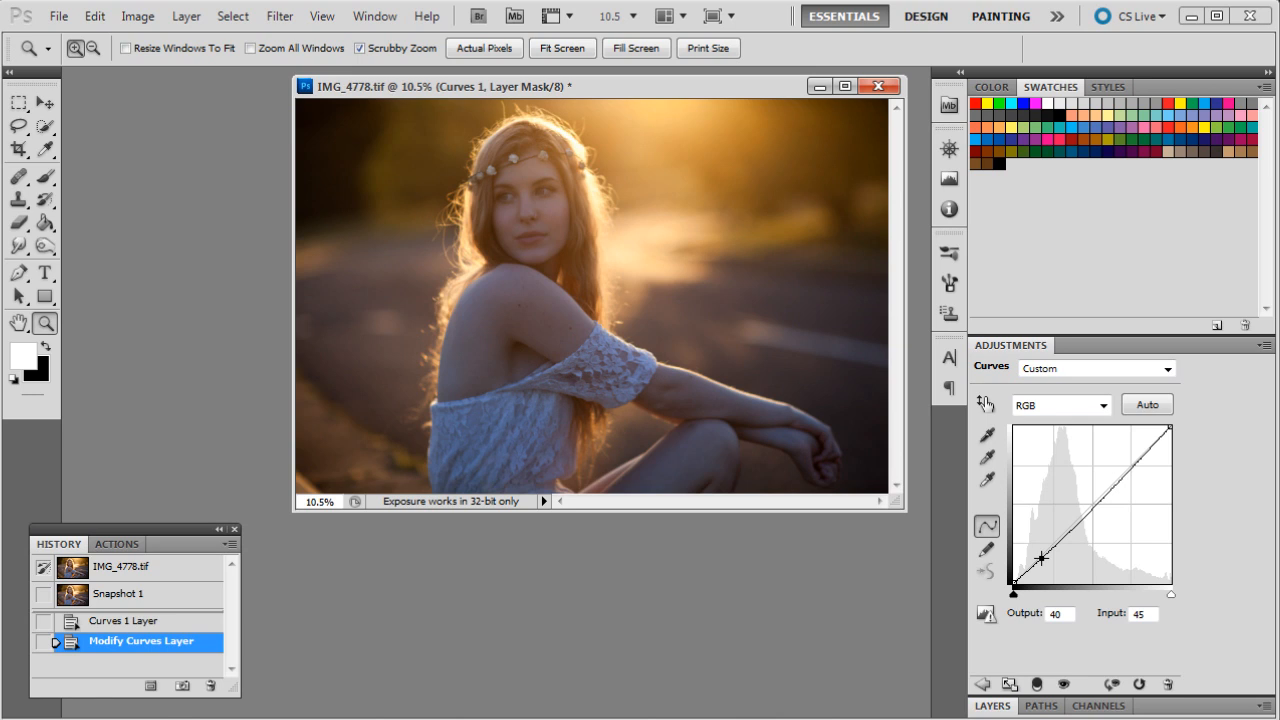
pyautogui.moveTo(1040, 558); pyautogui.dragTo(1128, 462)
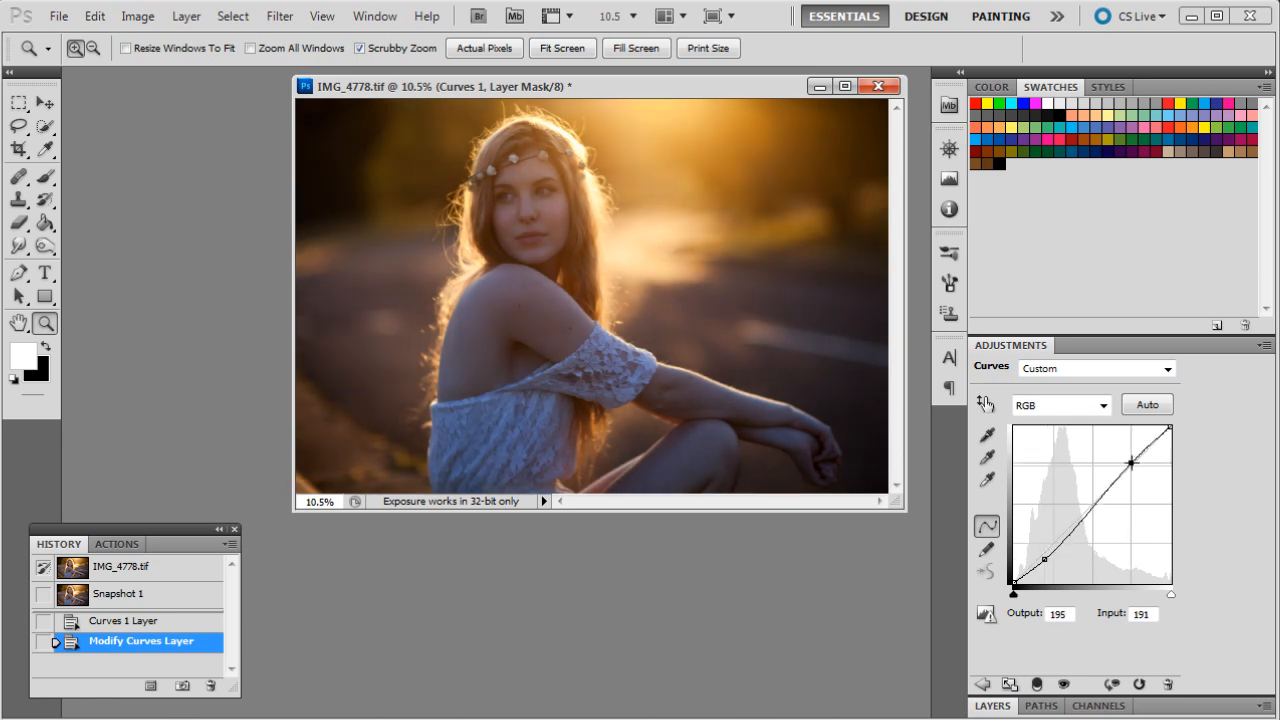
pyautogui.moveTo(1128, 461); pyautogui.dragTo(1139, 451)
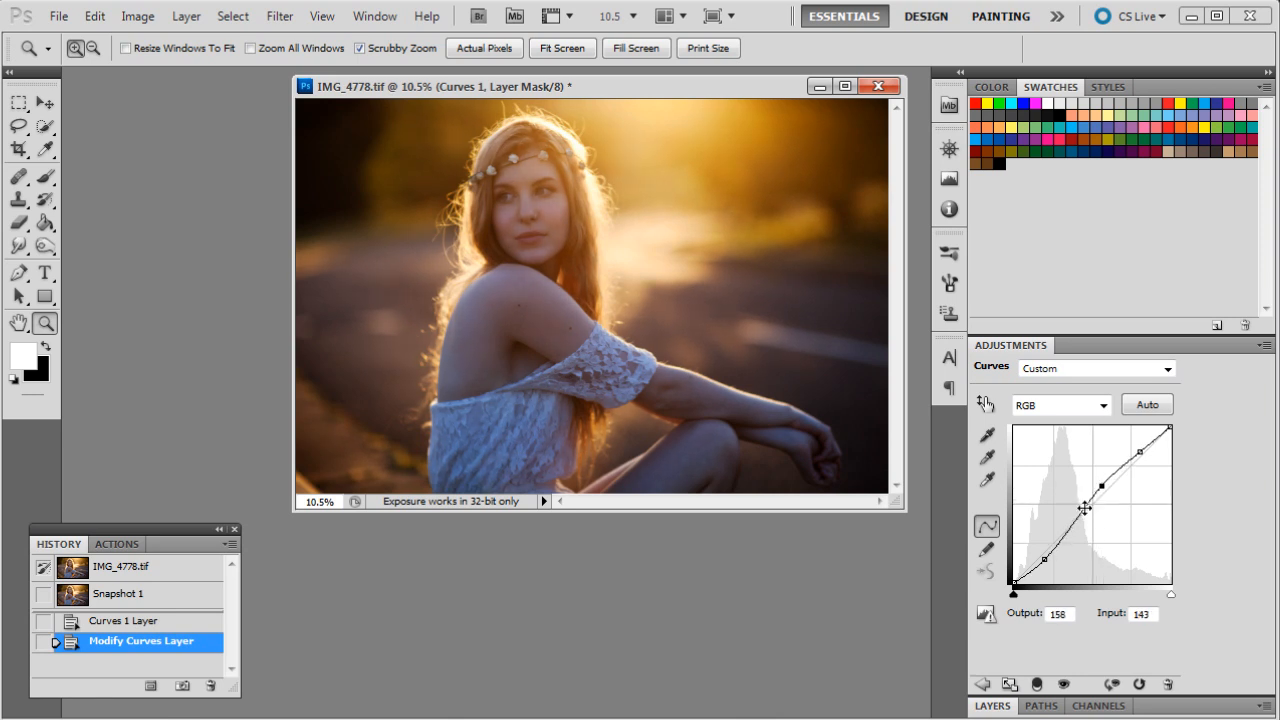
pyautogui.moveTo(1085, 510); pyautogui.dragTo(1075, 517)
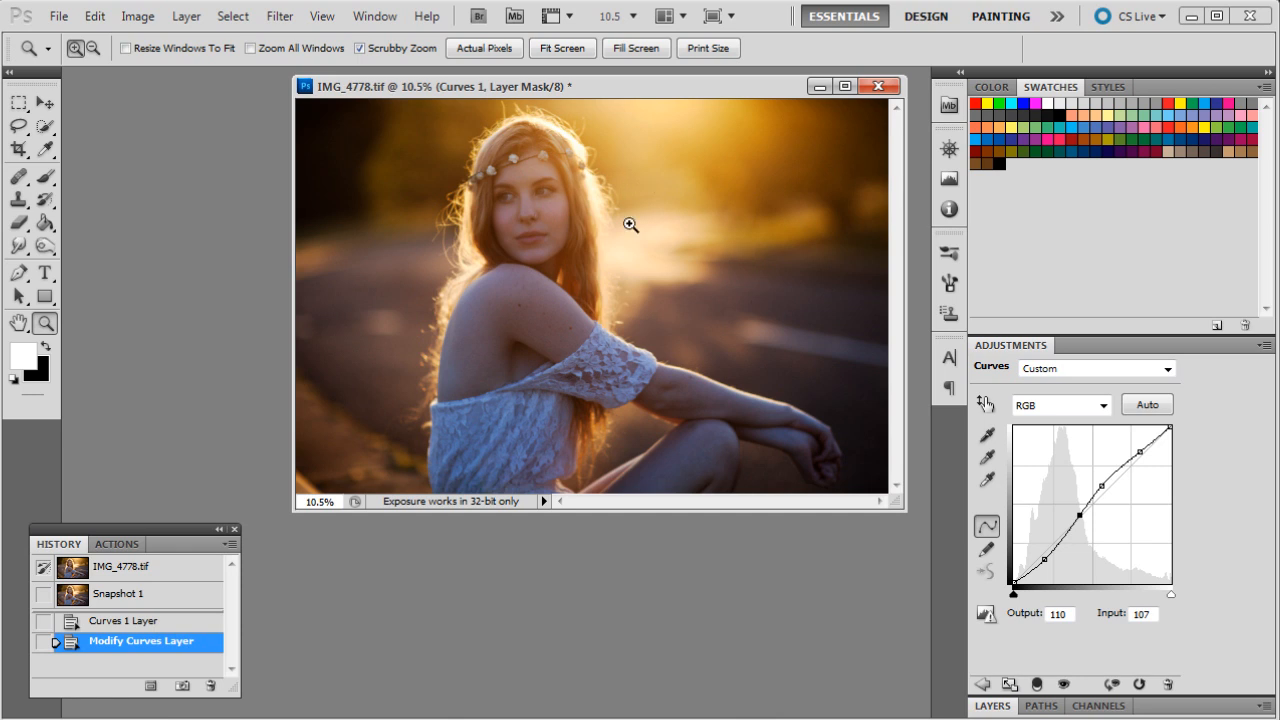
pyautogui.moveTo(613, 270)
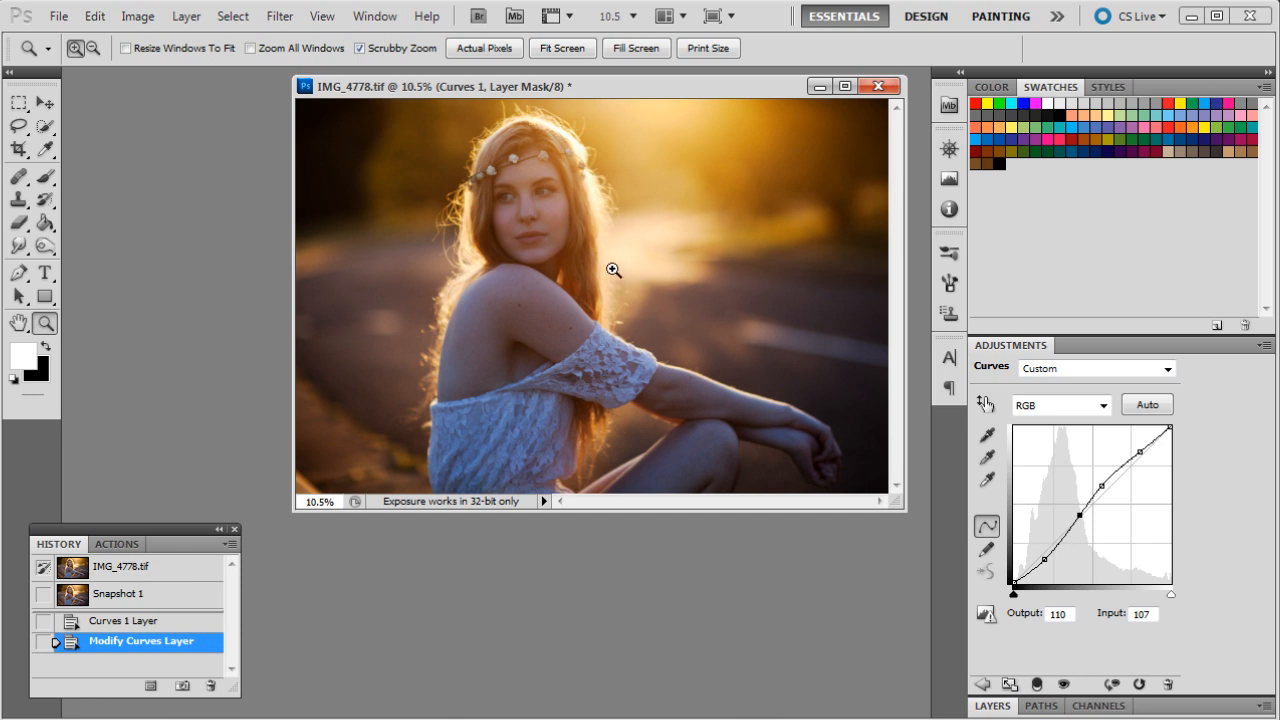
pyautogui.moveTo(755, 211)
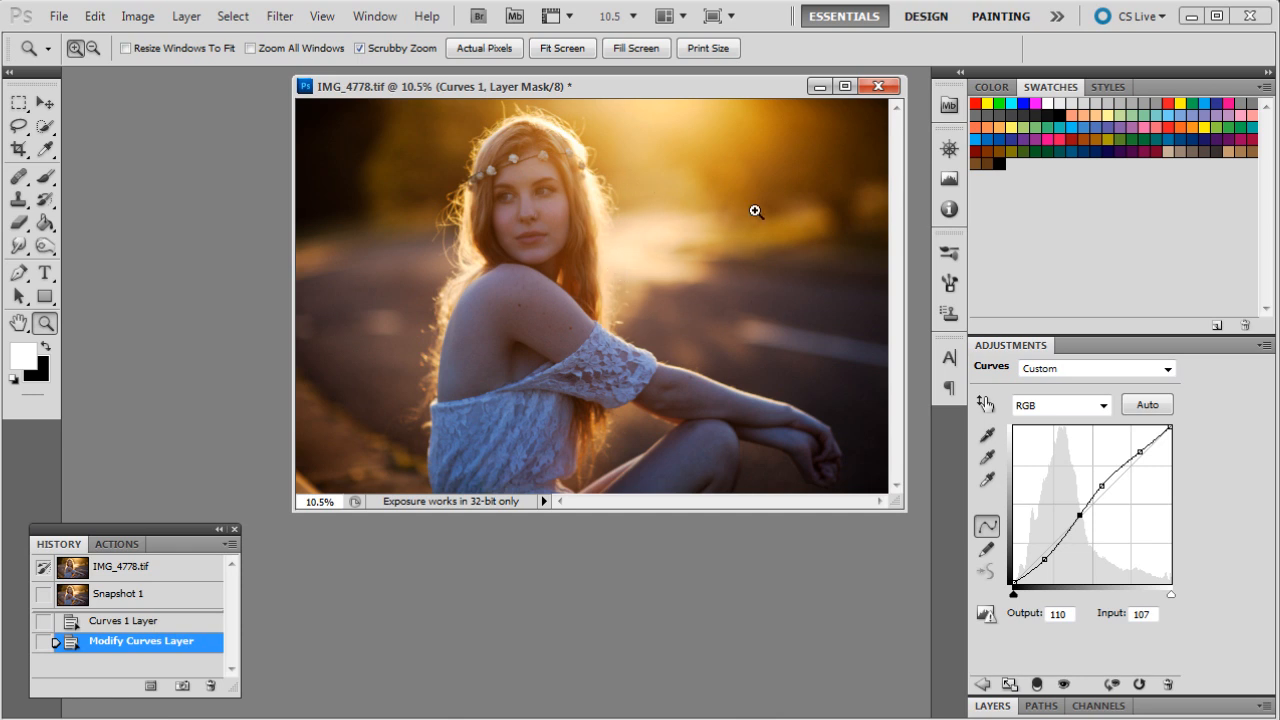
pyautogui.moveTo(983, 375)
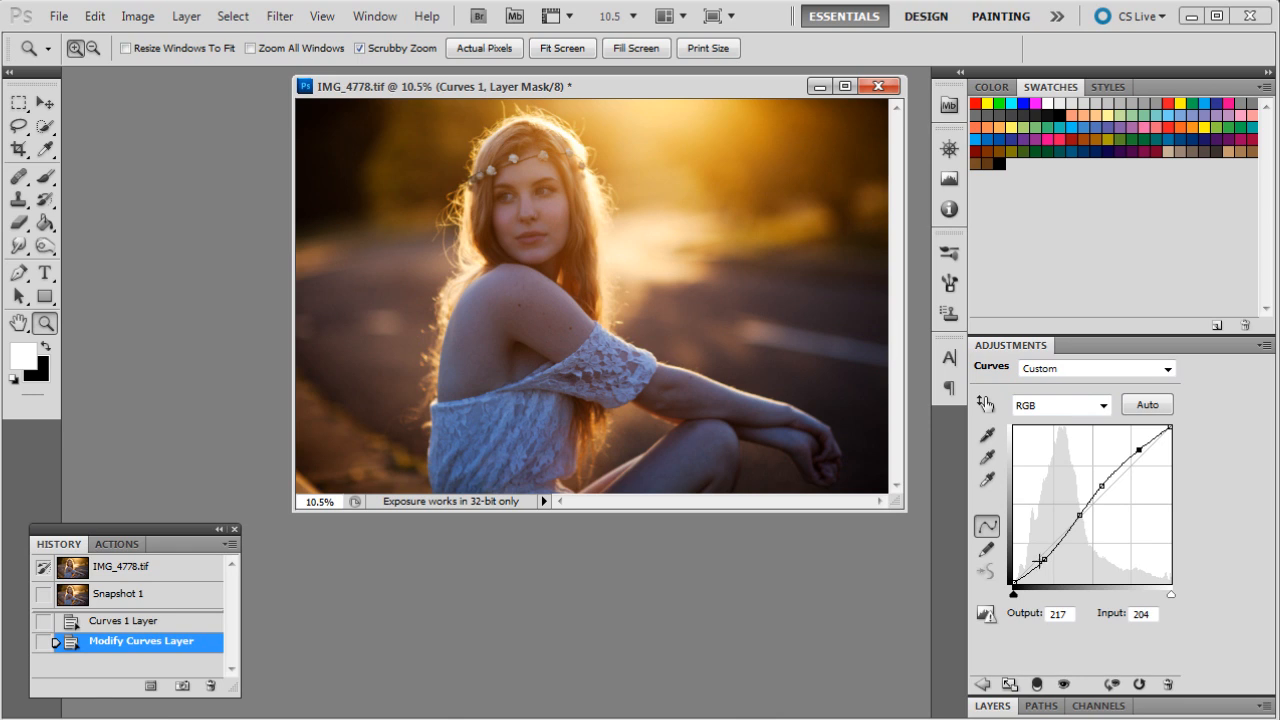
pyautogui.moveTo(1040, 559); pyautogui.dragTo(1040, 562)
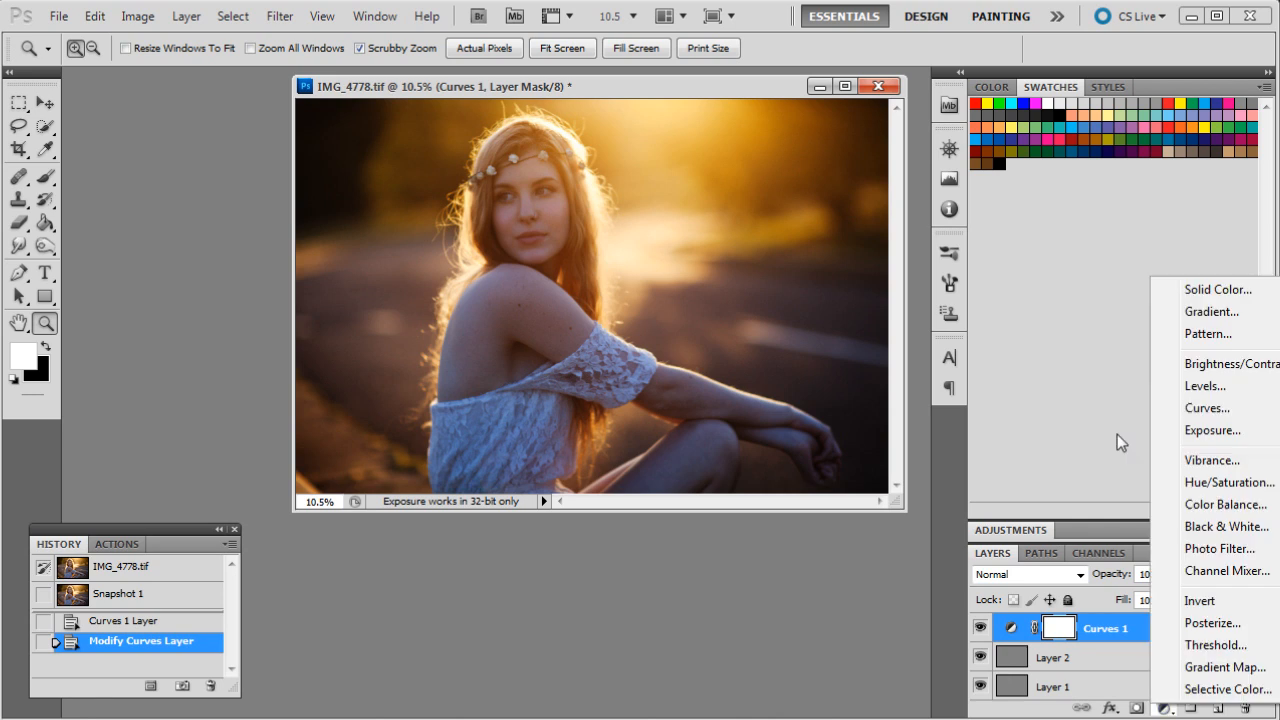
pyautogui.moveTo(1200, 290)
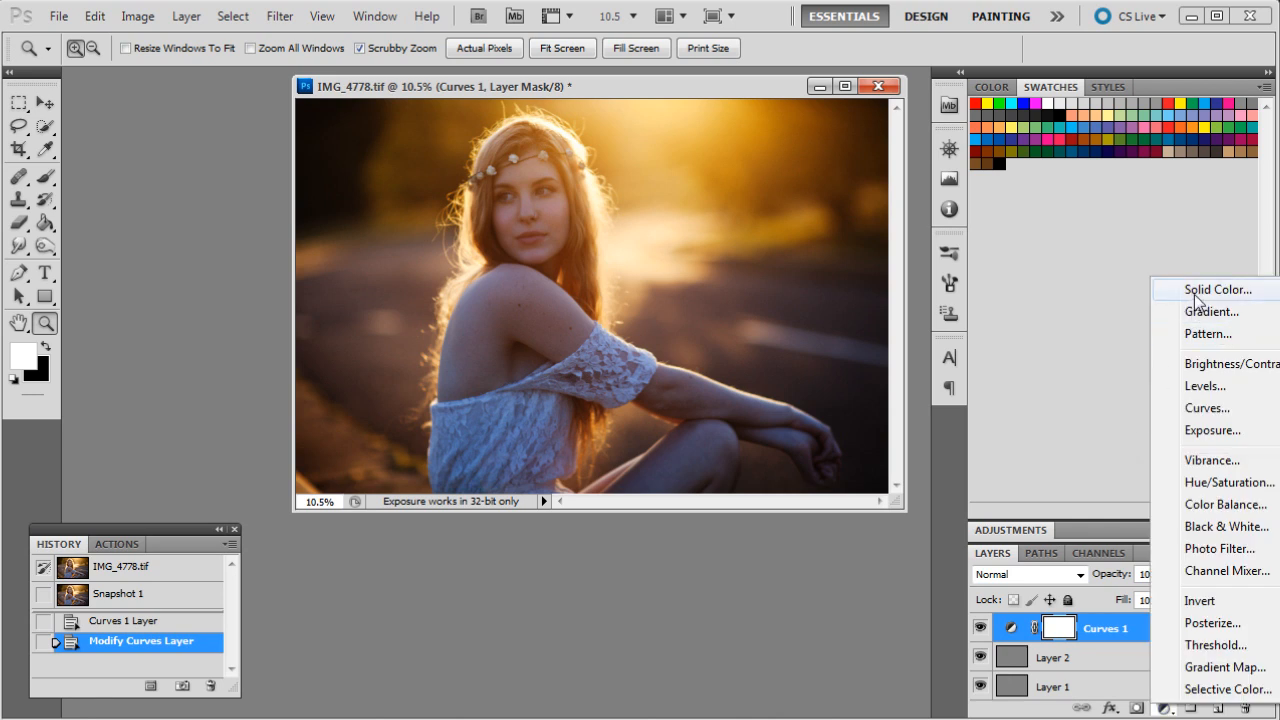
pyautogui.moveTo(1210, 293)
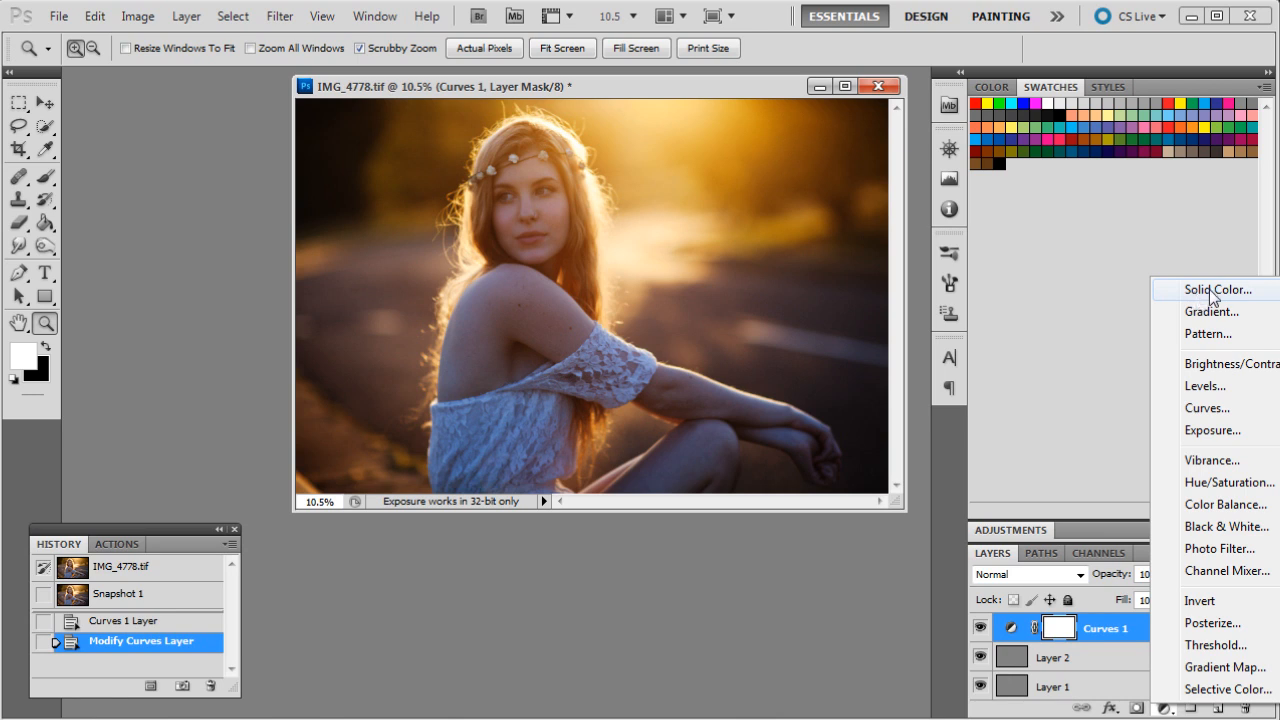
# - Add a dark blue Color Fill 1 layer set to Screen at 30% opacity
pyautogui.click(1216, 289)
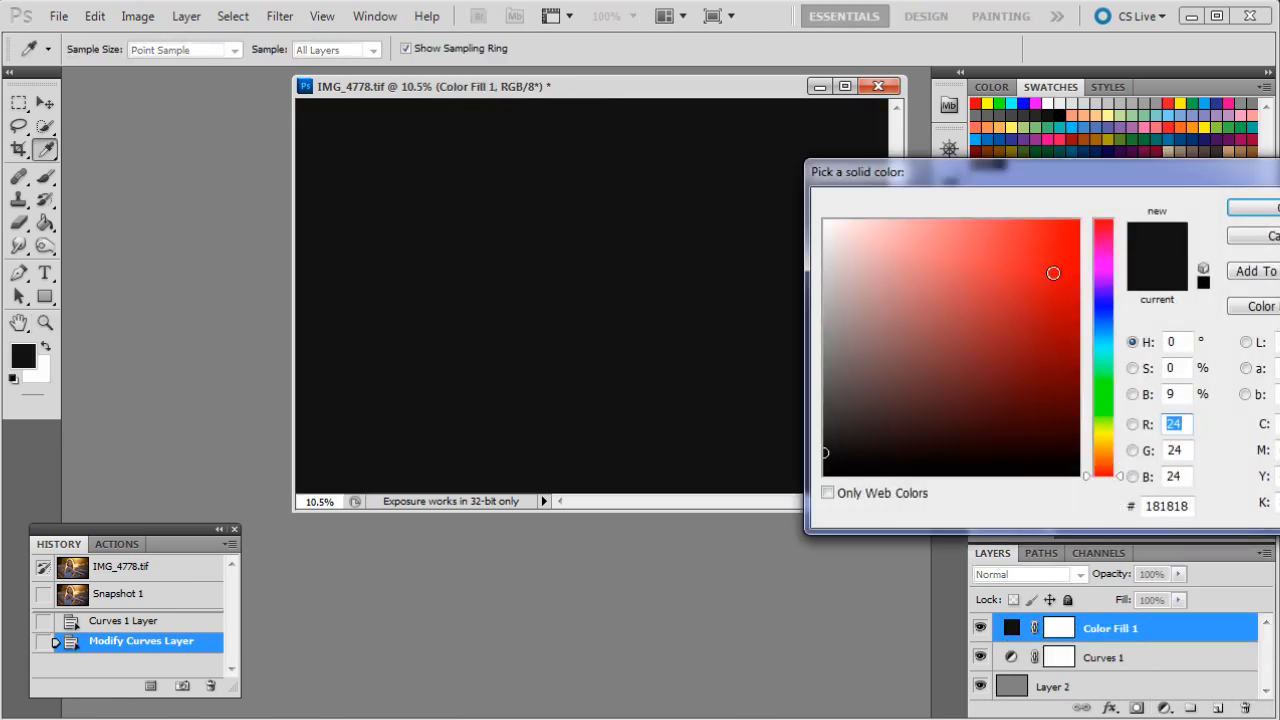
pyautogui.moveTo(1130, 245)
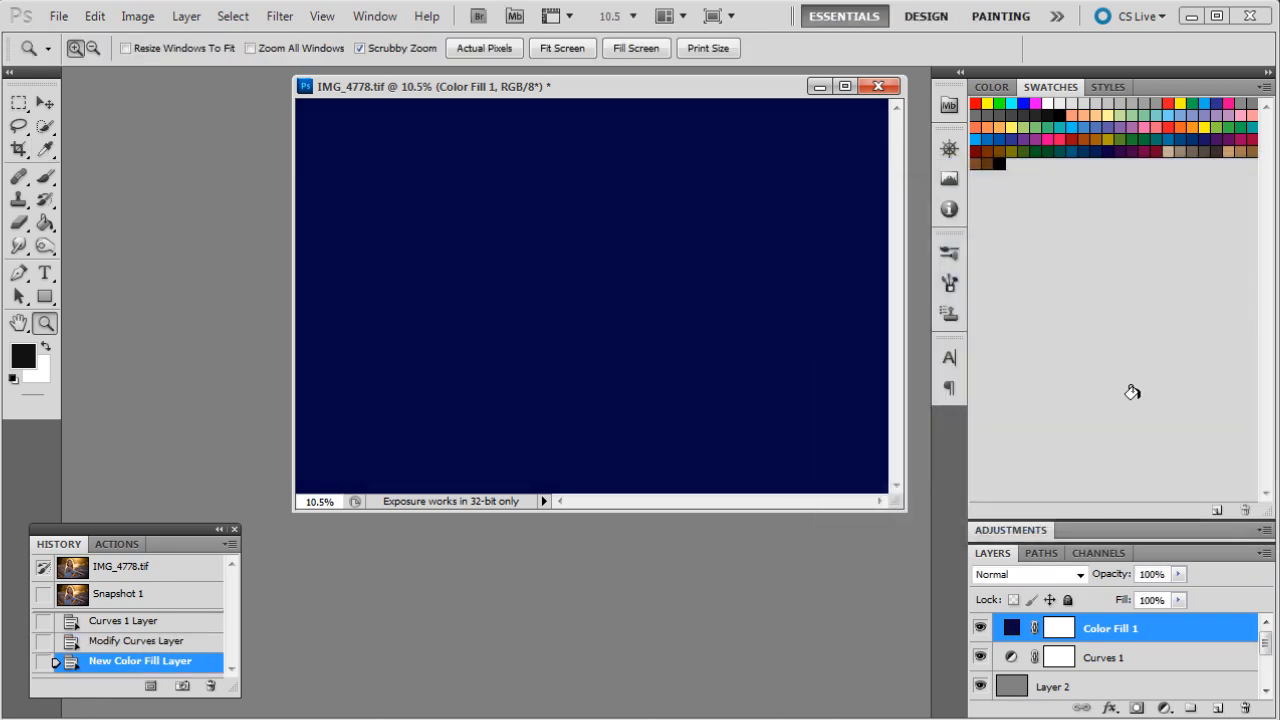
pyautogui.click(1028, 574)
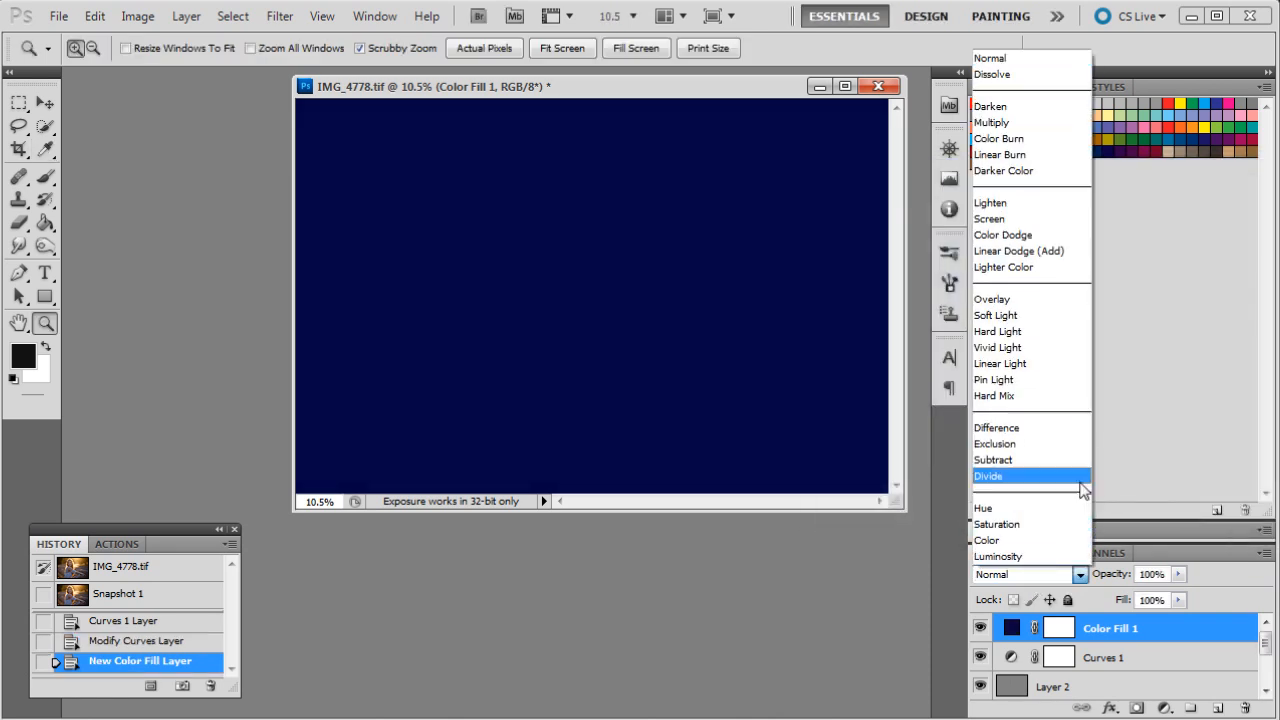
pyautogui.click(989, 218)
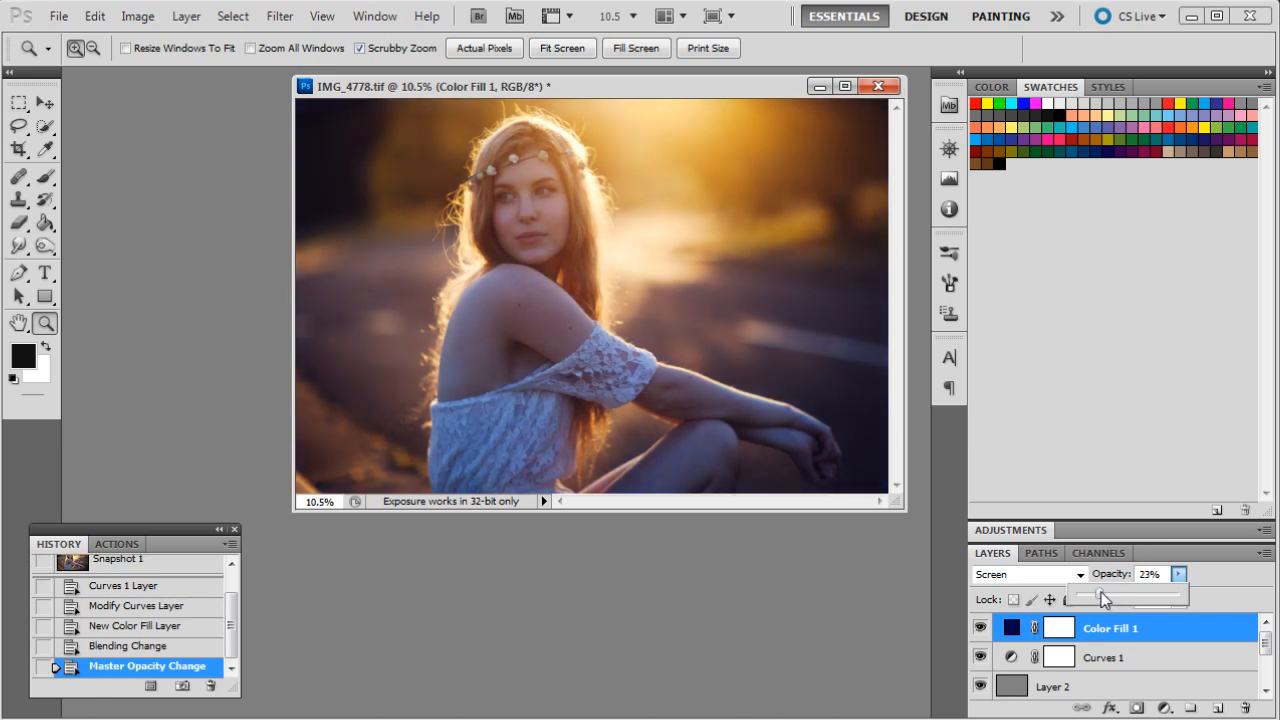
pyautogui.moveTo(1095, 597); pyautogui.dragTo(1108, 597)
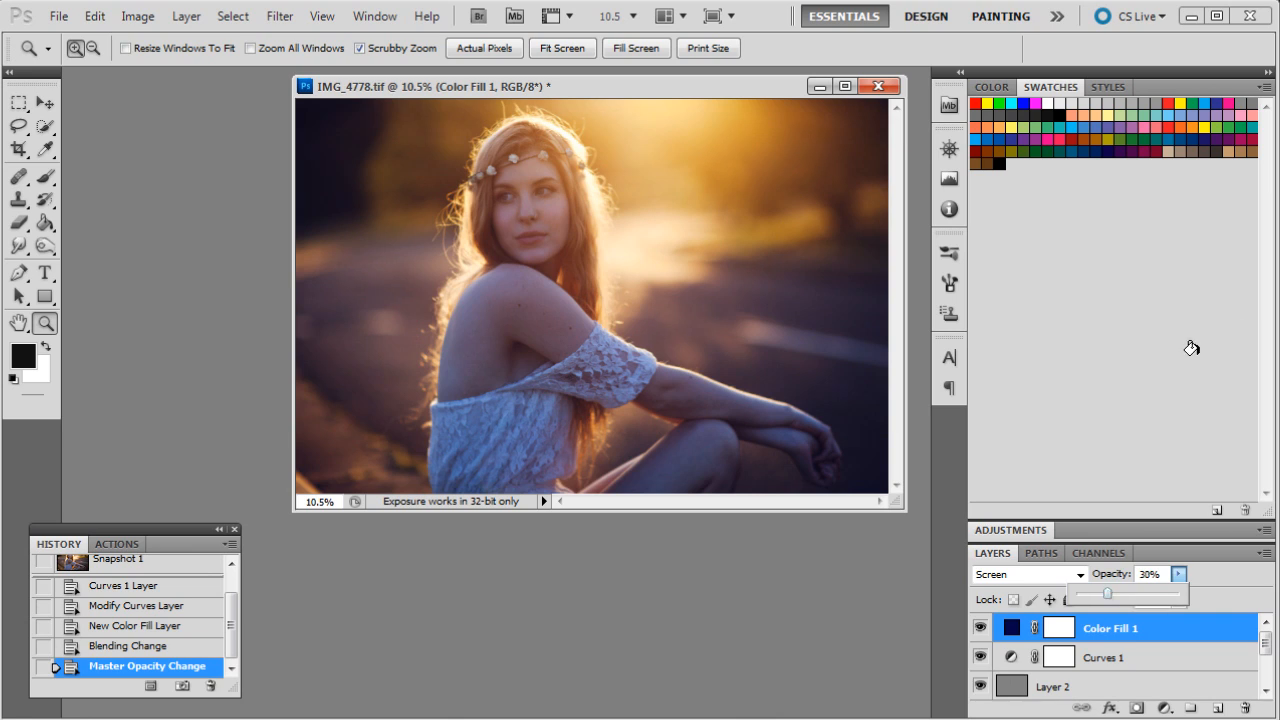
pyautogui.moveTo(1200, 672)
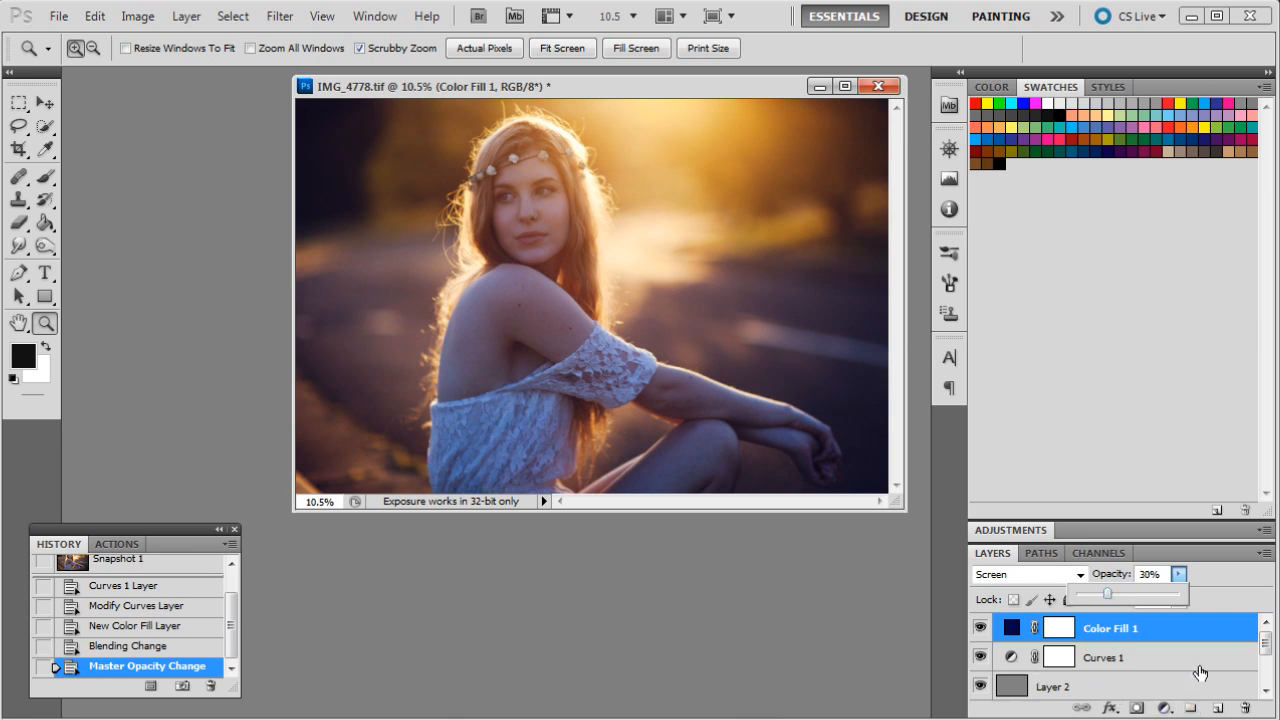
pyautogui.moveTo(1185, 610)
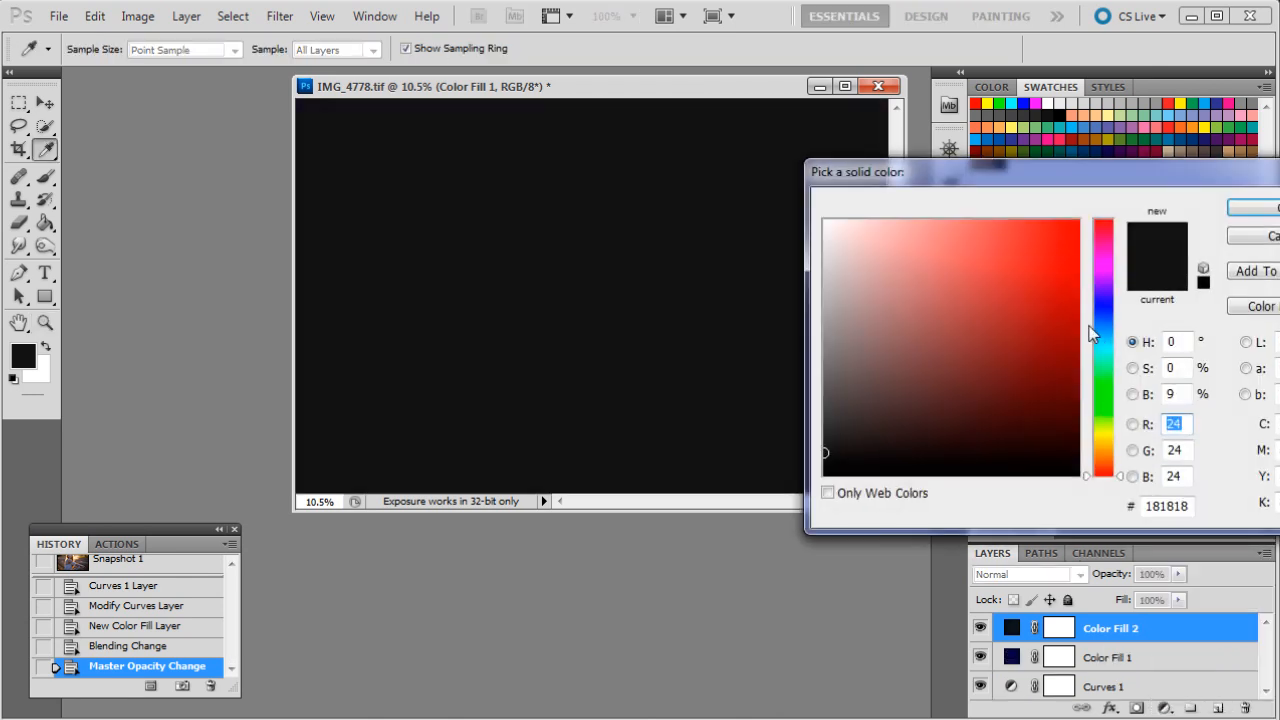
pyautogui.moveTo(1092, 344)
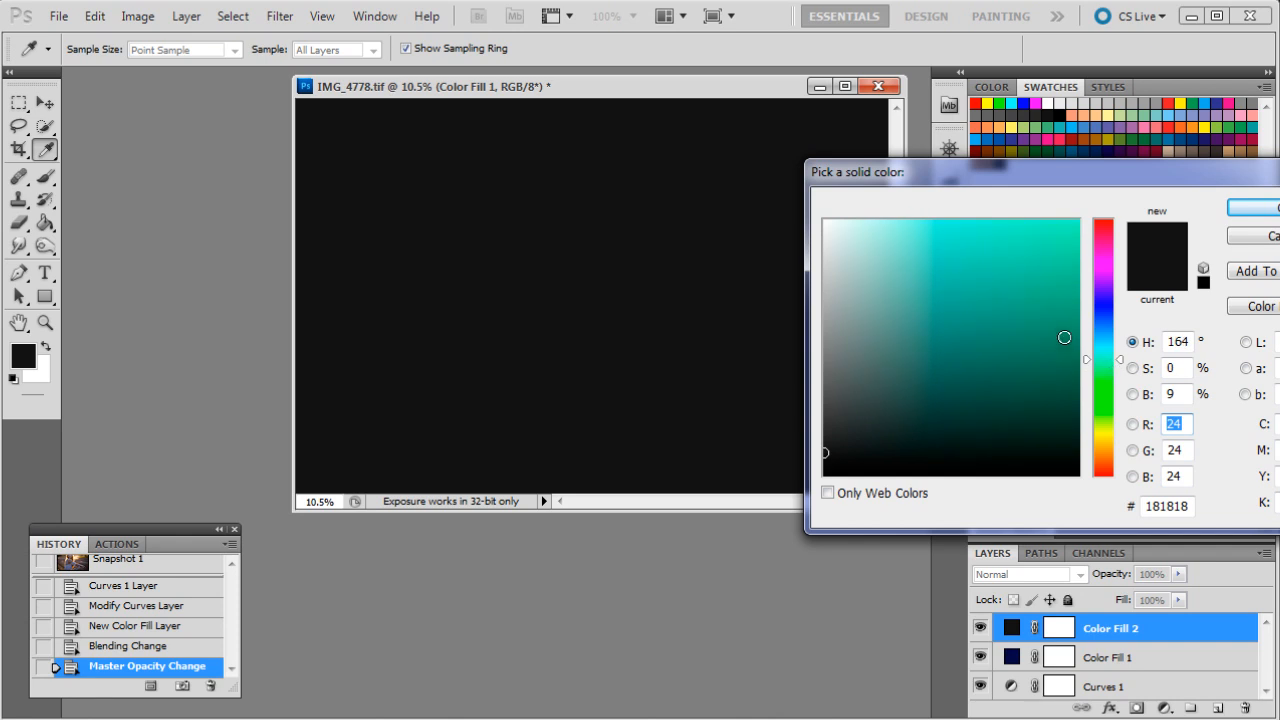
# - Create a dark teal Color Fill 2 set to Linear Burn with lowered opacity
pyautogui.click(1014, 365)
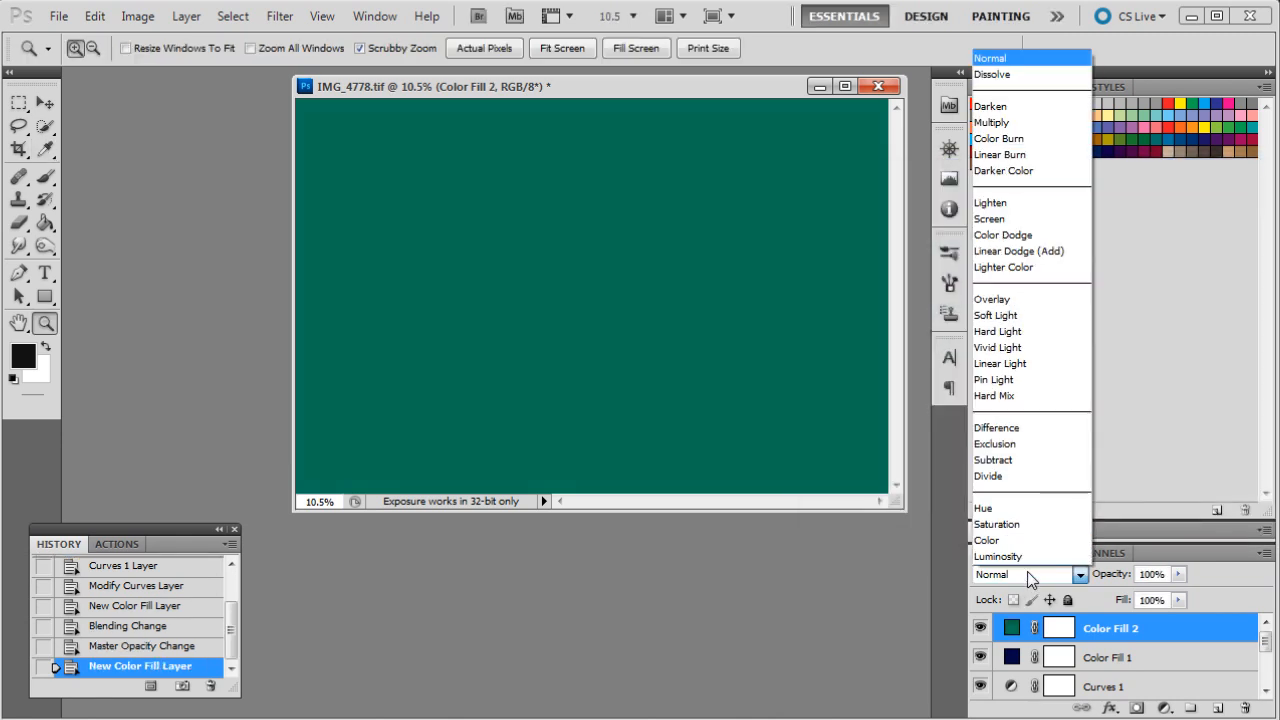
pyautogui.moveTo(1020, 315)
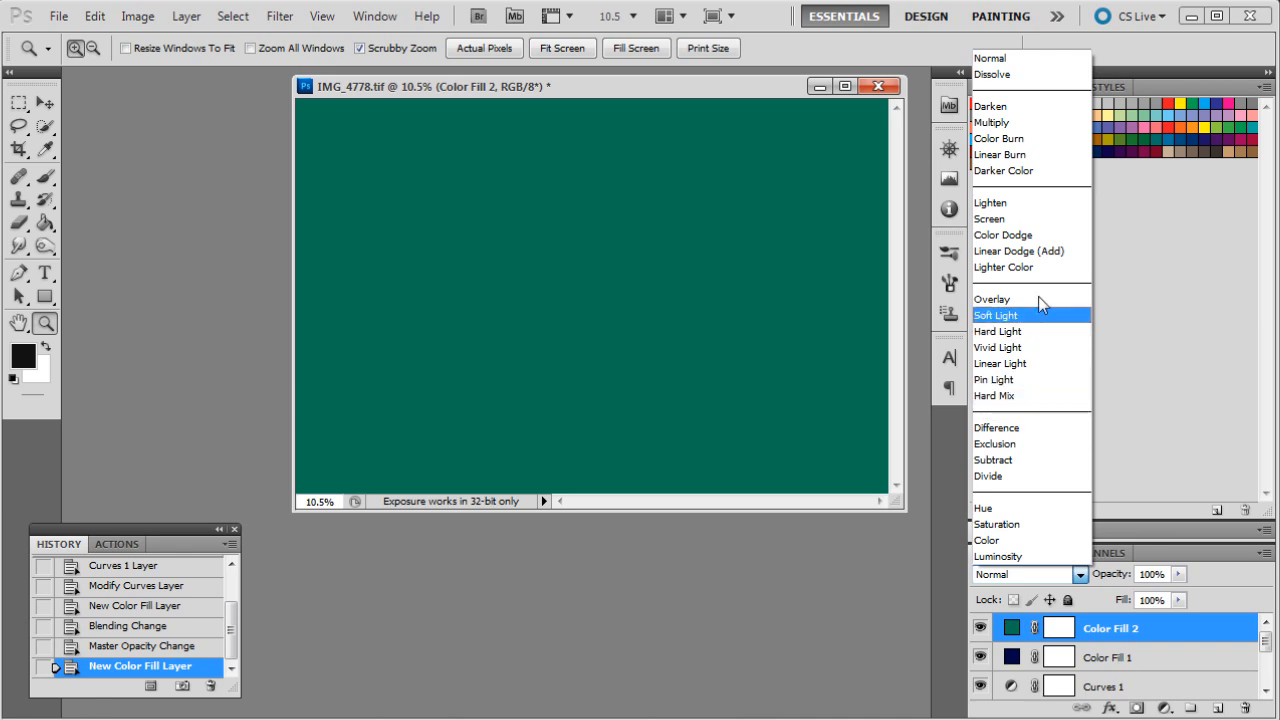
pyautogui.moveTo(1037, 154)
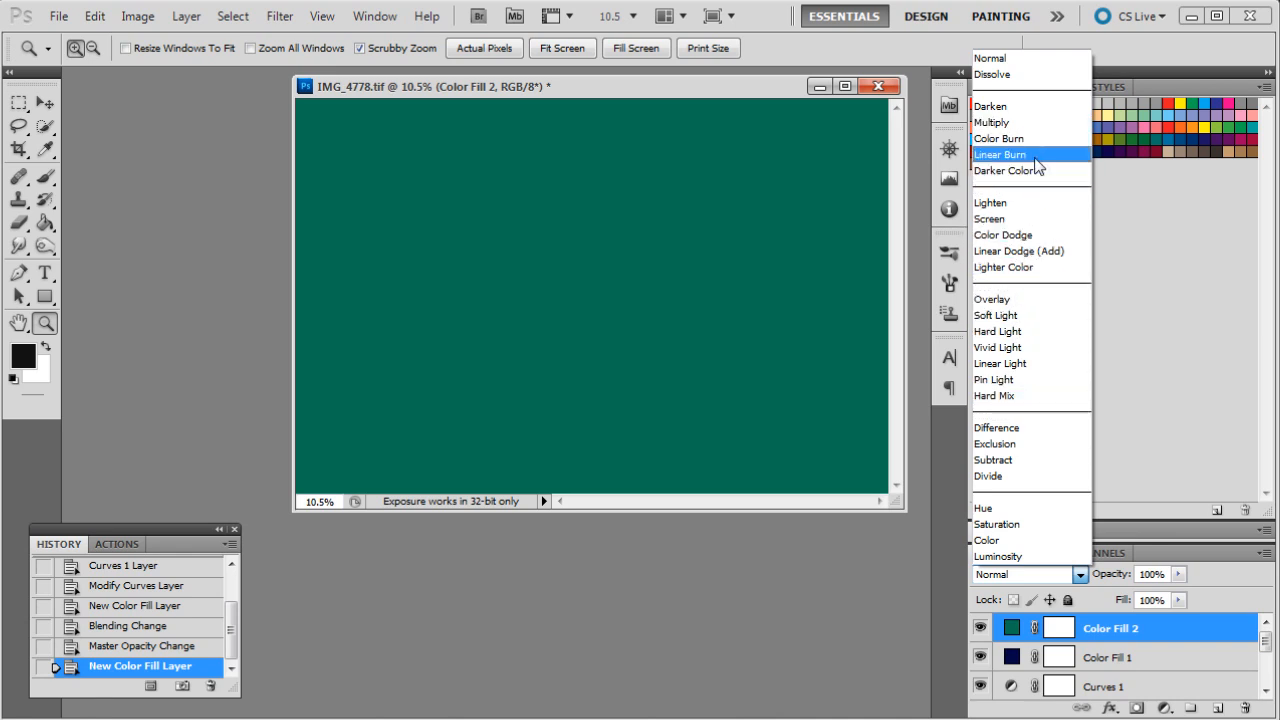
pyautogui.click(999, 154)
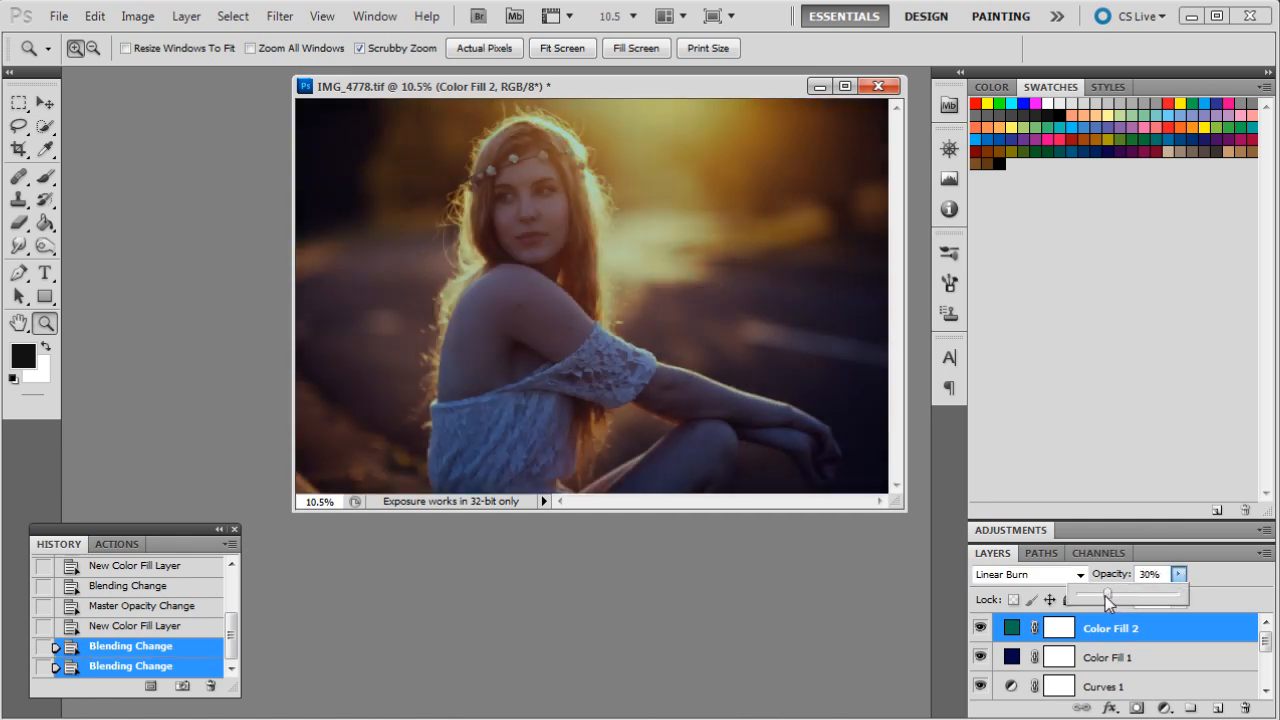
pyautogui.moveTo(1130, 599); pyautogui.dragTo(1100, 599)
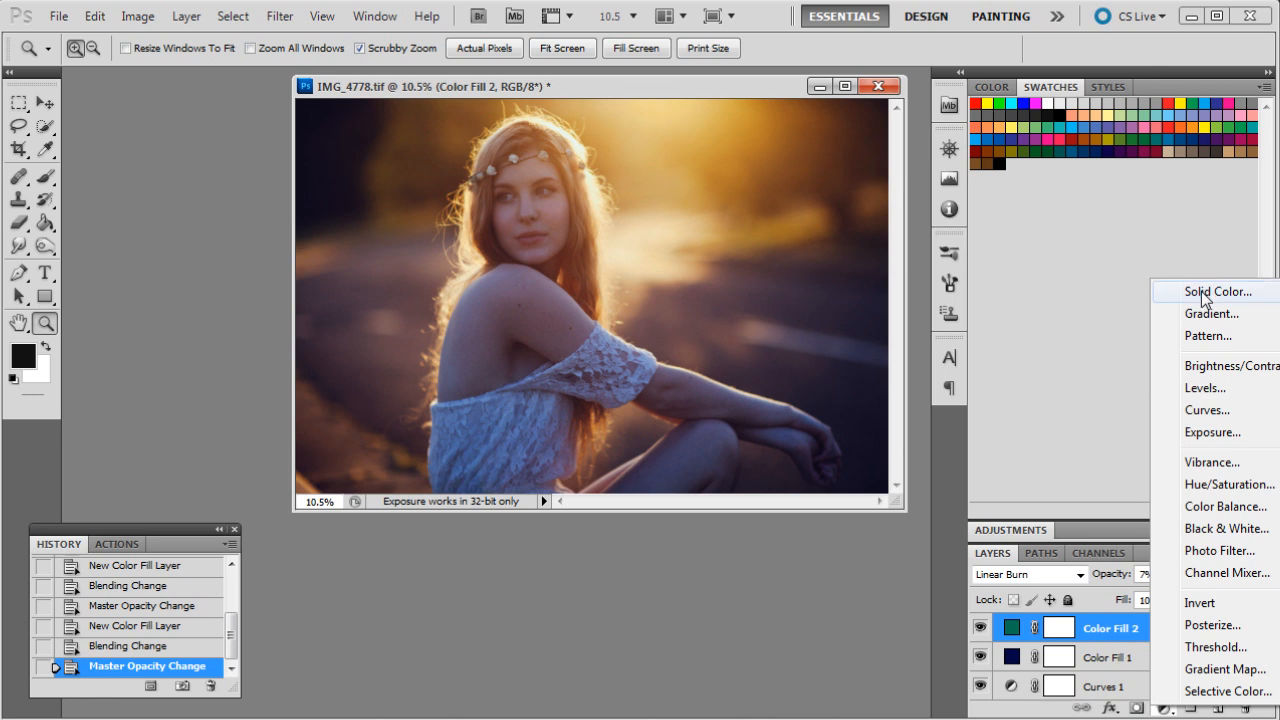
# - Add a golden yellow Color Fill 3 in Multiply mode at about 15% opacity
pyautogui.click(1216, 291)
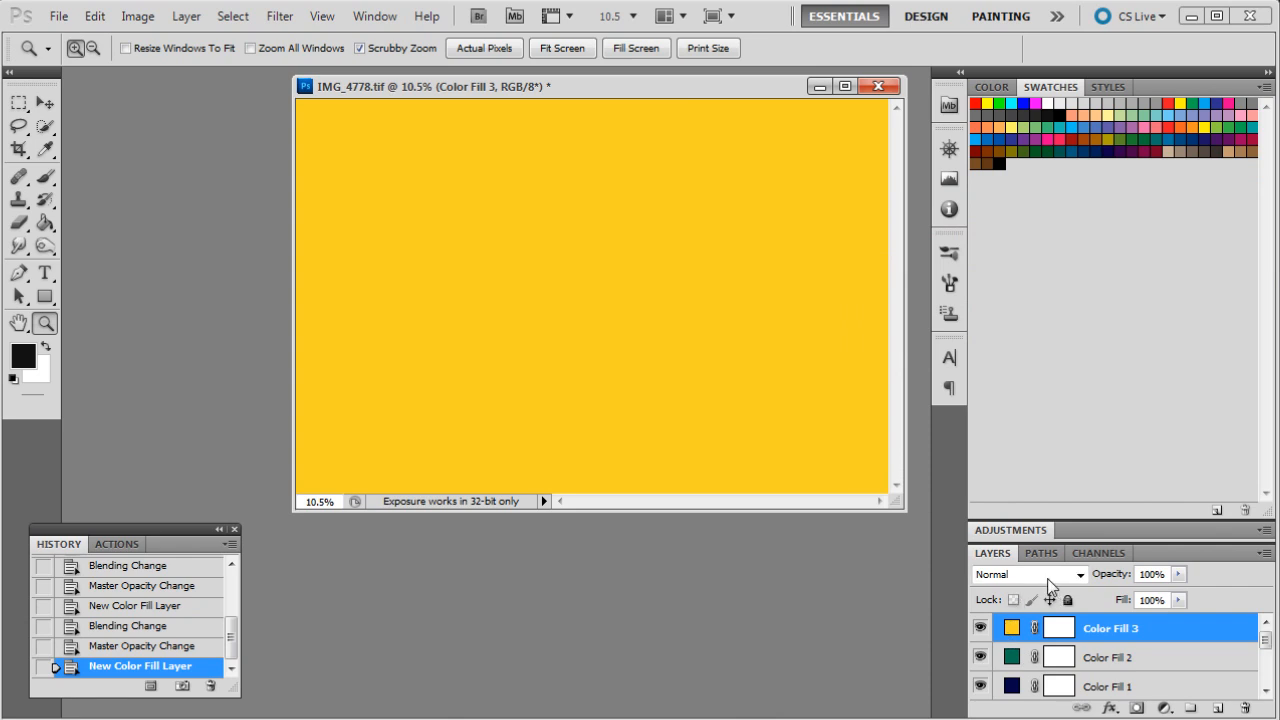
pyautogui.moveTo(1150, 492)
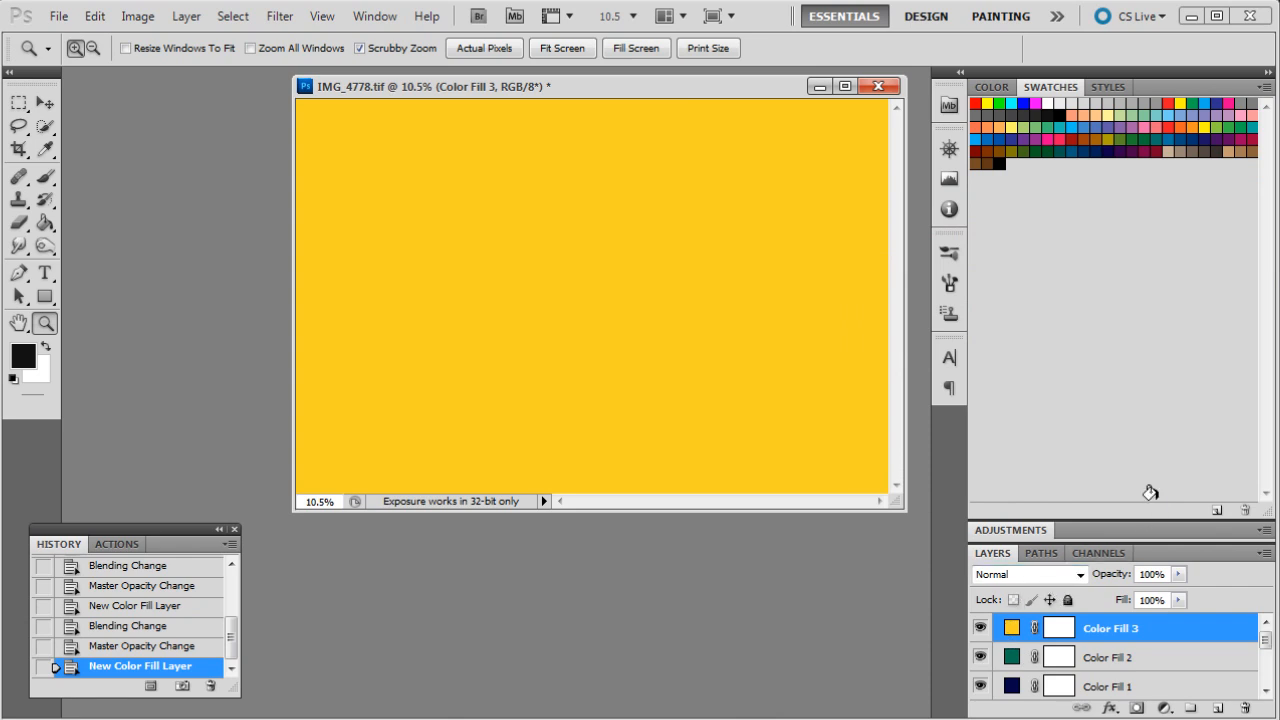
pyautogui.click(1028, 574)
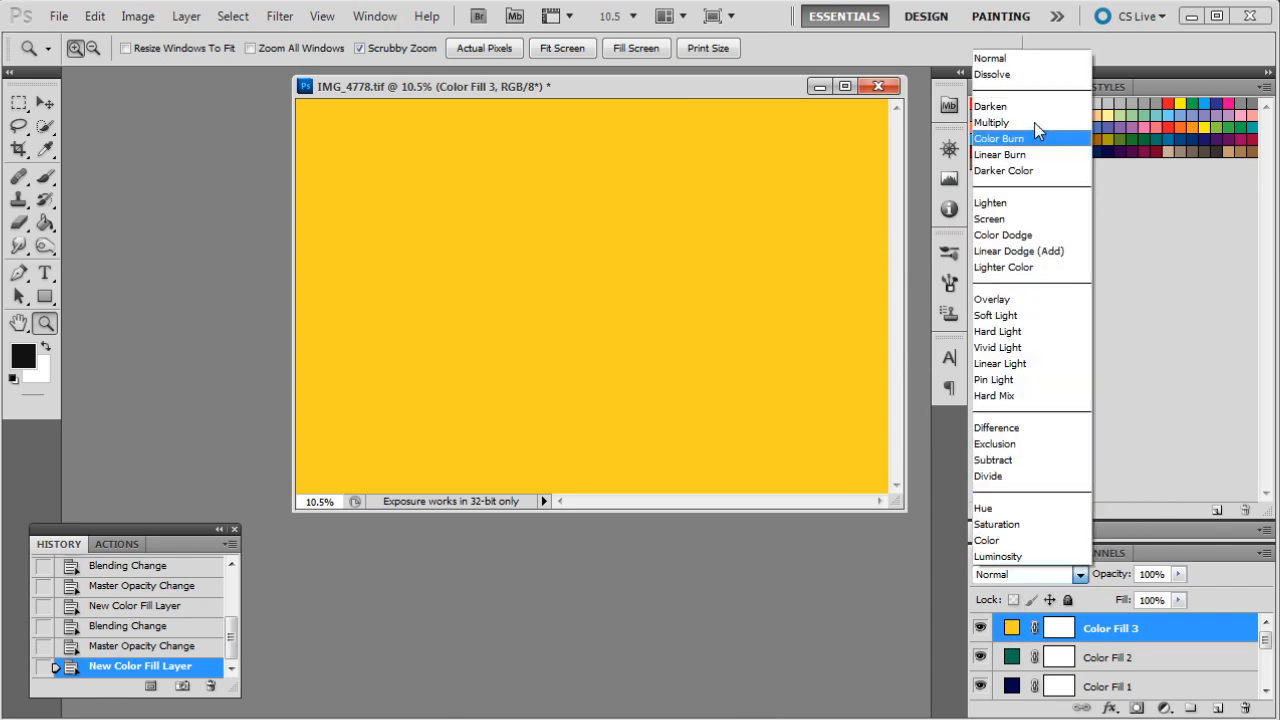
pyautogui.click(991, 122)
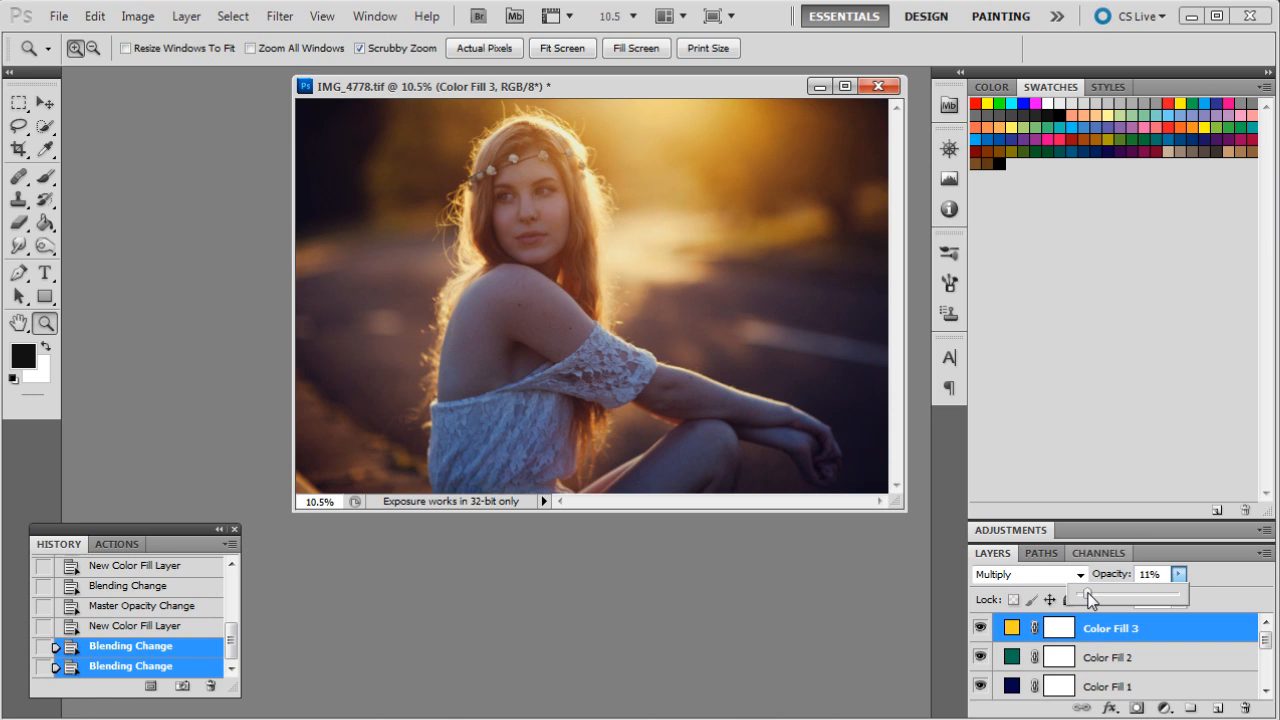
pyautogui.moveTo(1075, 595); pyautogui.dragTo(1095, 595)
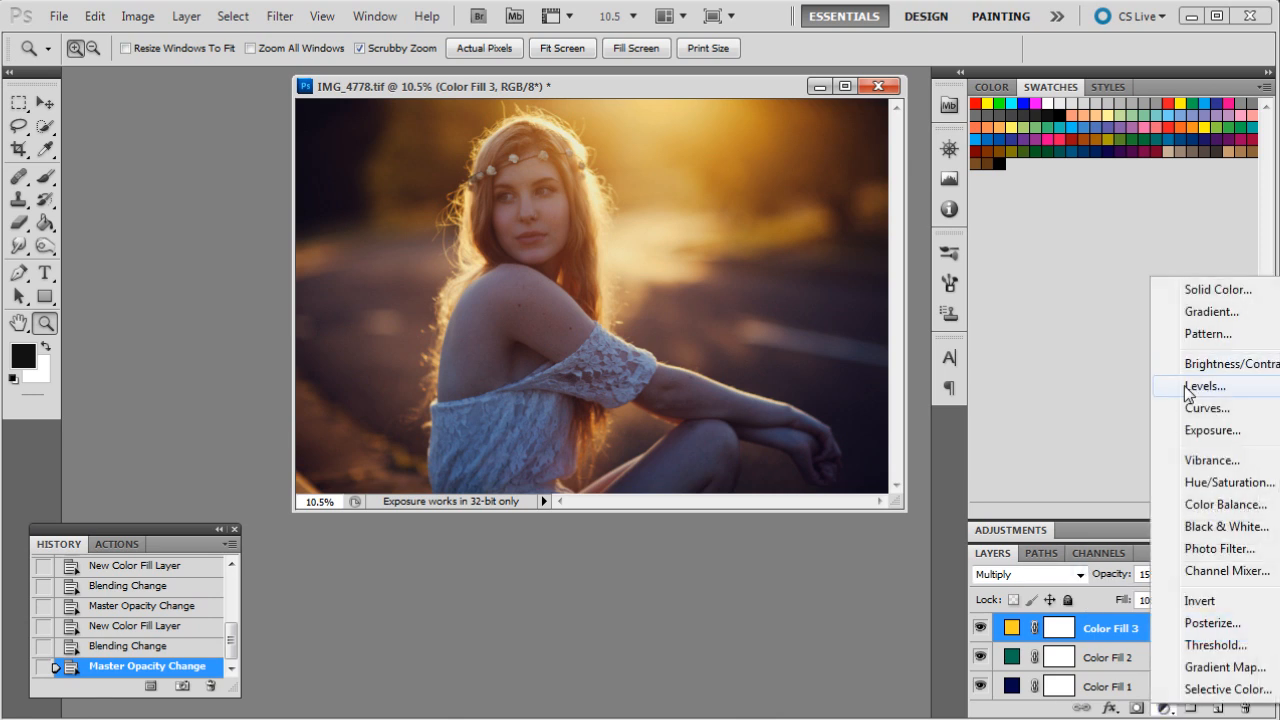
# - Add a Levels 1 adjustment layer with input levels 9, 1.00 and 238
pyautogui.click(1207, 385)
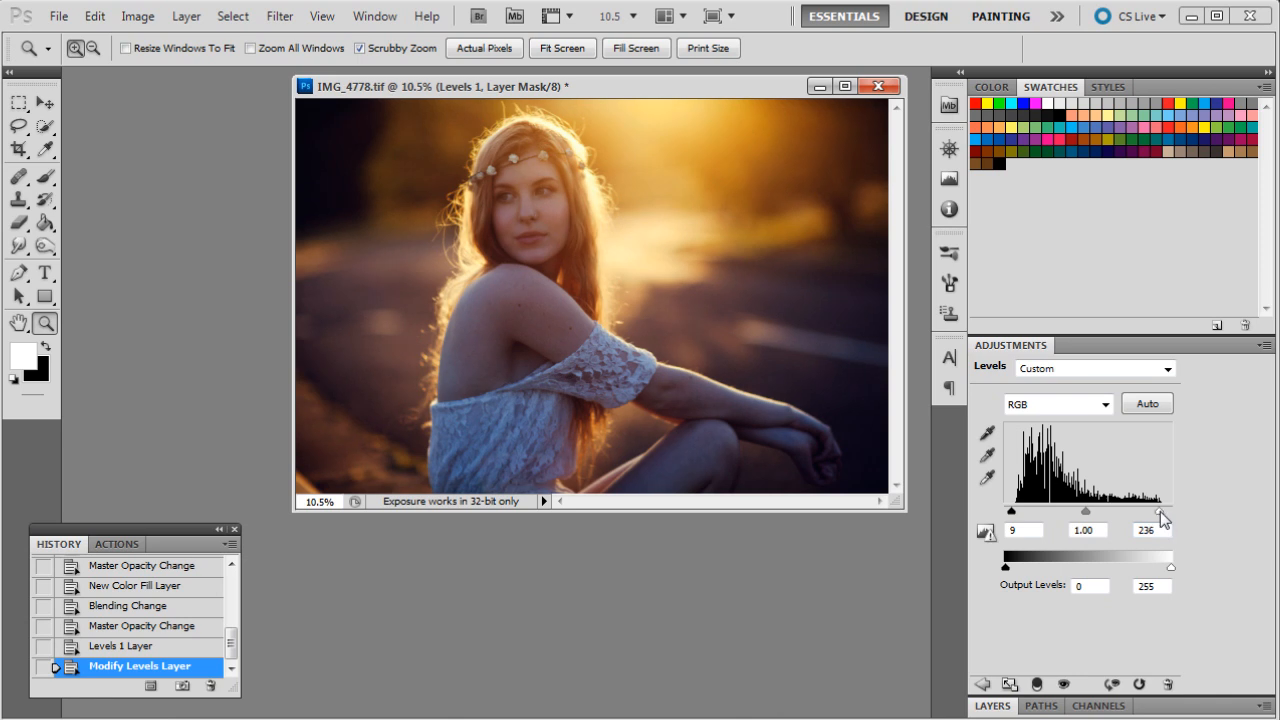
pyautogui.moveTo(1170, 527); pyautogui.dragTo(1175, 527)
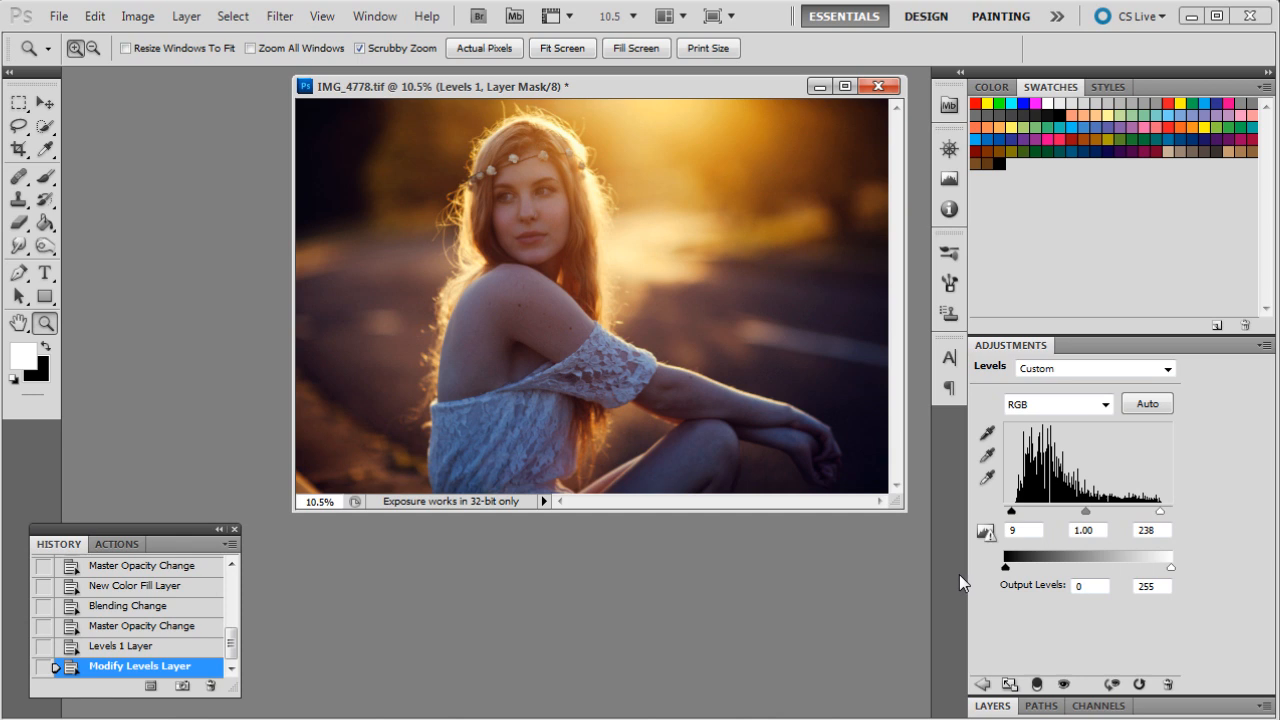
pyautogui.moveTo(926, 640)
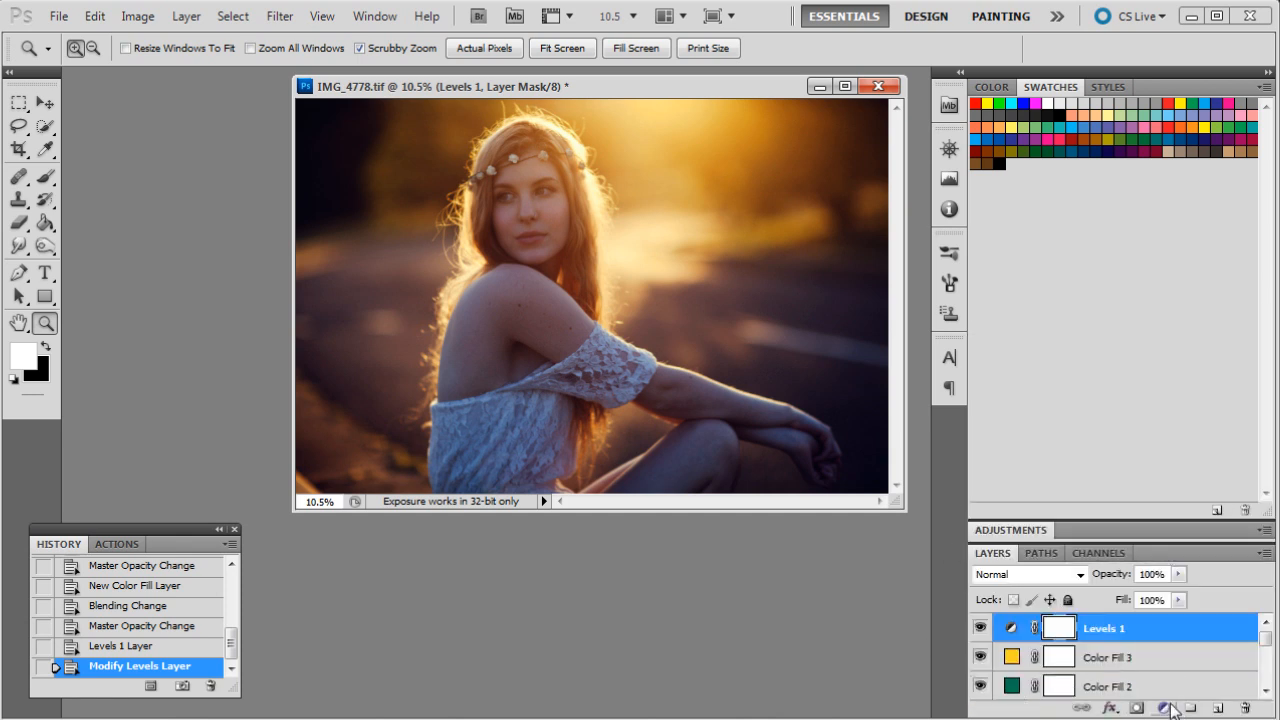
# - Add Curves 2, raising highlights 206→214, midtones 120→133 and shadows 53→55
pyautogui.click(1168, 708)
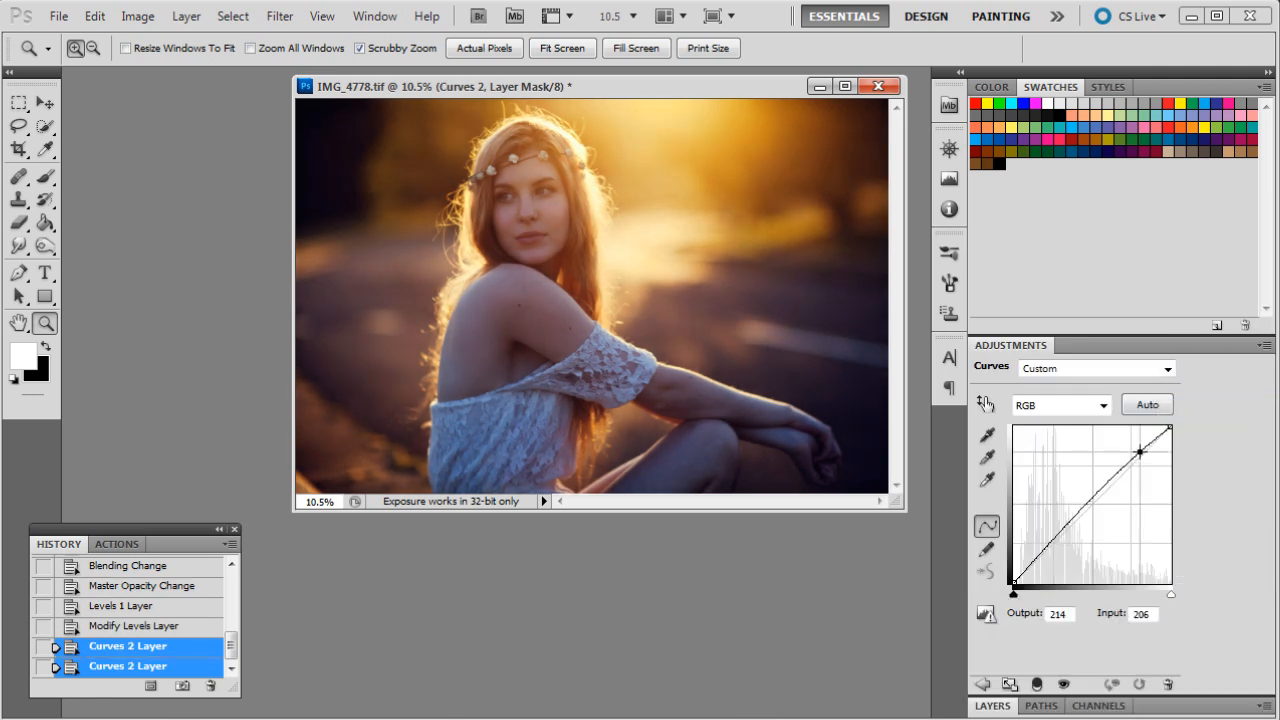
pyautogui.moveTo(1139, 452); pyautogui.dragTo(1141, 454)
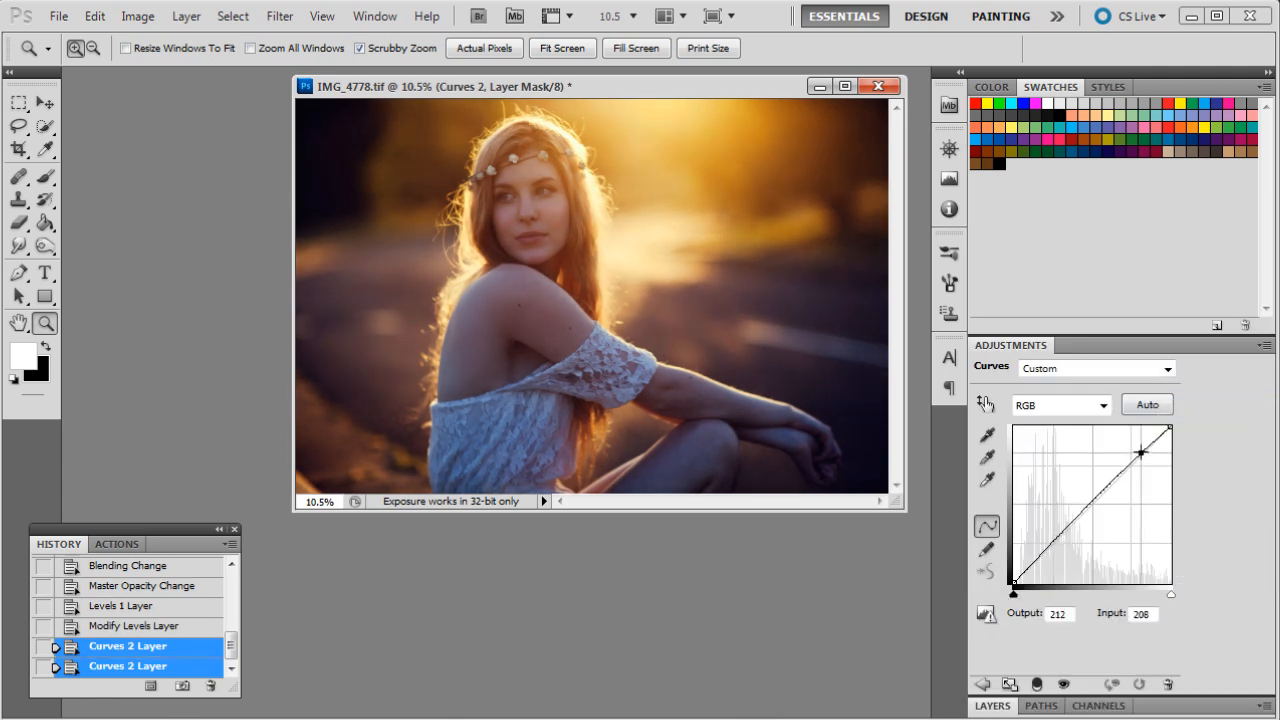
pyautogui.moveTo(1141, 453); pyautogui.dragTo(1148, 447)
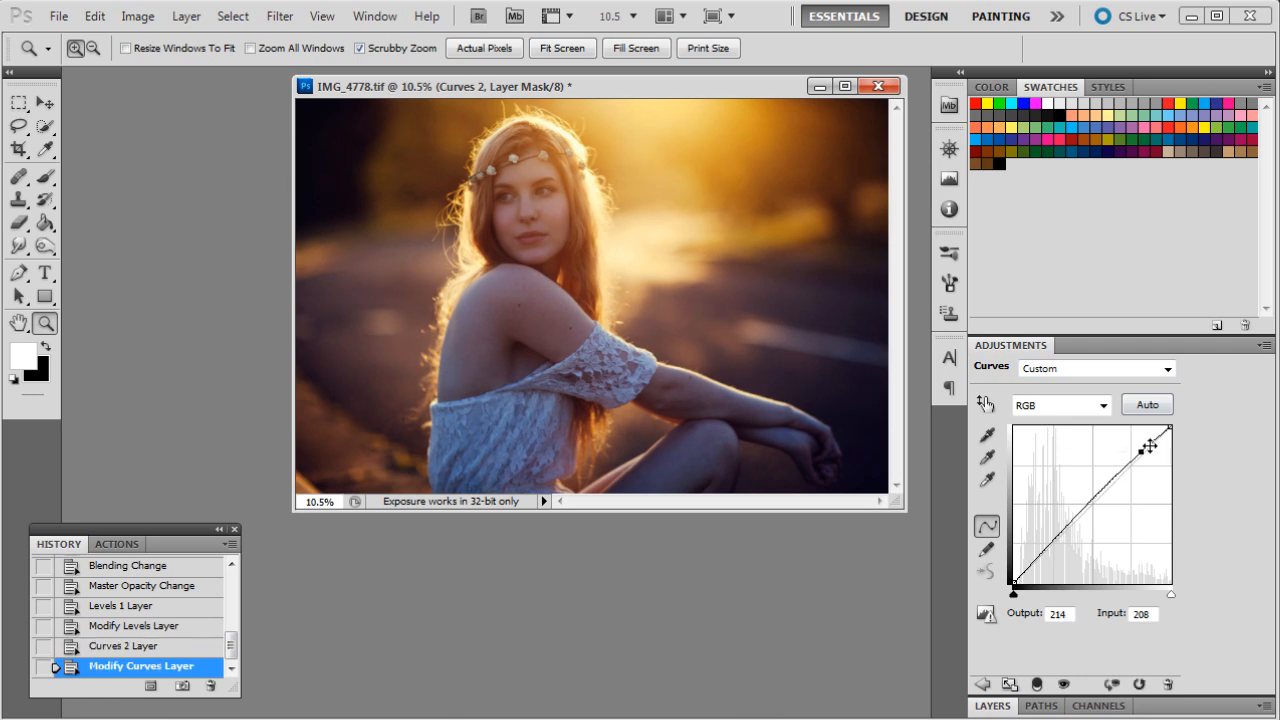
pyautogui.moveTo(1148, 447); pyautogui.dragTo(1050, 540)
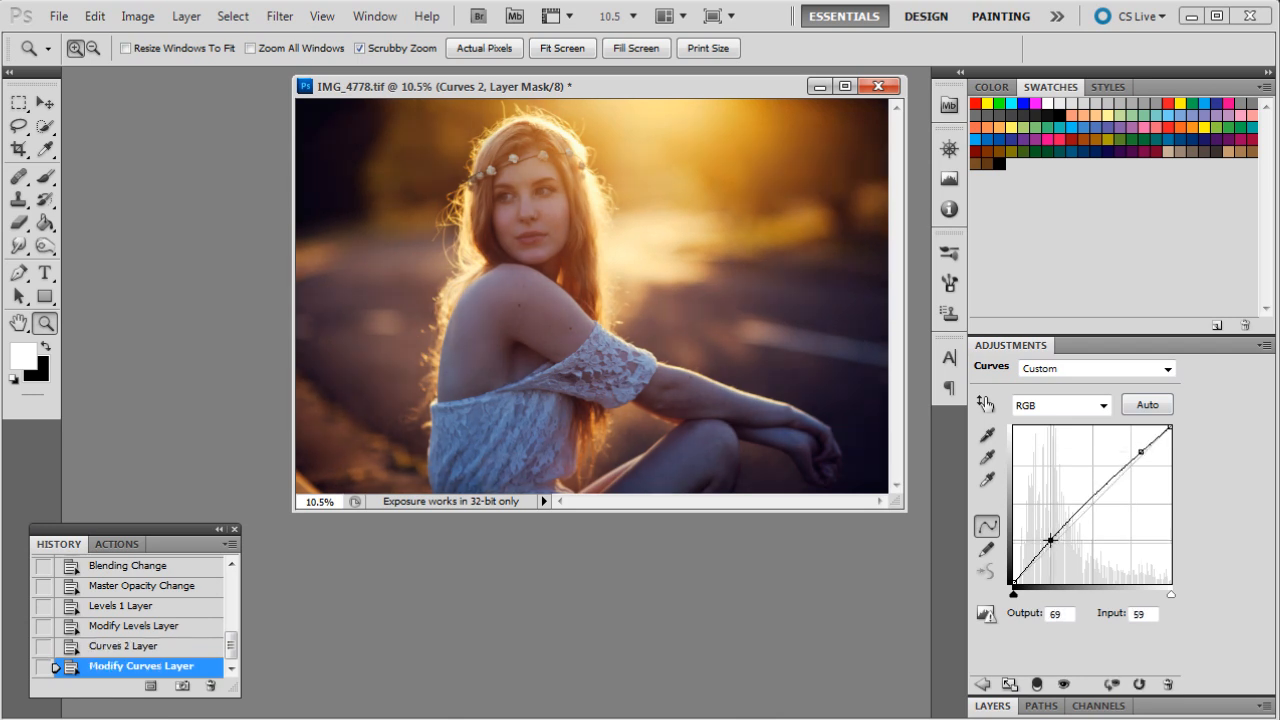
pyautogui.moveTo(1050, 540); pyautogui.dragTo(1047, 545)
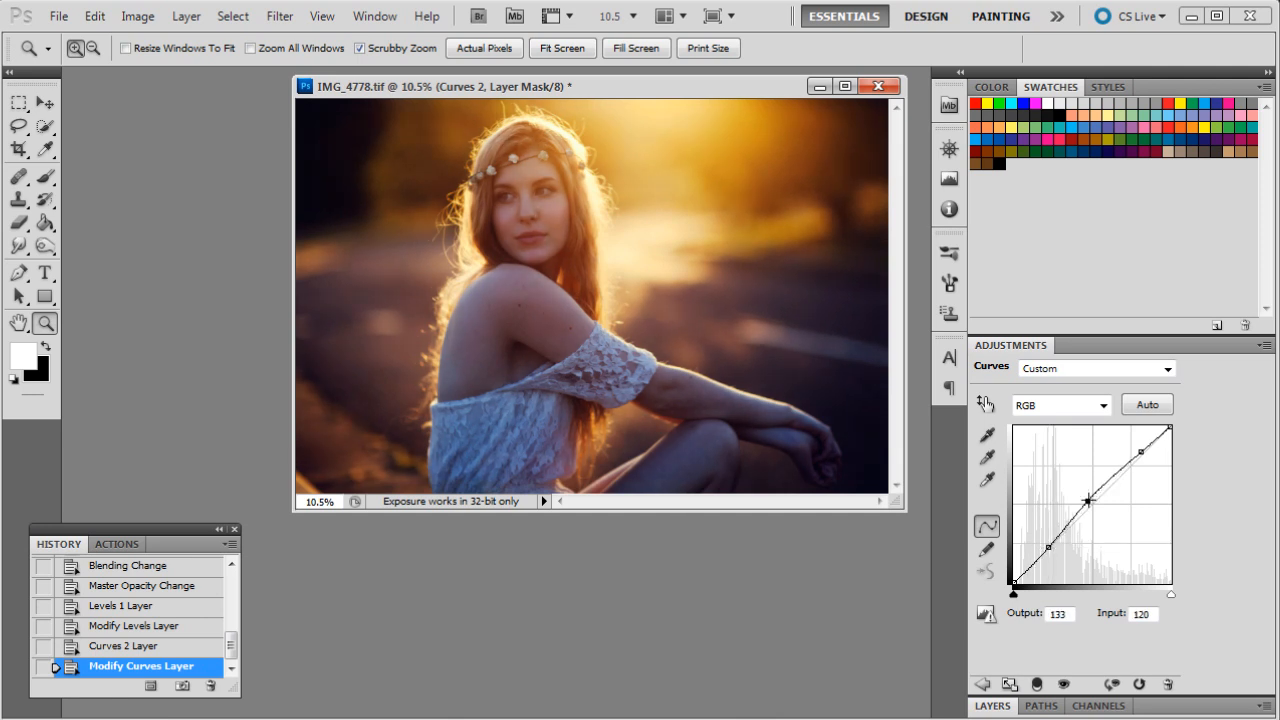
pyautogui.moveTo(1089, 500); pyautogui.dragTo(1096, 503)
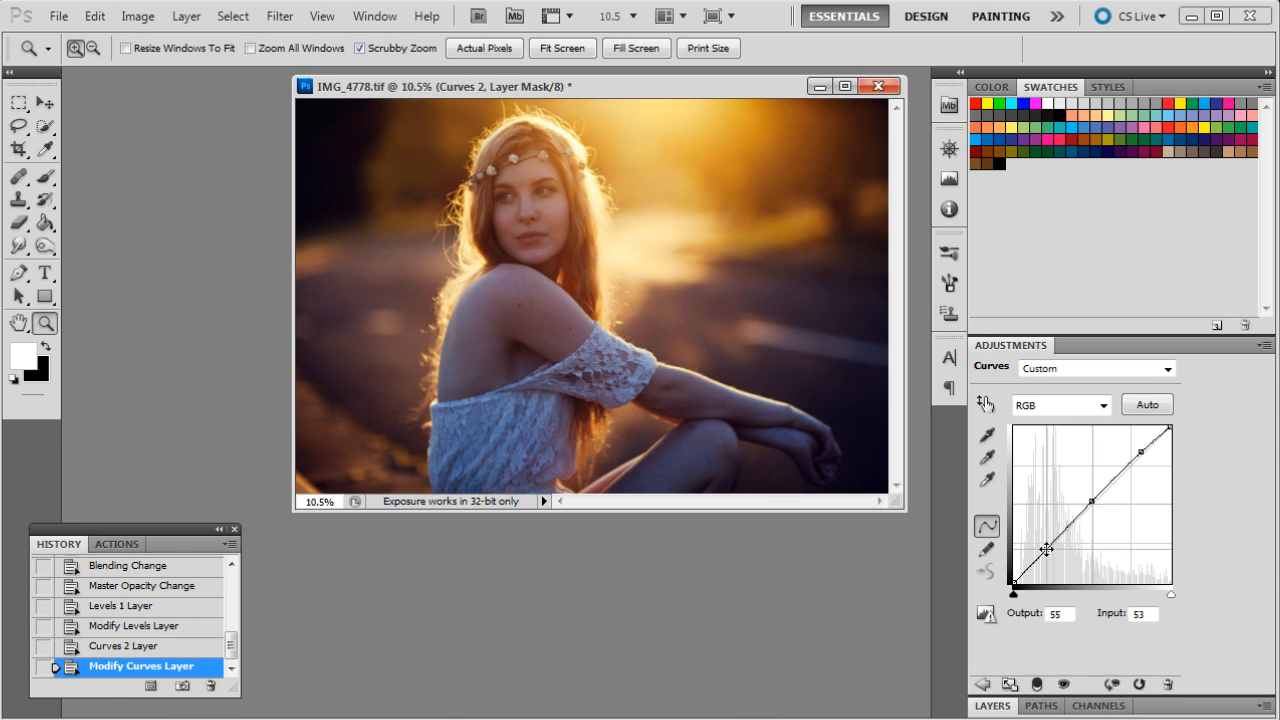
pyautogui.moveTo(798, 509)
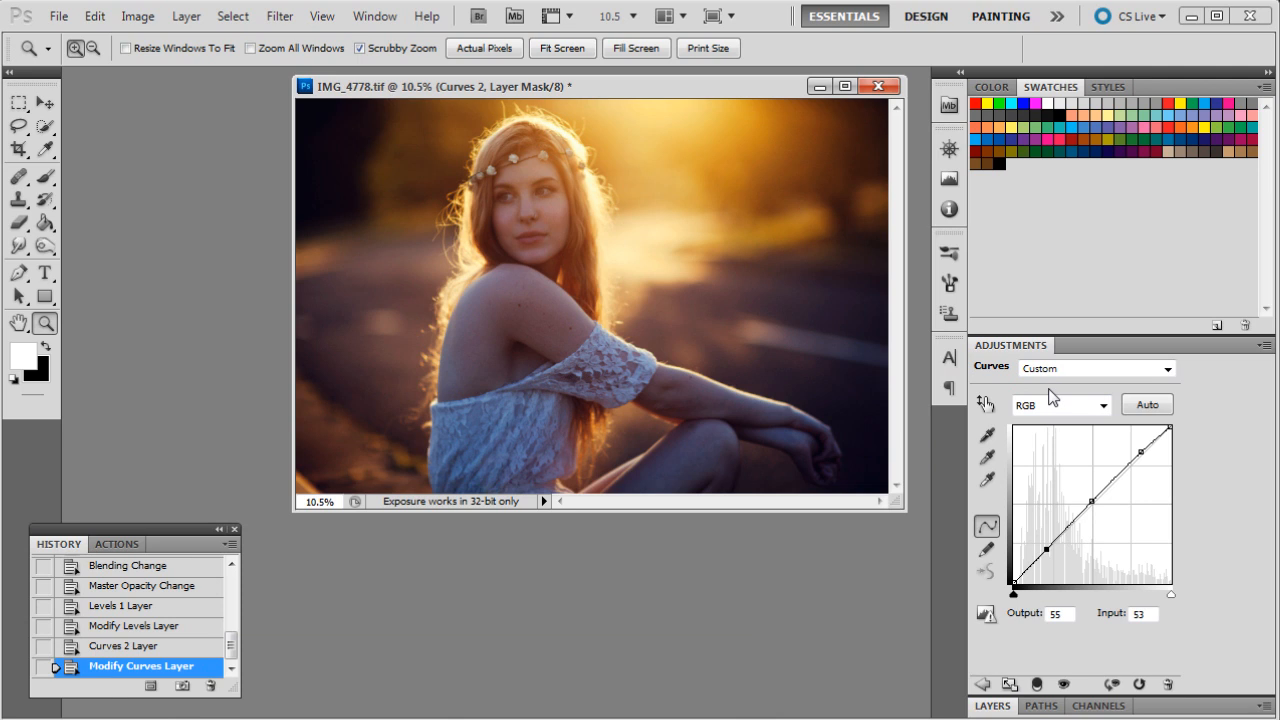
pyautogui.moveTo(1238, 662)
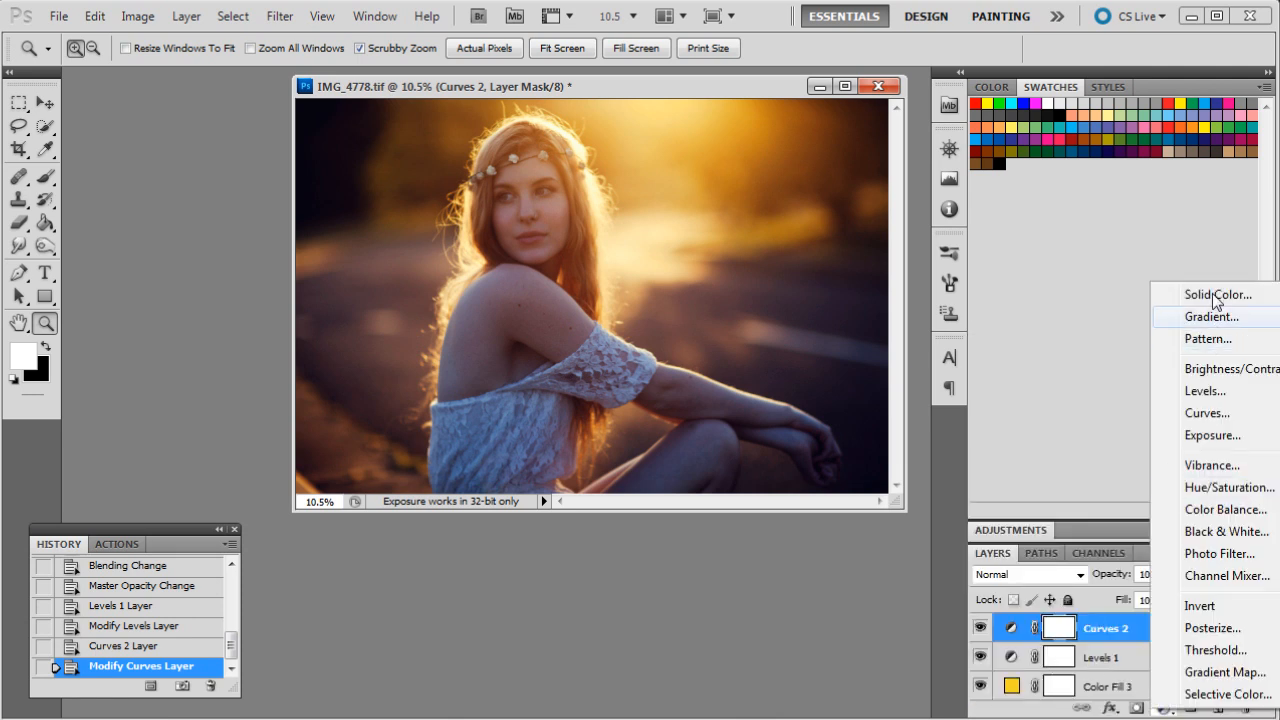
# - Add a dark purple Color Fill 4 in Soft Light at about 7% opacity
pyautogui.click(1218, 294)
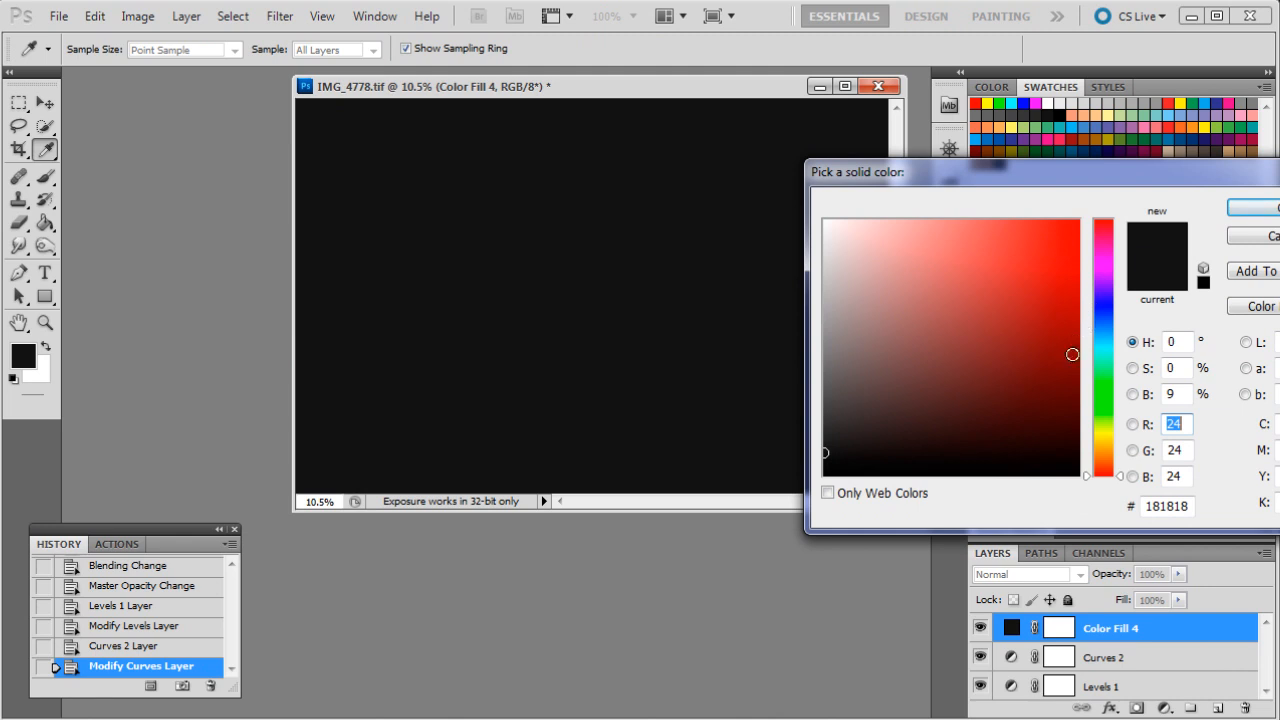
pyautogui.moveTo(1095, 300)
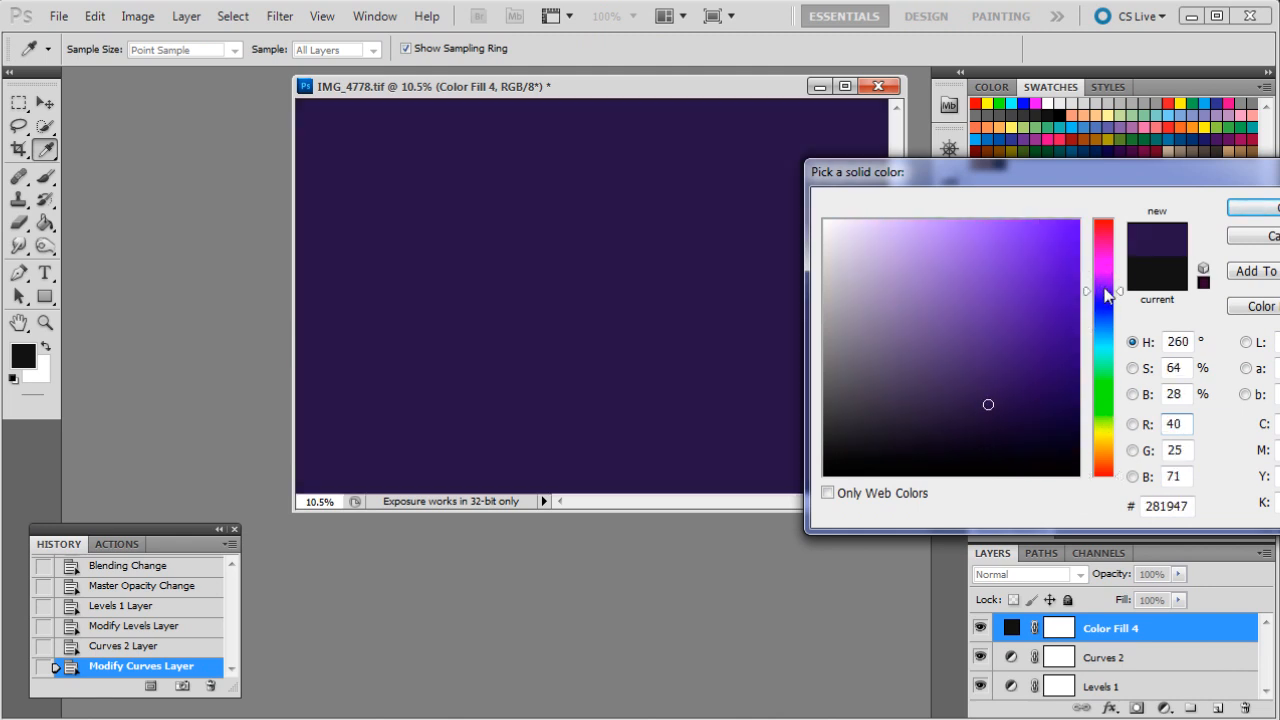
pyautogui.click(966, 423)
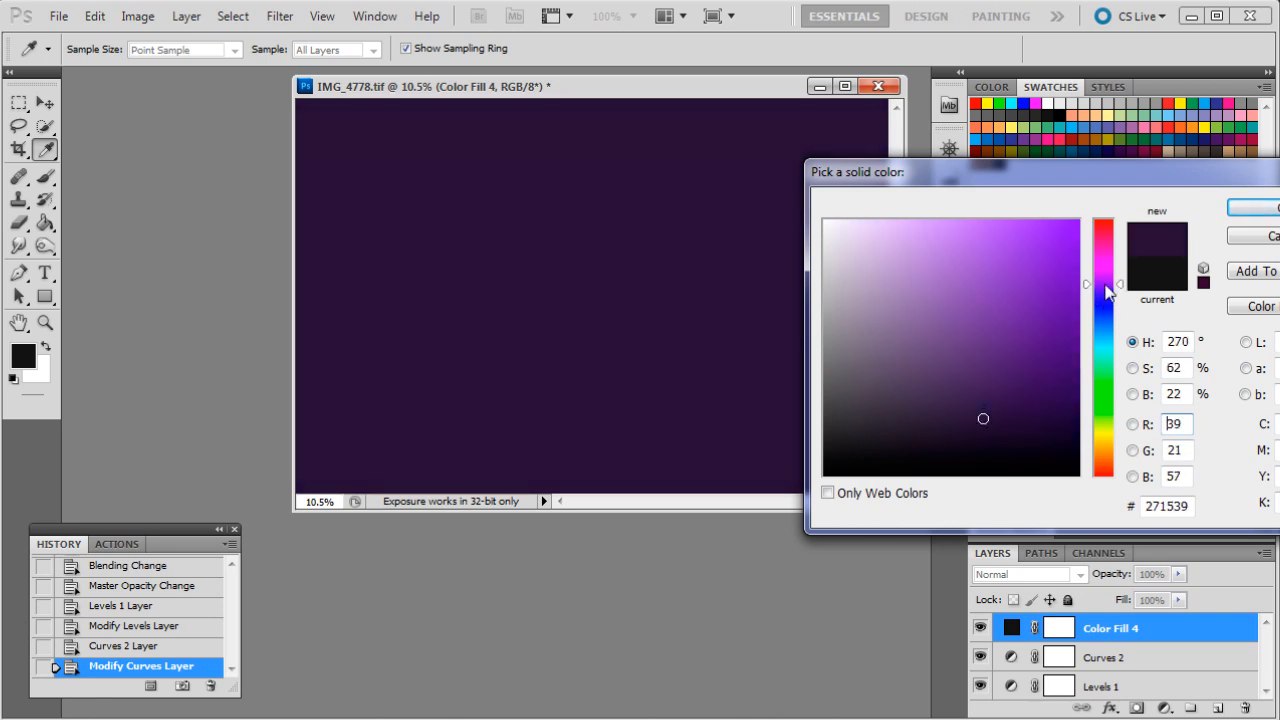
pyautogui.click(1253, 207)
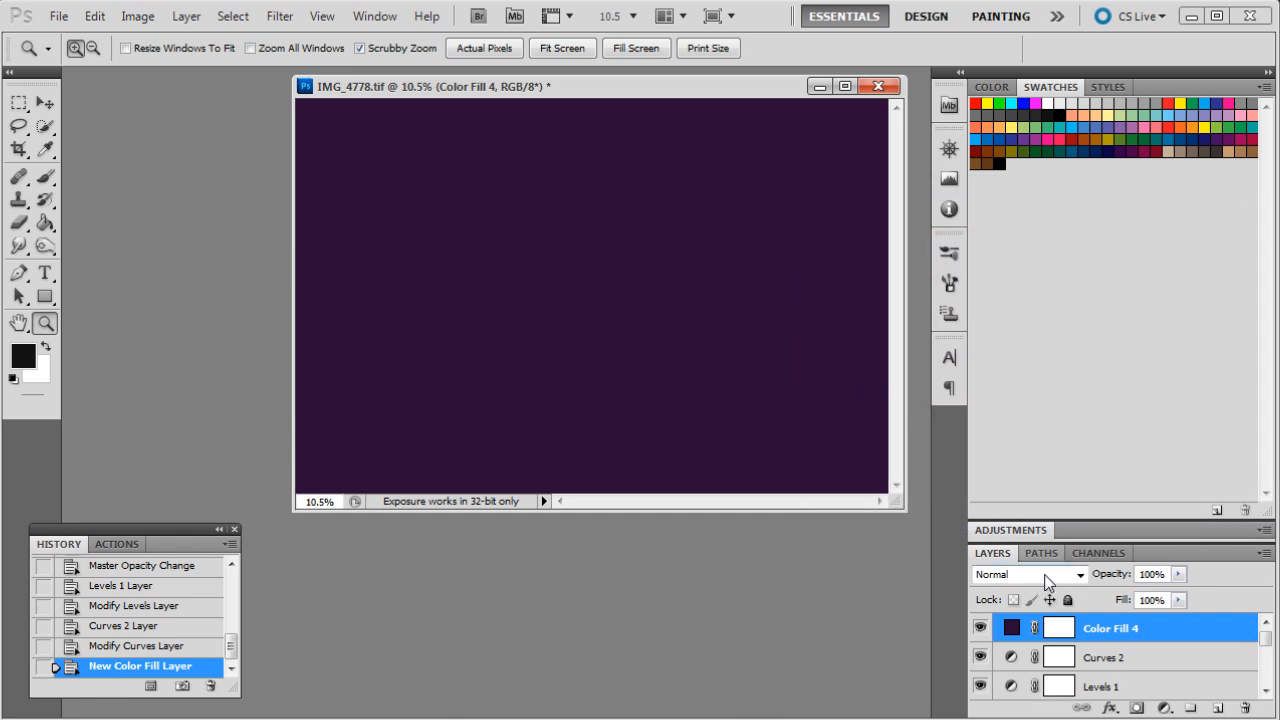
pyautogui.click(1028, 573)
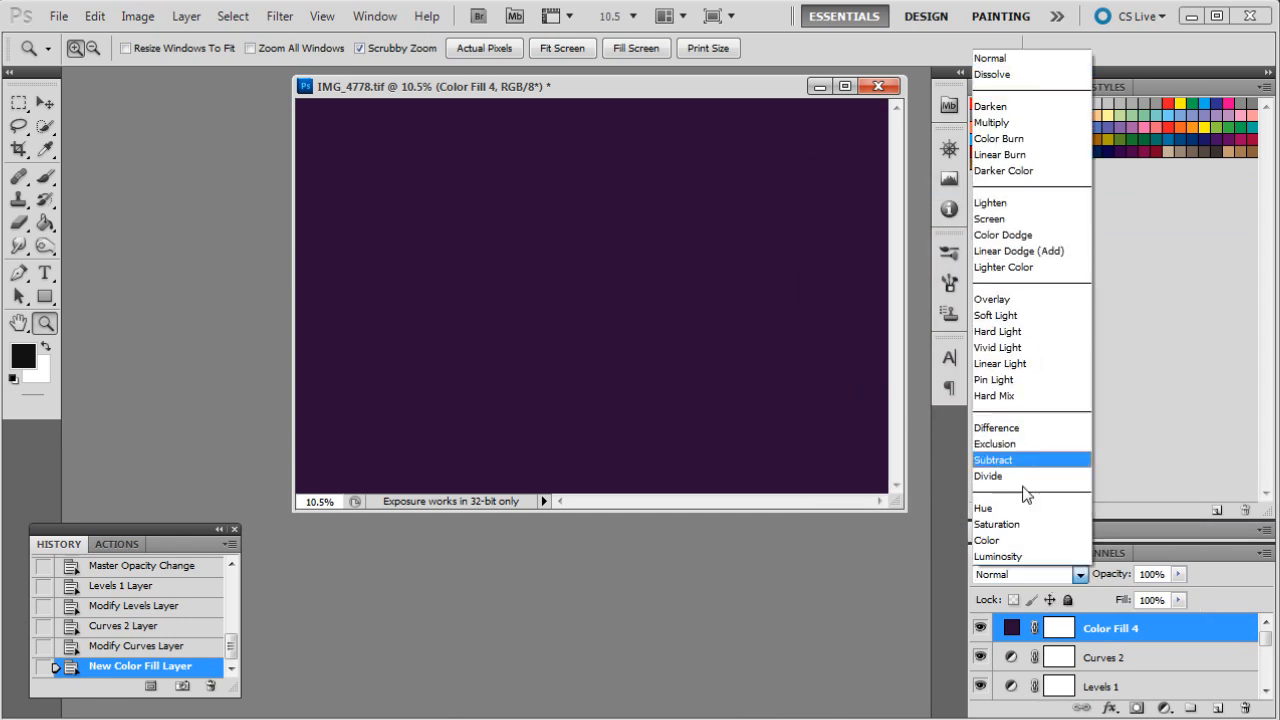
pyautogui.click(995, 315)
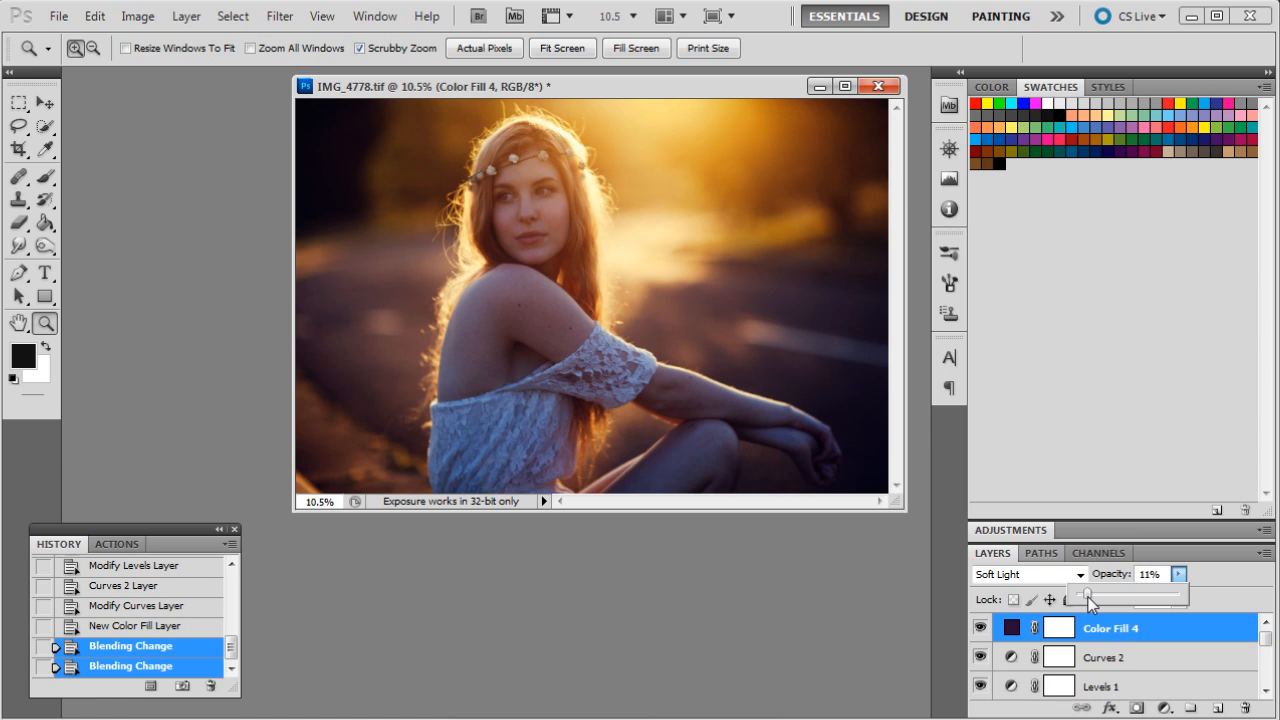
pyautogui.moveTo(1090, 595); pyautogui.dragTo(1082, 595)
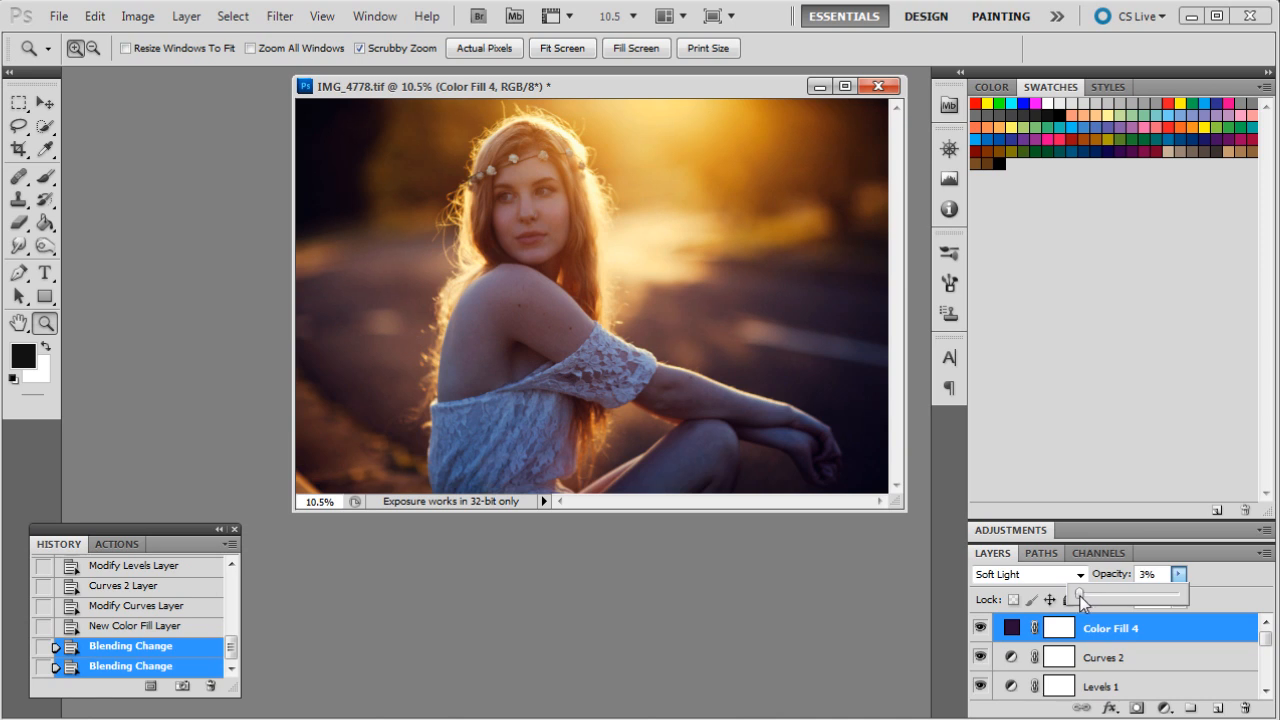
pyautogui.moveTo(1078, 595); pyautogui.dragTo(1085, 595)
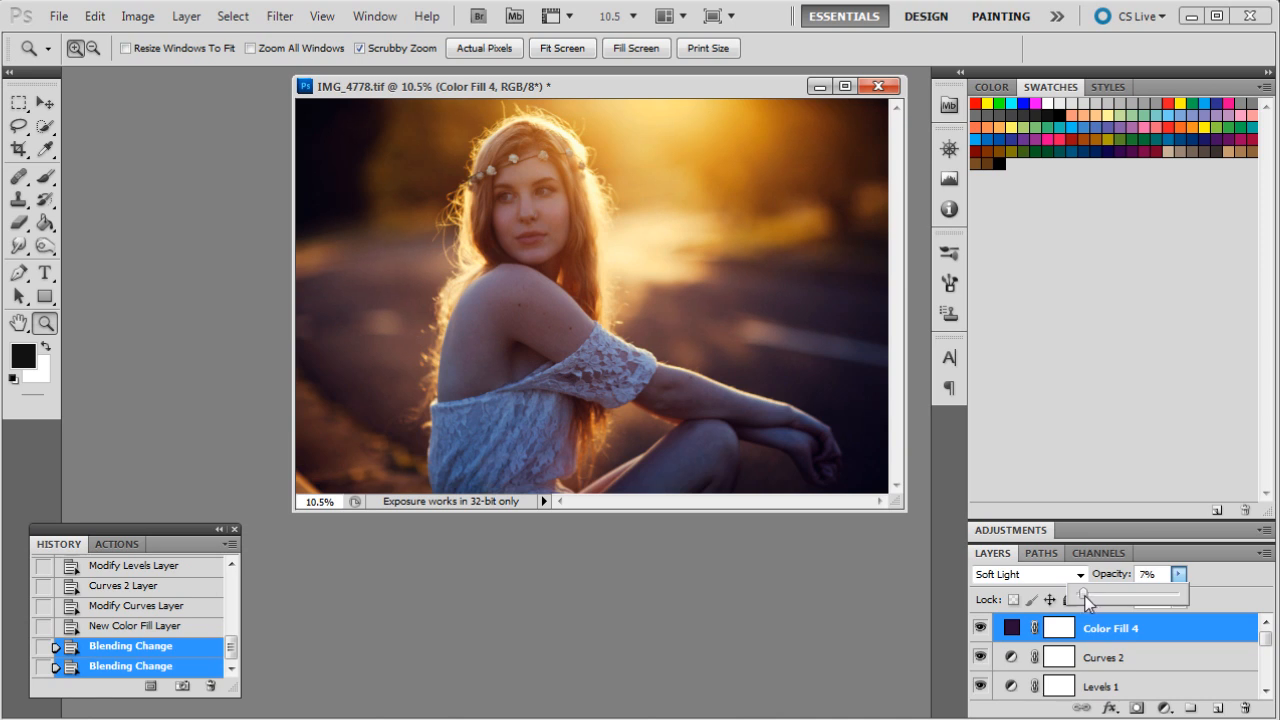
pyautogui.moveTo(1083, 595); pyautogui.dragTo(1087, 595)
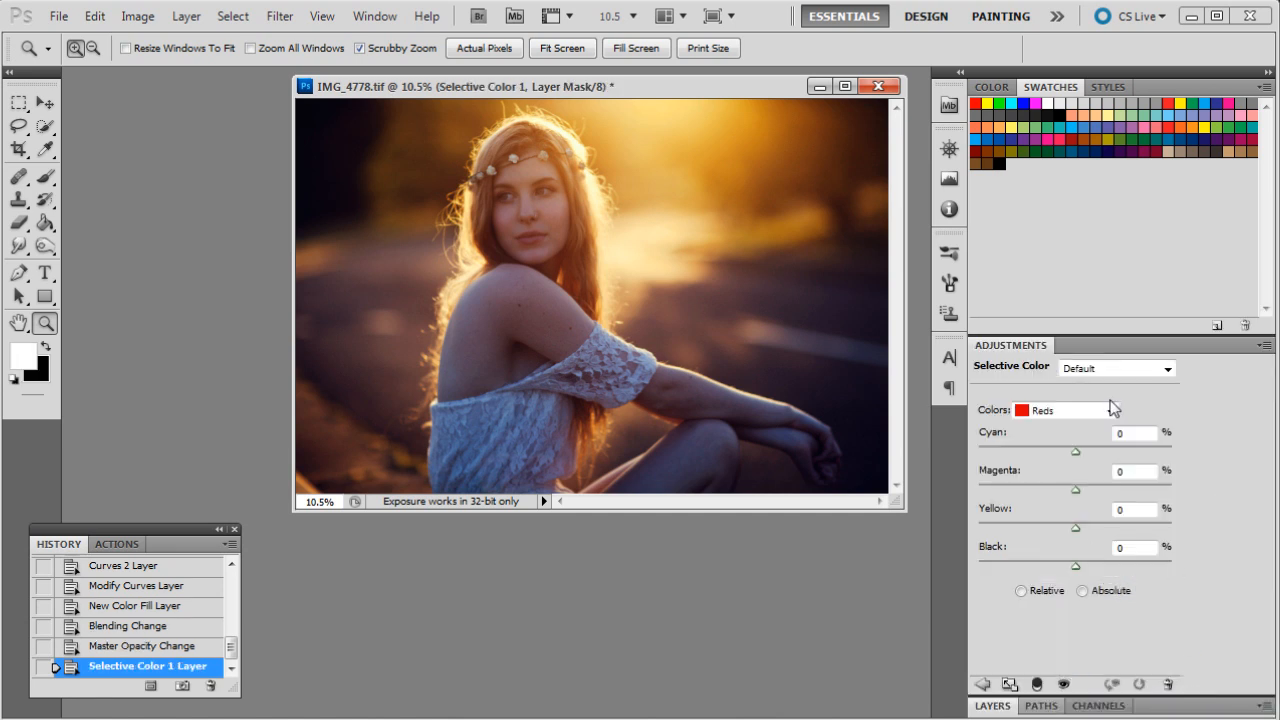
# - Adjust Selective Color 1 Neutrals: Cyan -2, Yellow +1, Magenta reset to 0
pyautogui.click(1021, 590)
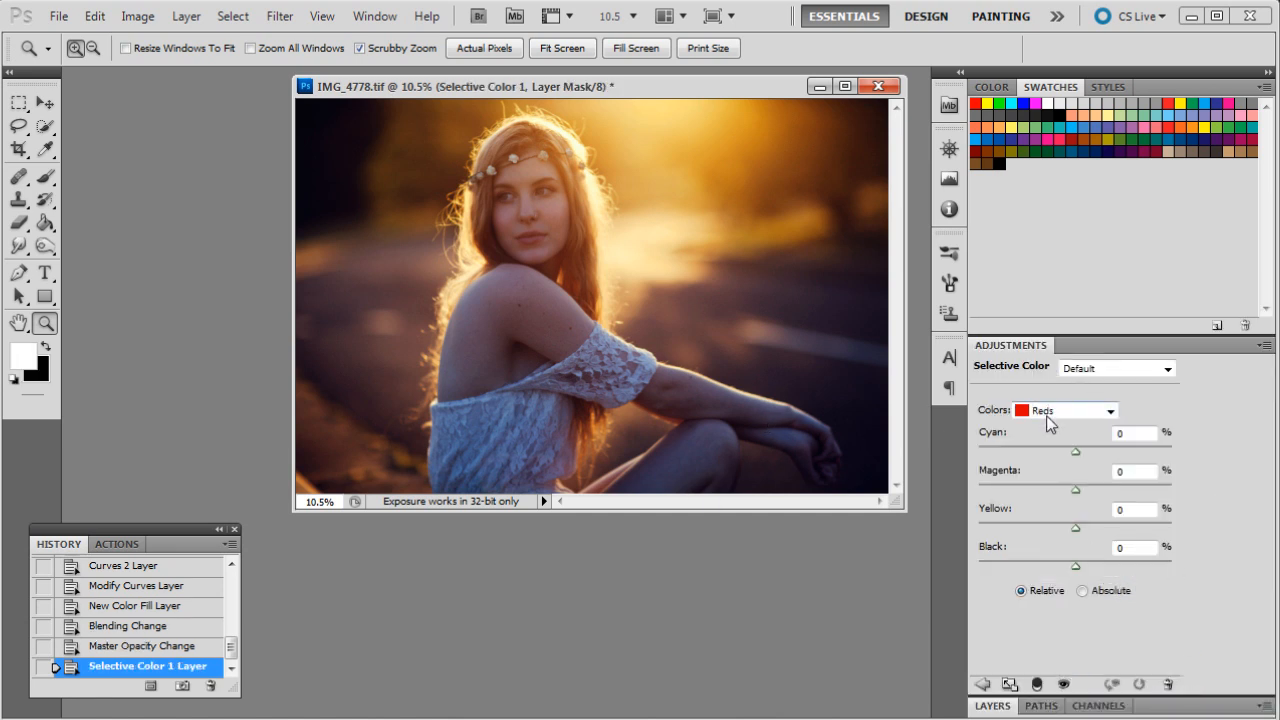
pyautogui.click(1063, 410)
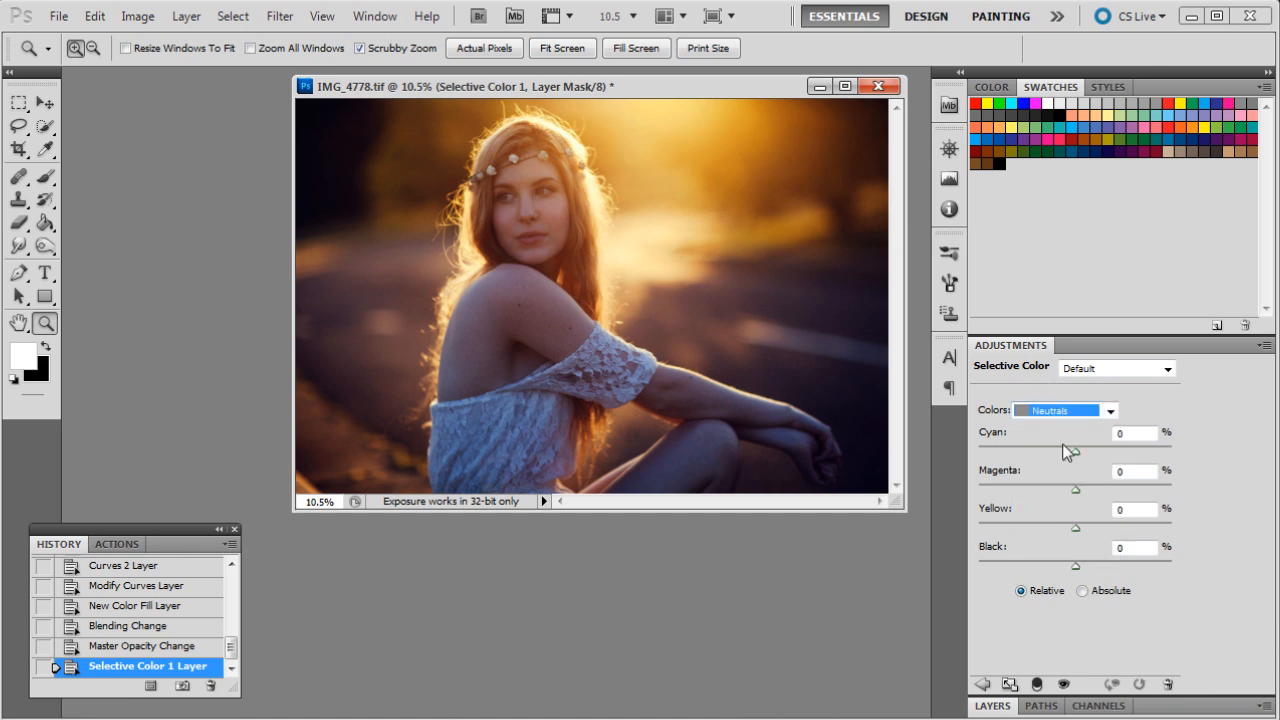
pyautogui.moveTo(1078, 540)
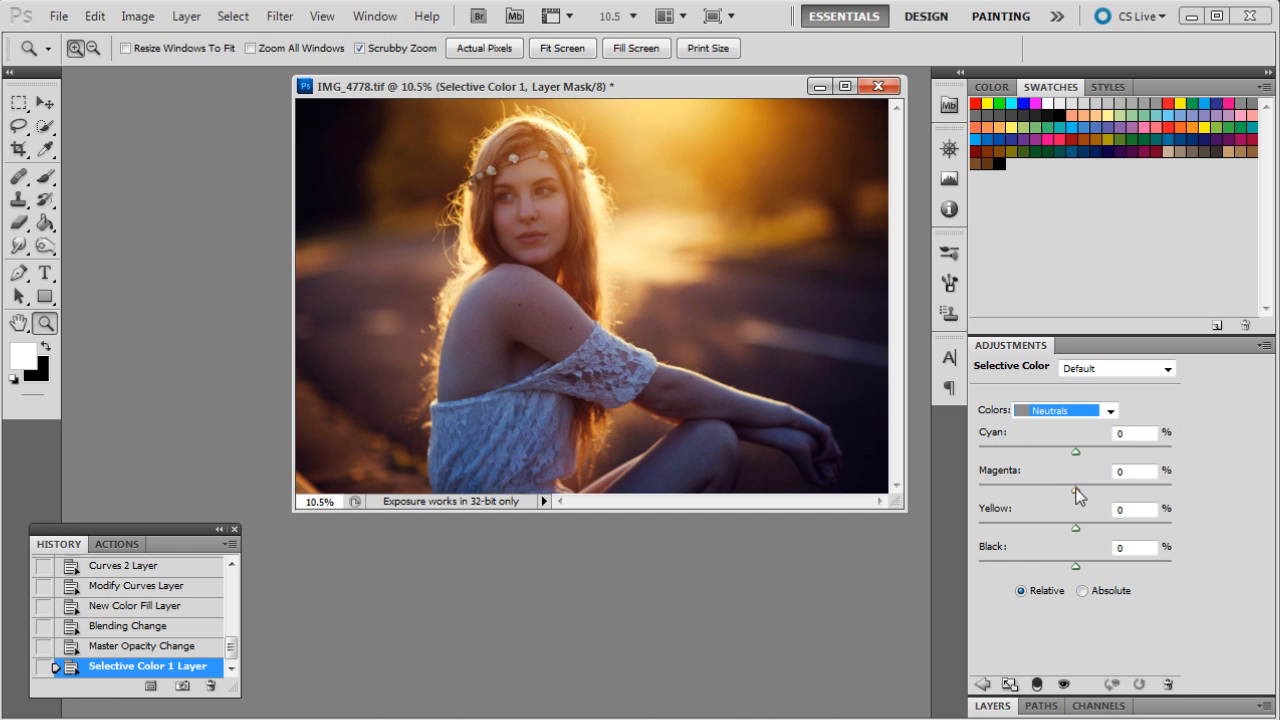
pyautogui.moveTo(1079, 458)
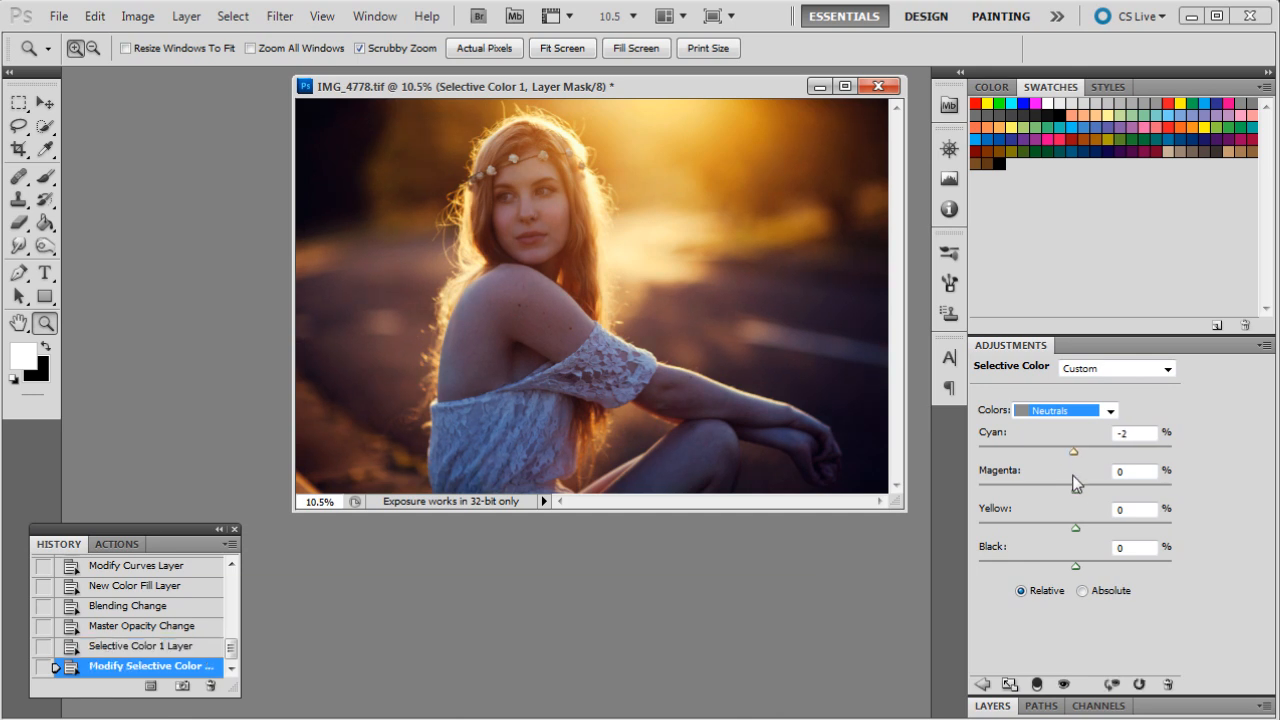
pyautogui.moveTo(1078, 496)
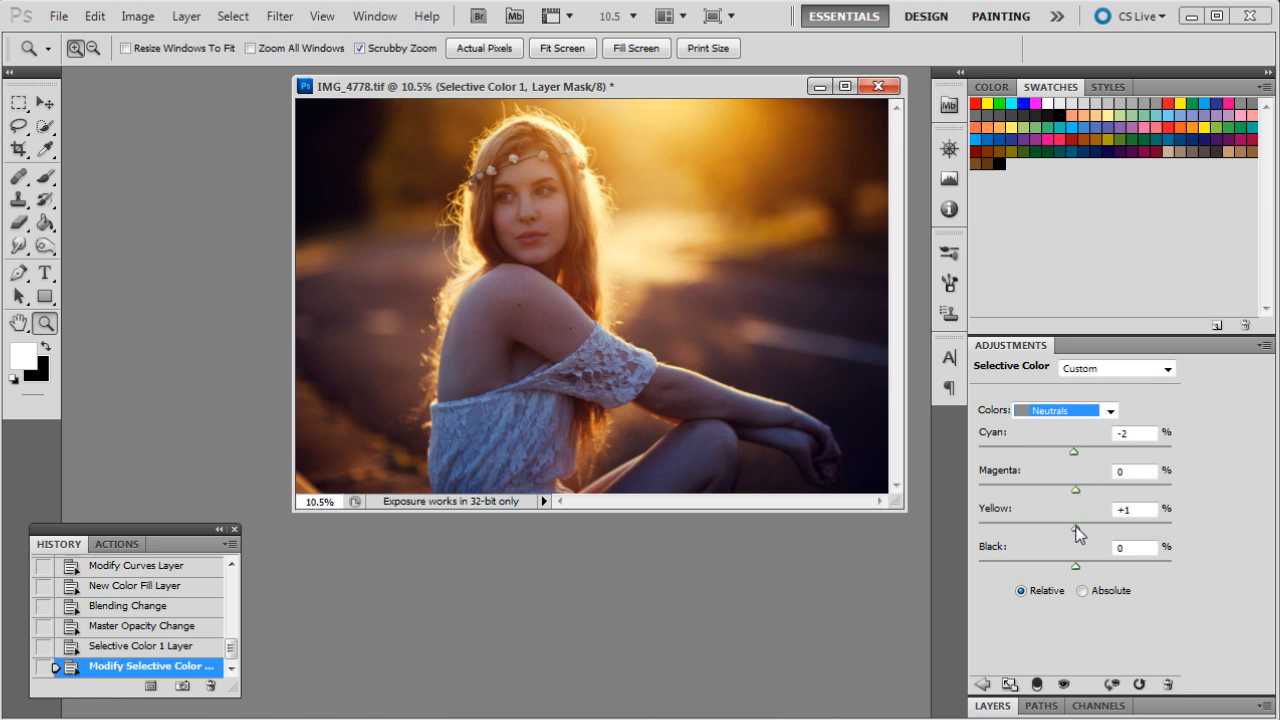
pyautogui.moveTo(1078, 500)
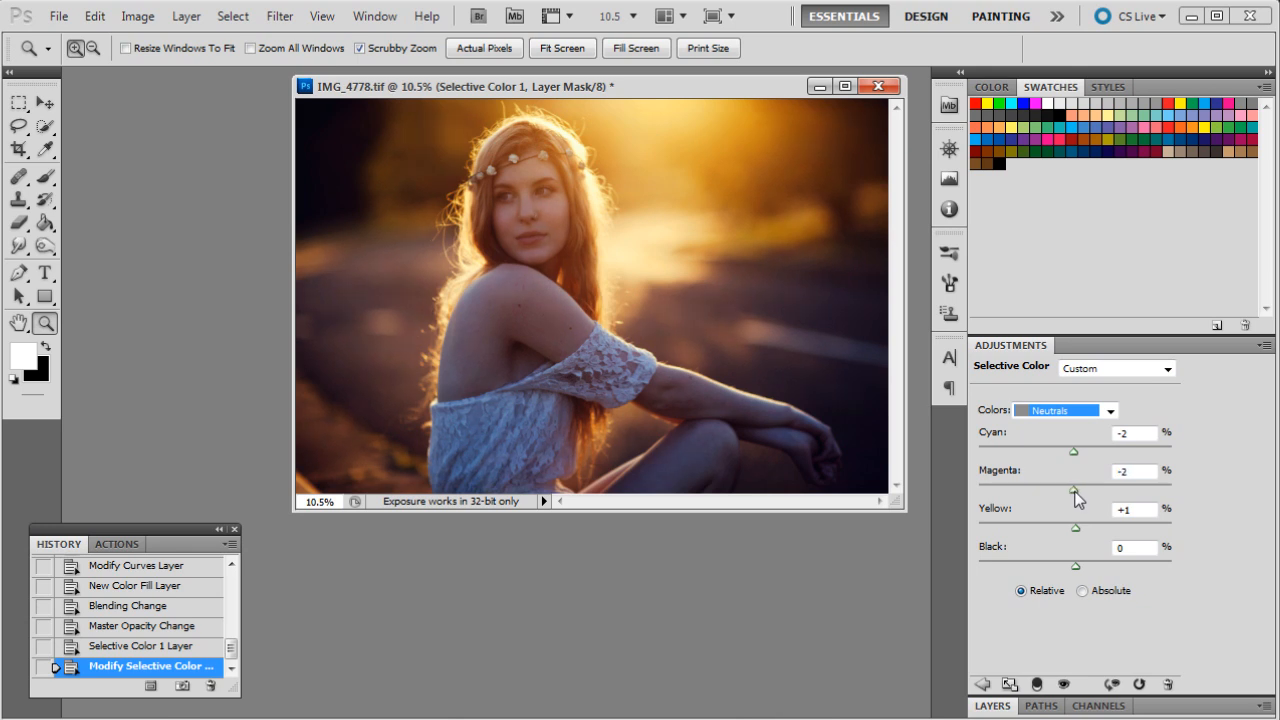
pyautogui.moveTo(1076, 484); pyautogui.dragTo(1078, 484)
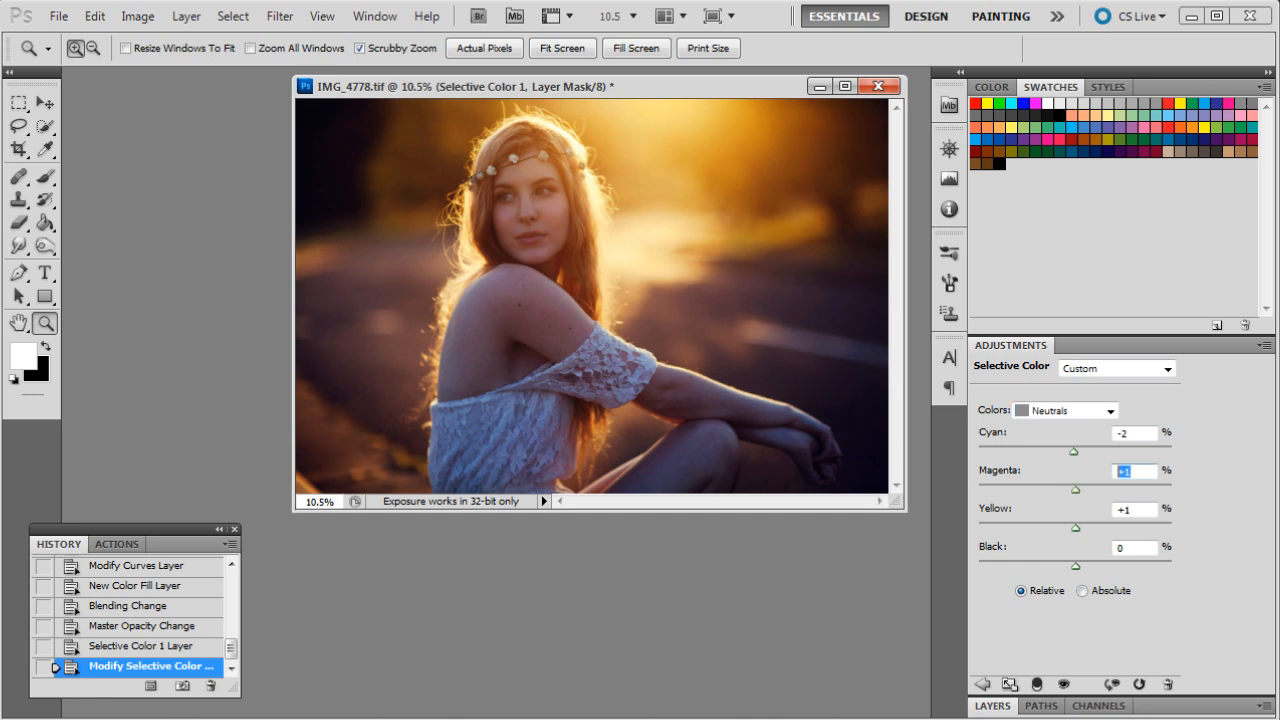
pyautogui.write('0')
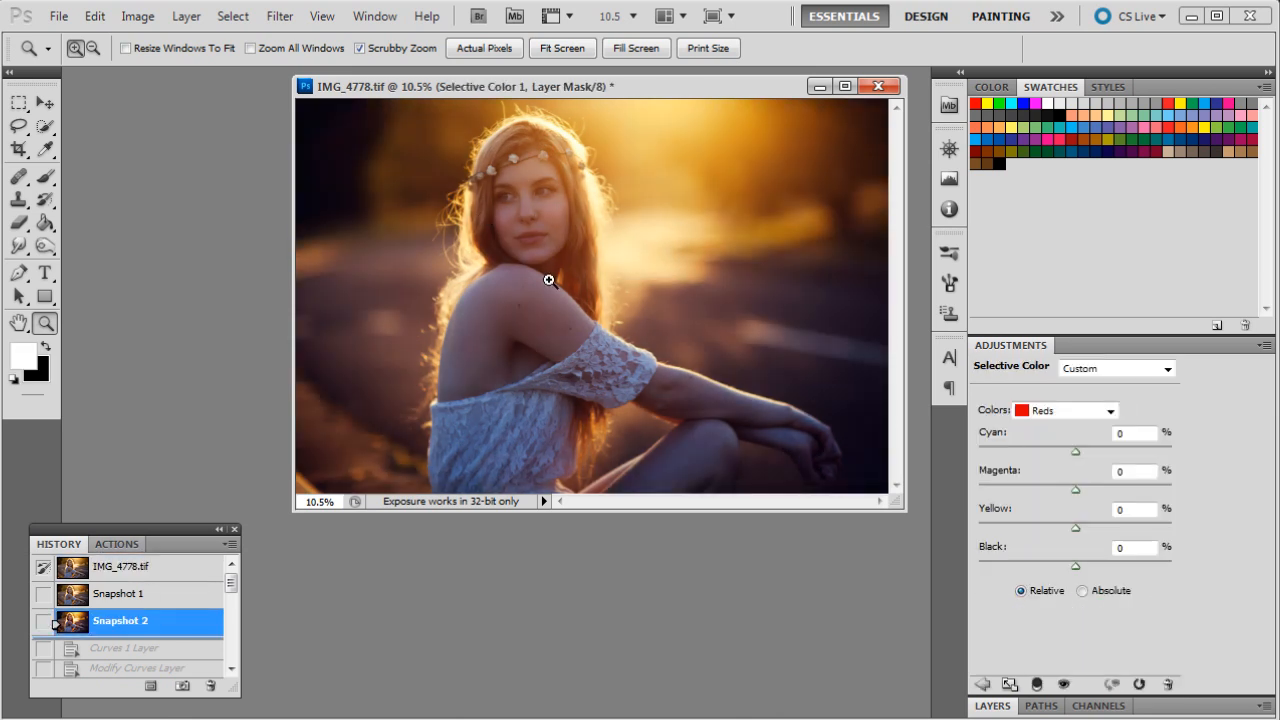
pyautogui.moveTo(165, 575)
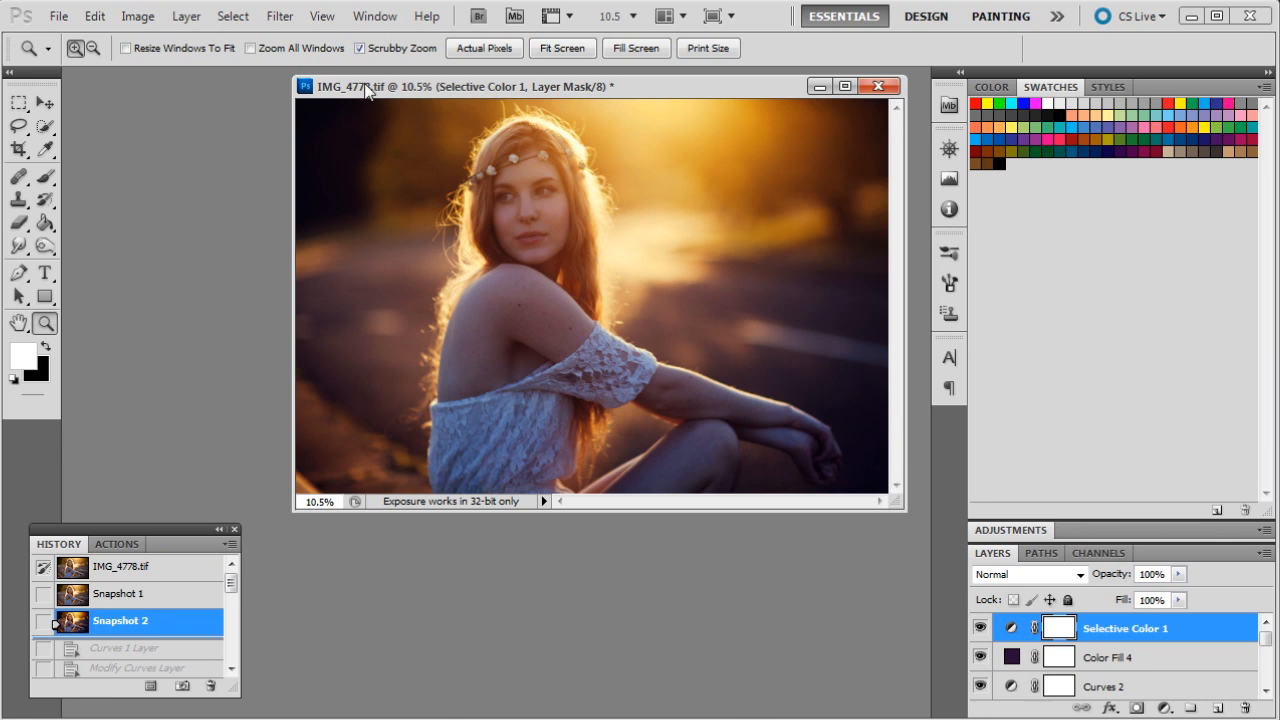
pyautogui.moveTo(186, 16)
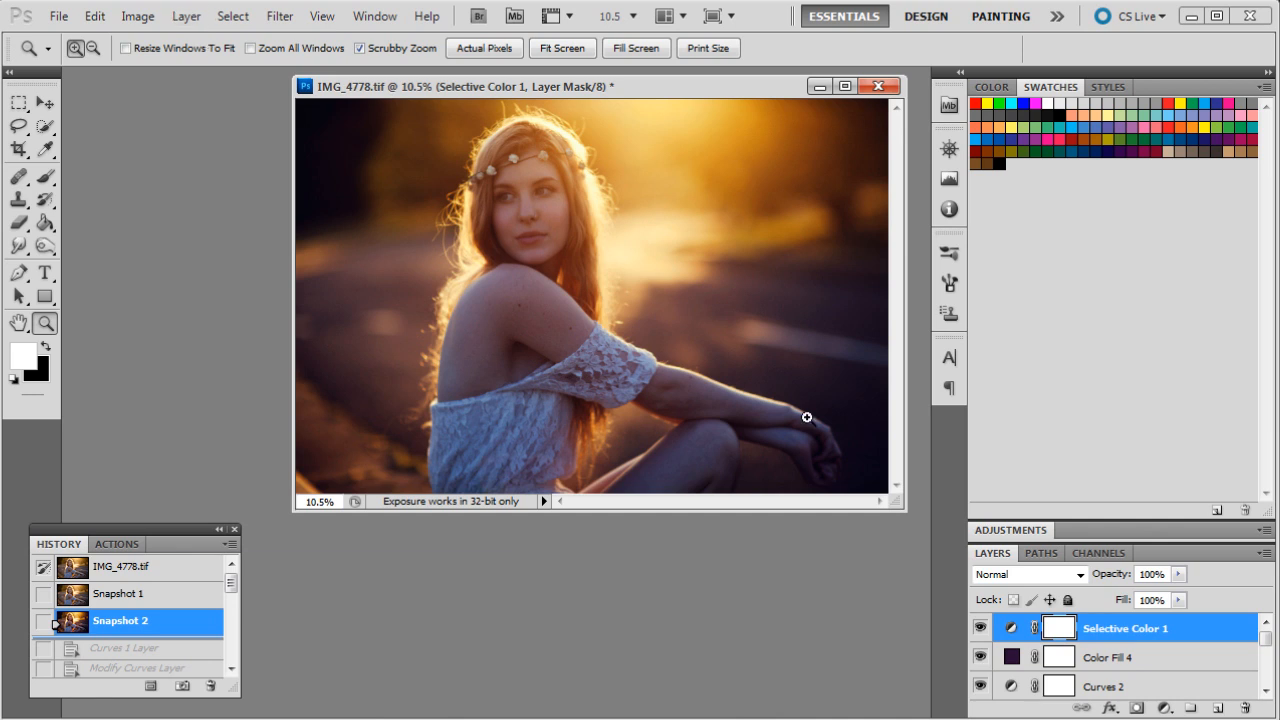
# - Open the Layer menu with the toned portrait kept as a snapshot
pyautogui.click(185, 16)
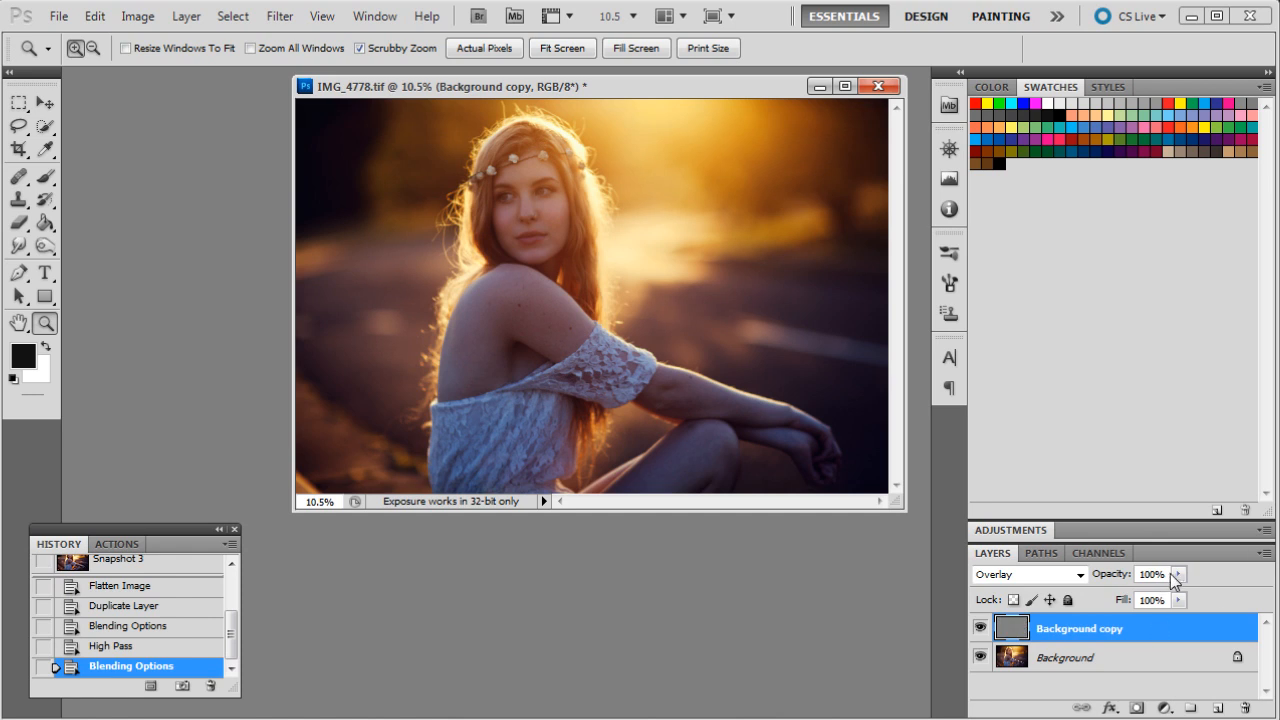
# - Set the High Pass Overlay copy to 25% opacity, then flatten the image
pyautogui.moveTo(1175, 574); pyautogui.dragTo(1100, 599)
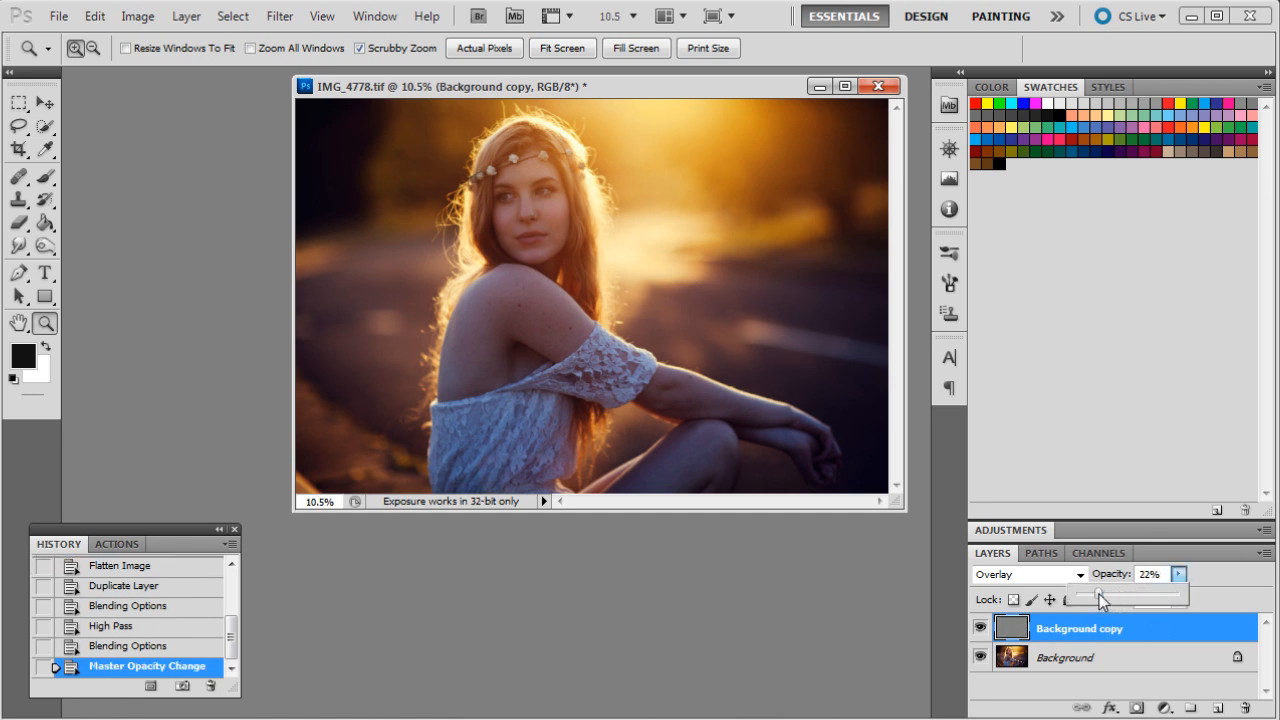
pyautogui.moveTo(1110, 595); pyautogui.dragTo(1095, 595)
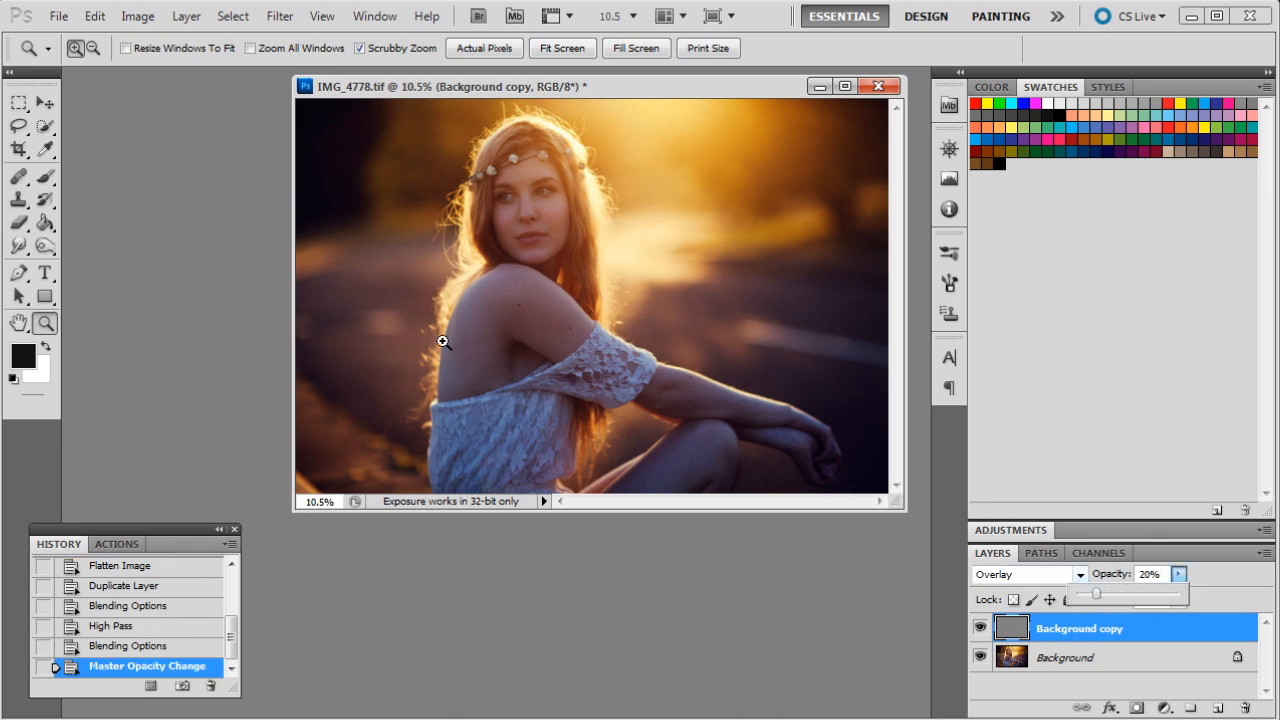
pyautogui.moveTo(616, 221)
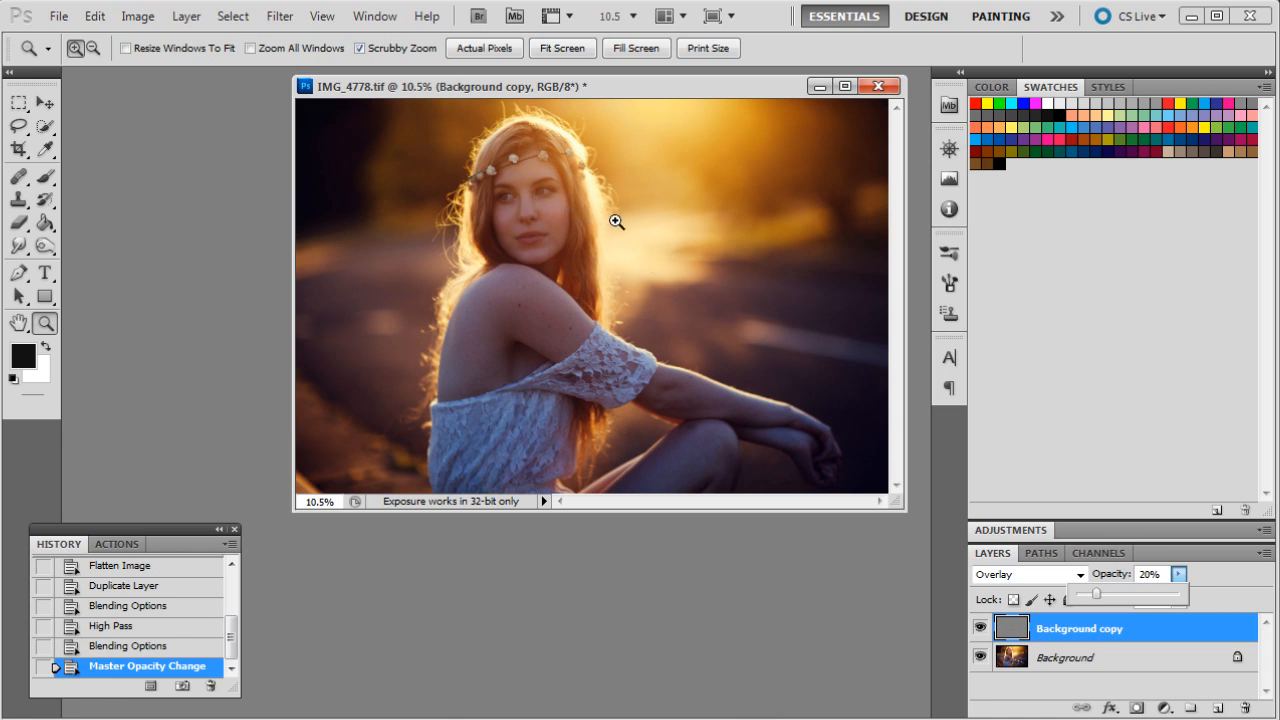
pyautogui.moveTo(641, 205)
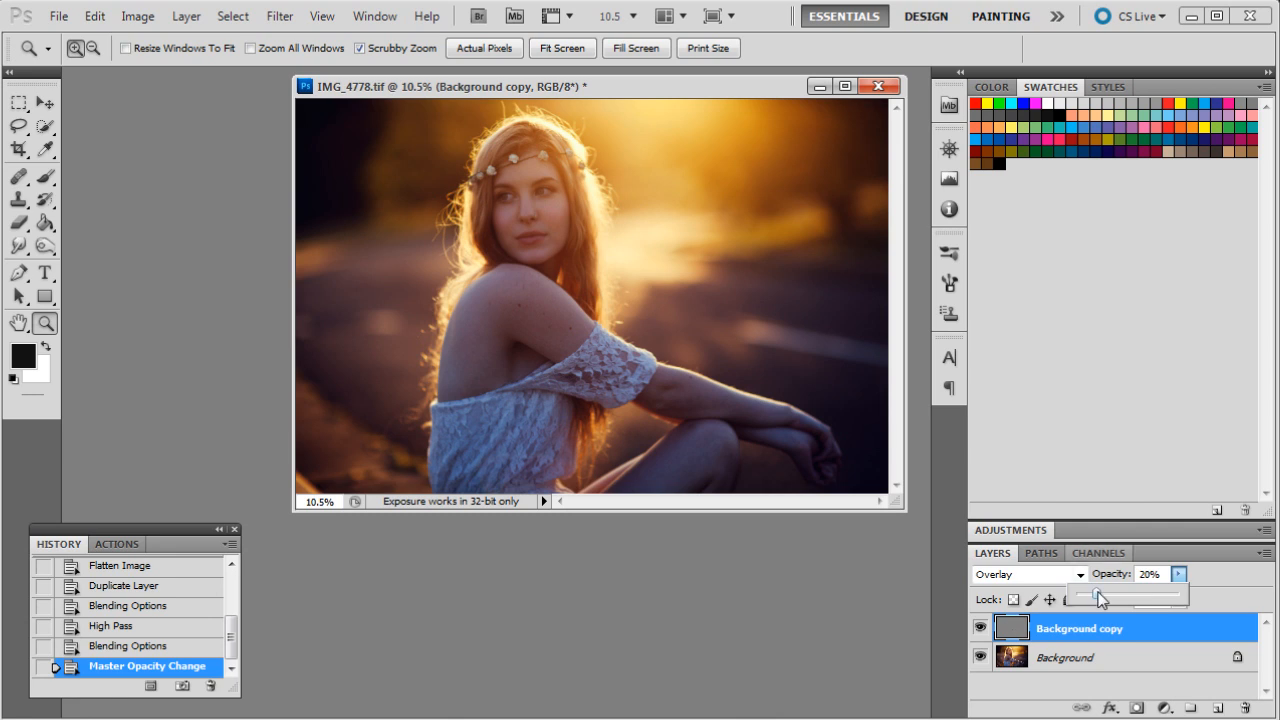
pyautogui.moveTo(1100, 595); pyautogui.dragTo(1103, 595)
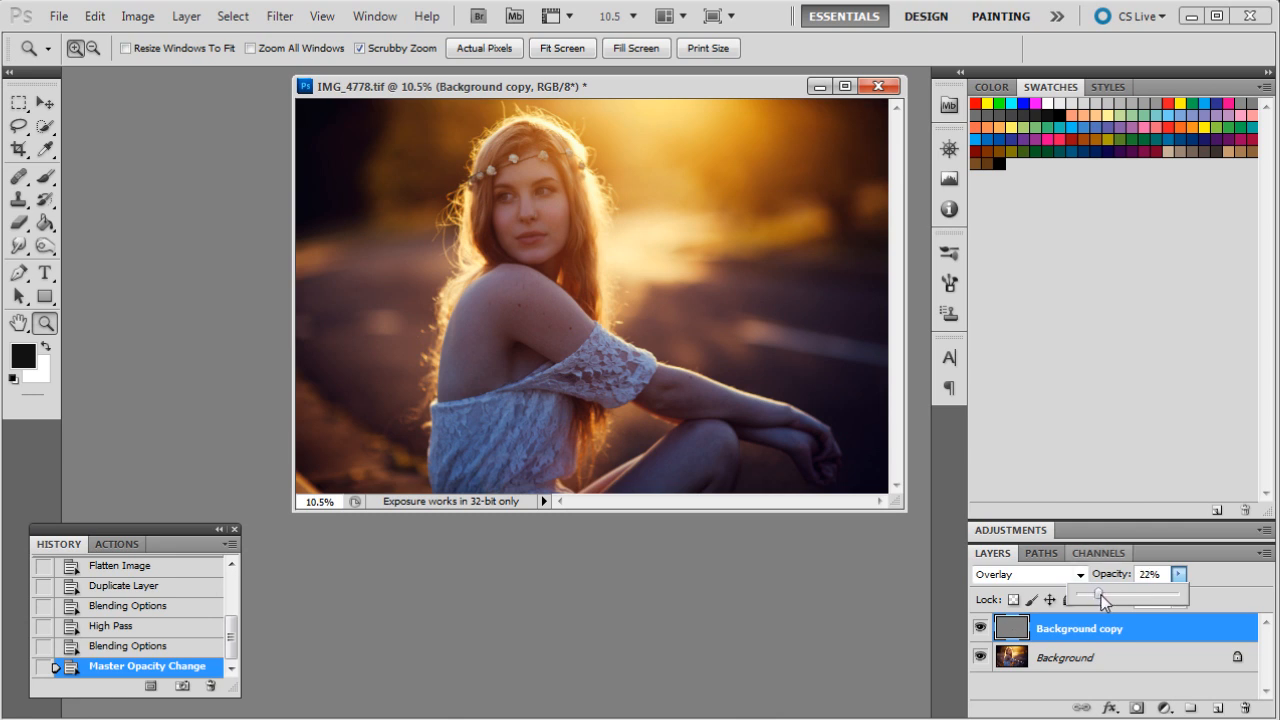
pyautogui.moveTo(1100, 597); pyautogui.dragTo(1113, 597)
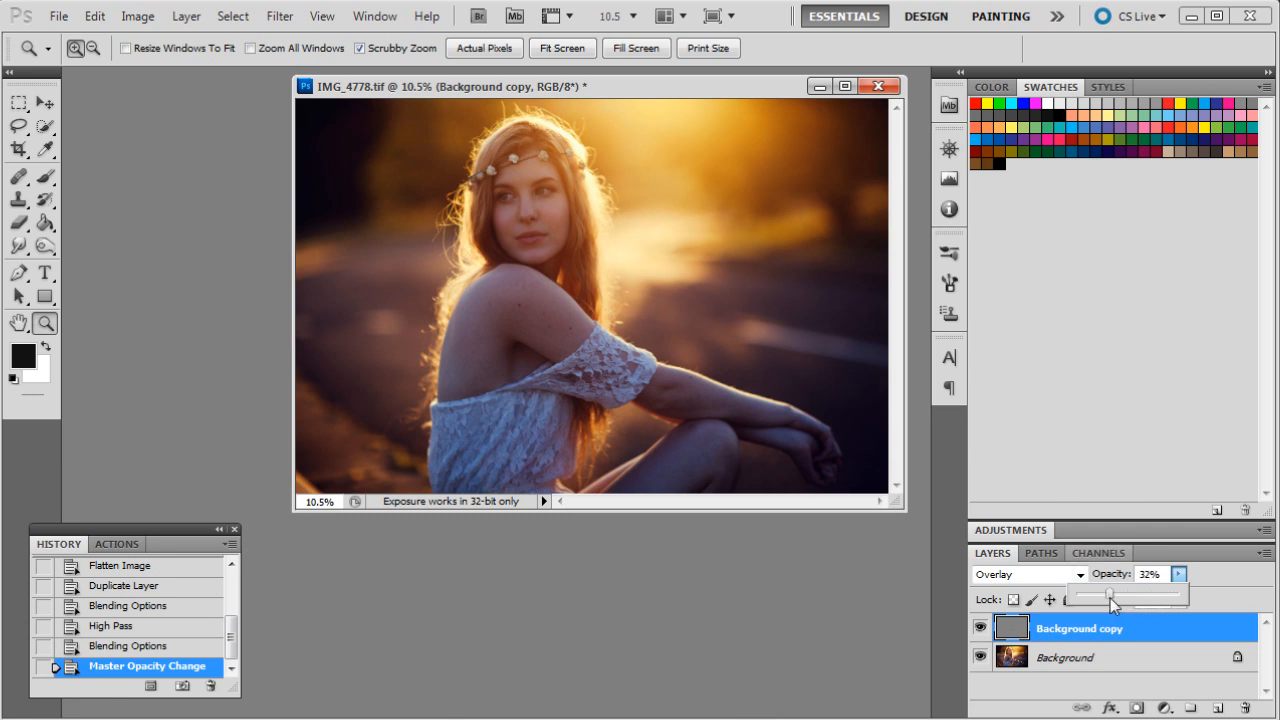
pyautogui.moveTo(1115, 597); pyautogui.dragTo(1100, 597)
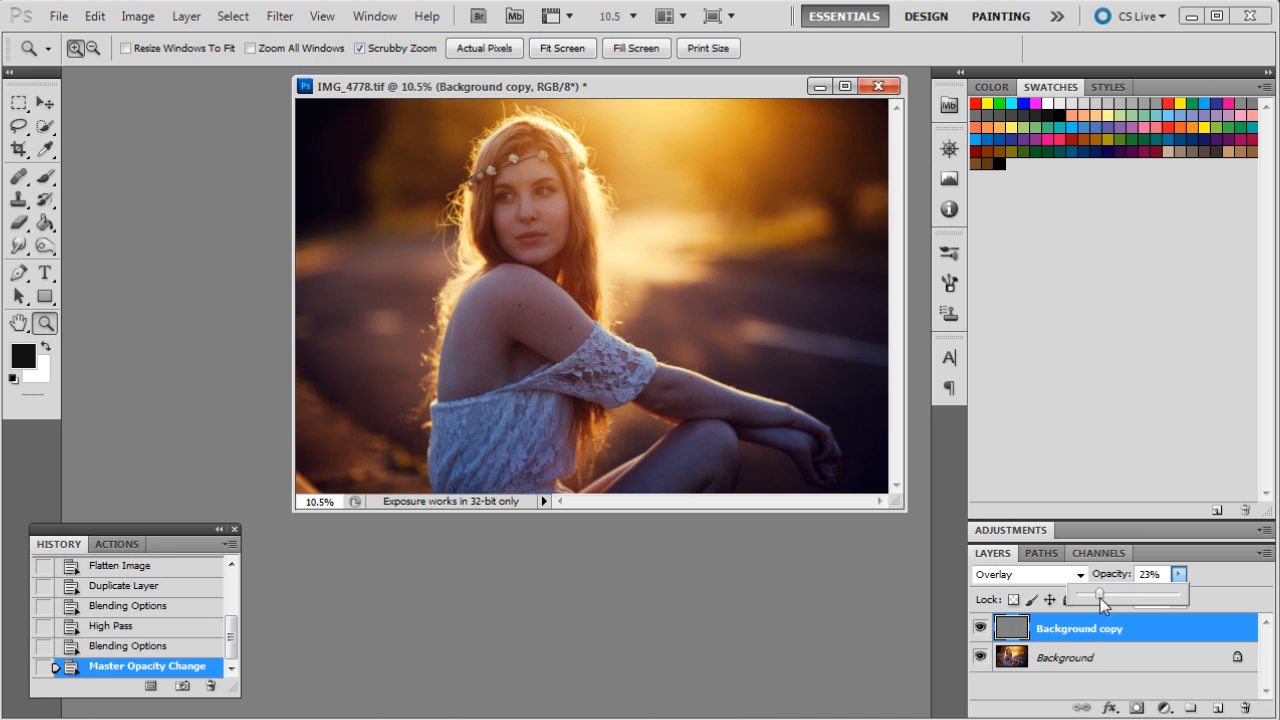
pyautogui.moveTo(1100, 595); pyautogui.dragTo(1105, 595)
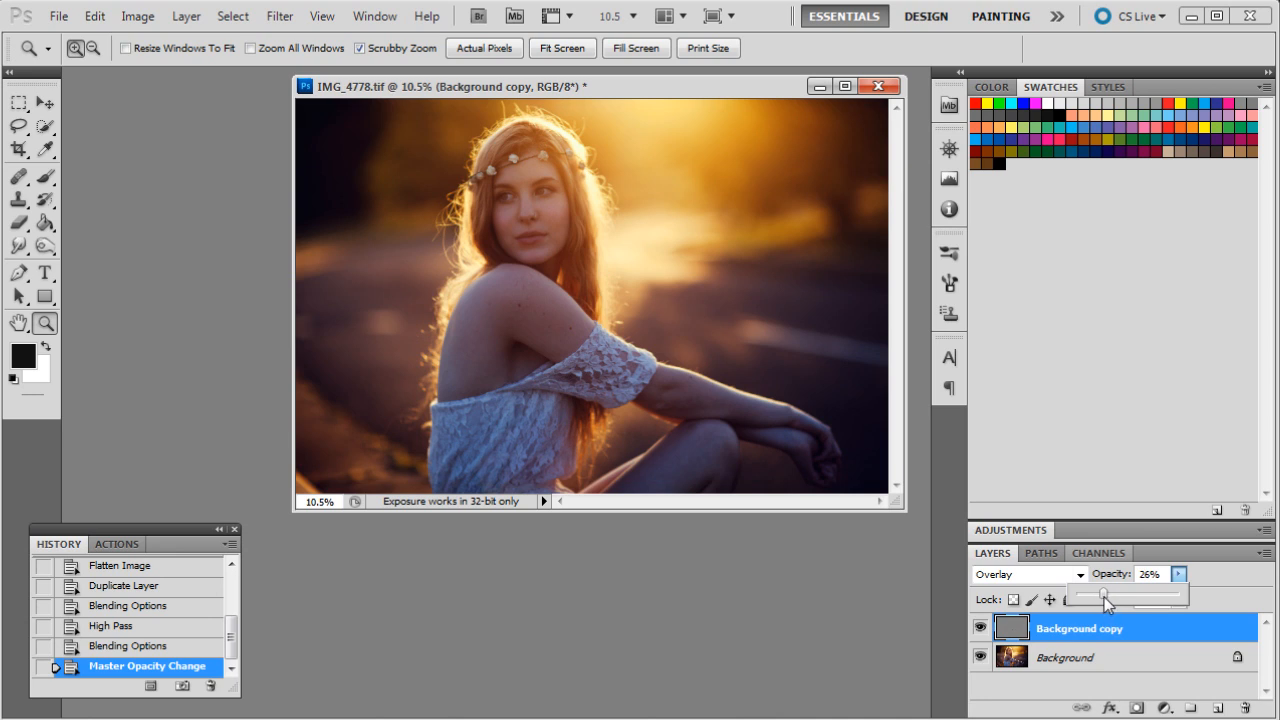
pyautogui.moveTo(1108, 597); pyautogui.dragTo(1101, 597)
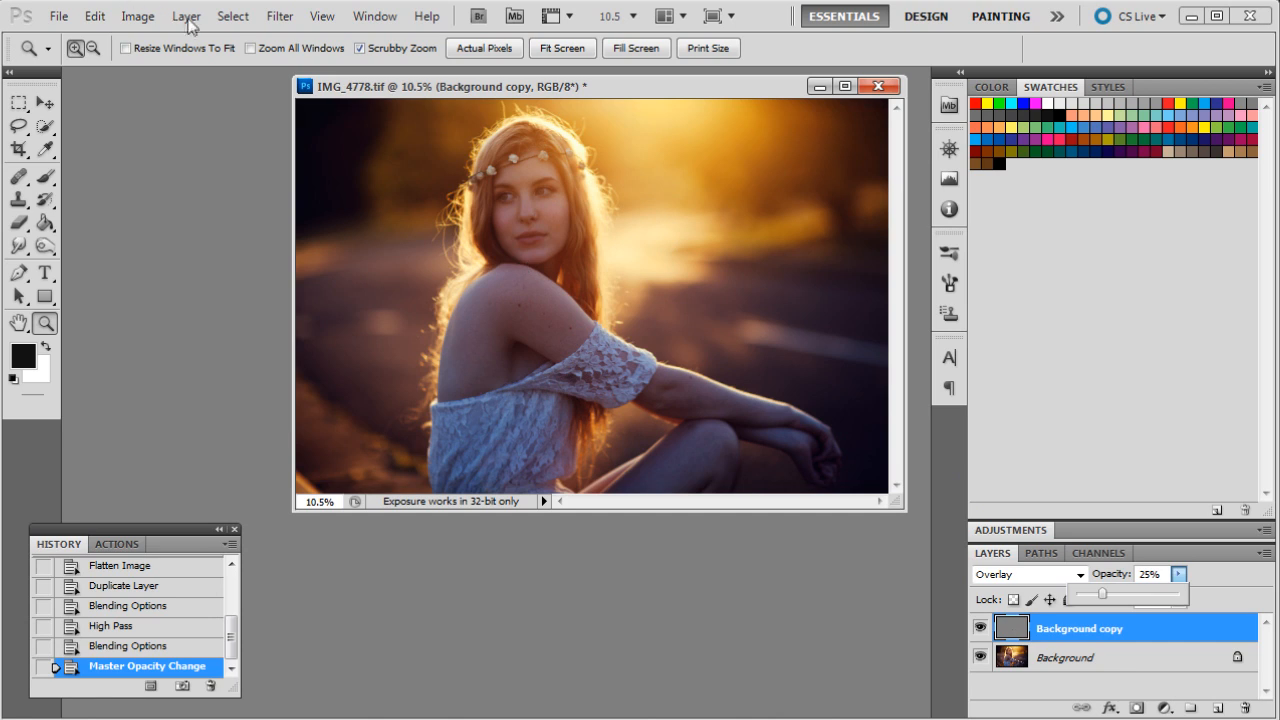
pyautogui.click(186, 16)
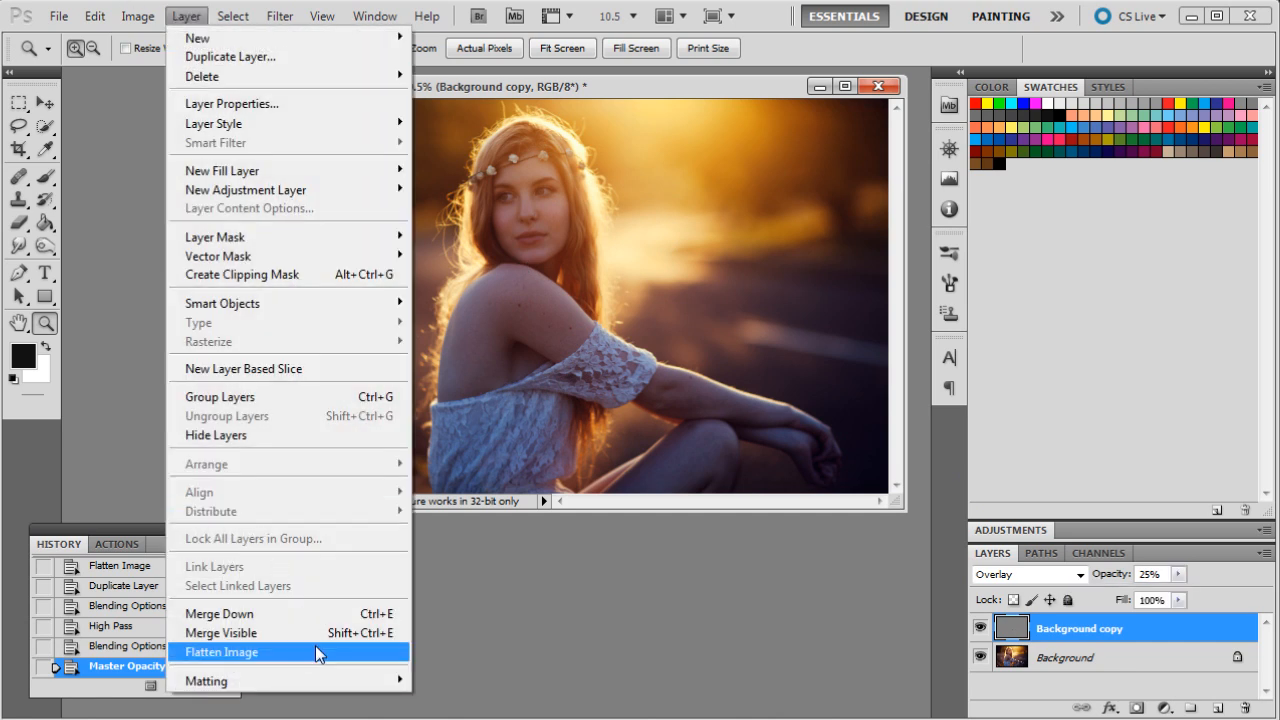
pyautogui.click(221, 652)
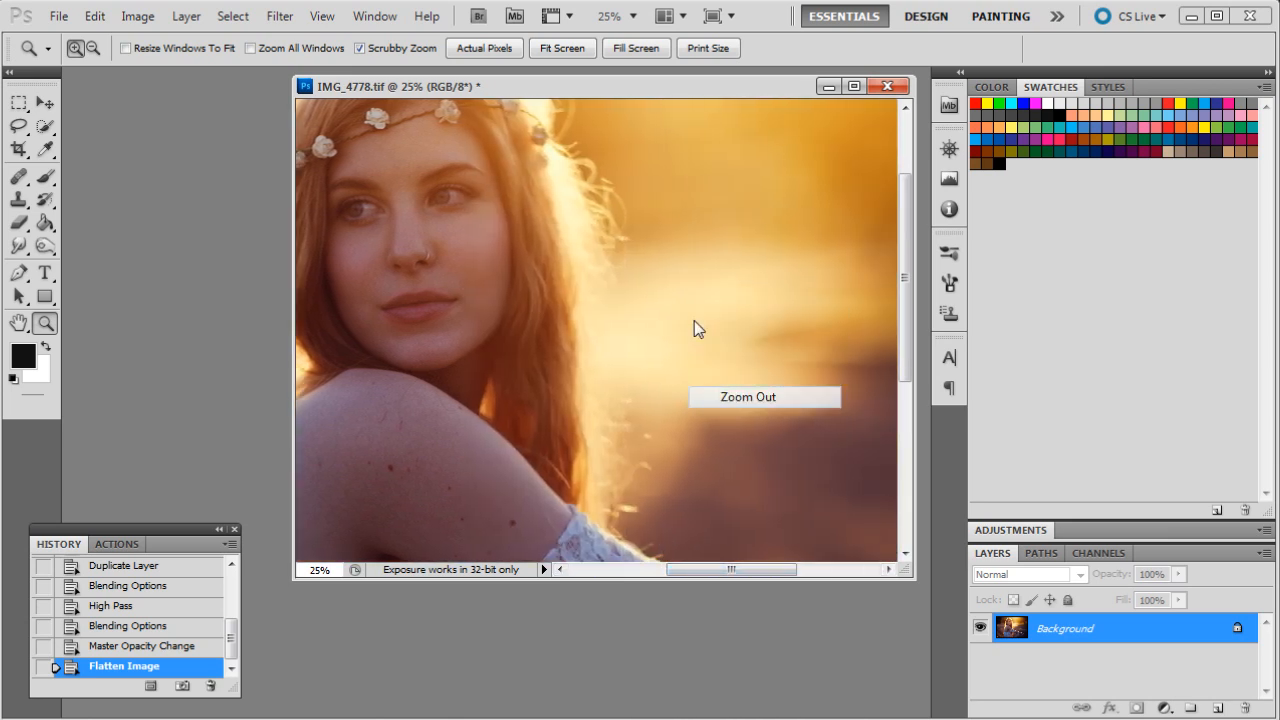
# - Zoom out to the whole photo and select Snapshot 5 in the History panel
pyautogui.click(748, 400)
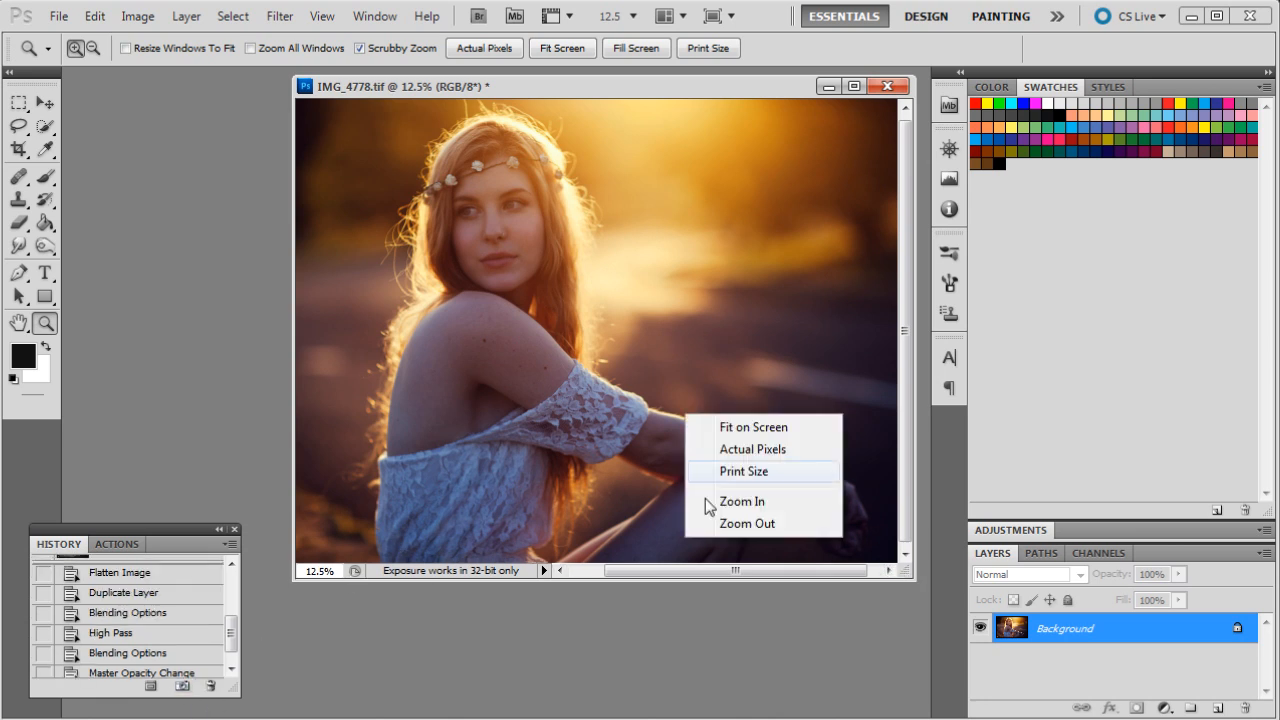
pyautogui.click(747, 523)
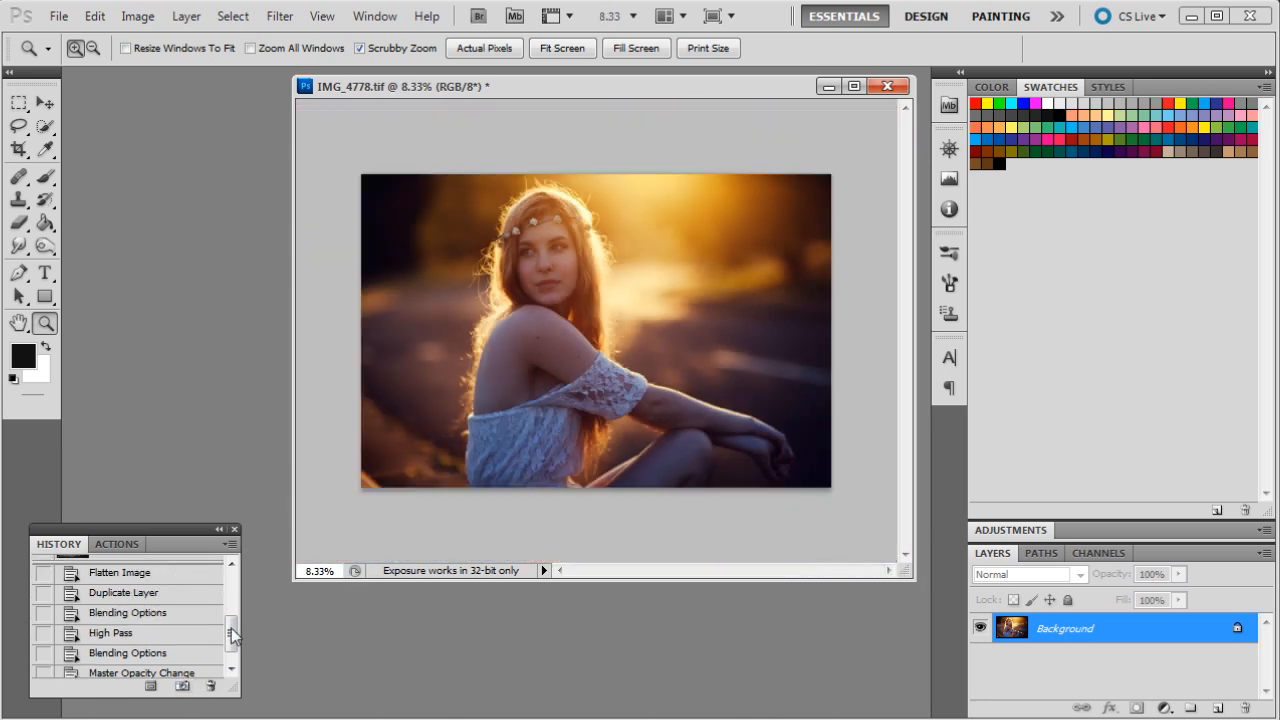
pyautogui.click(120, 567)
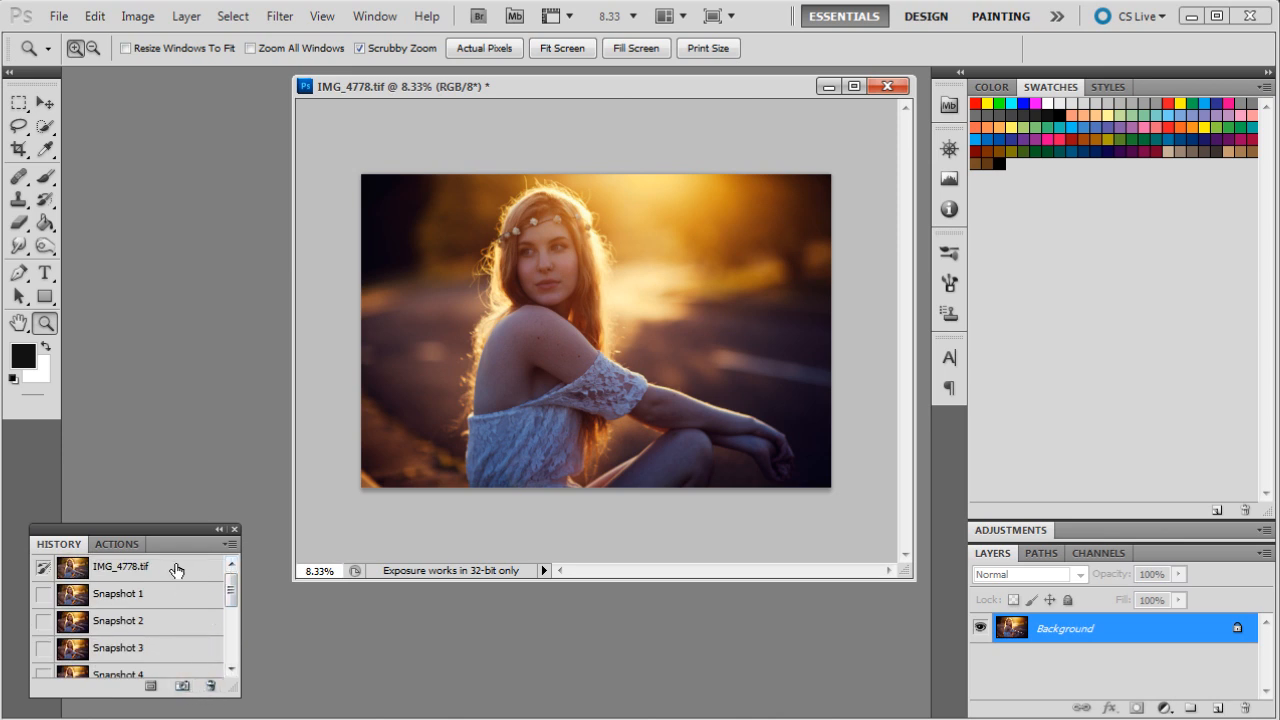
pyautogui.click(120, 620)
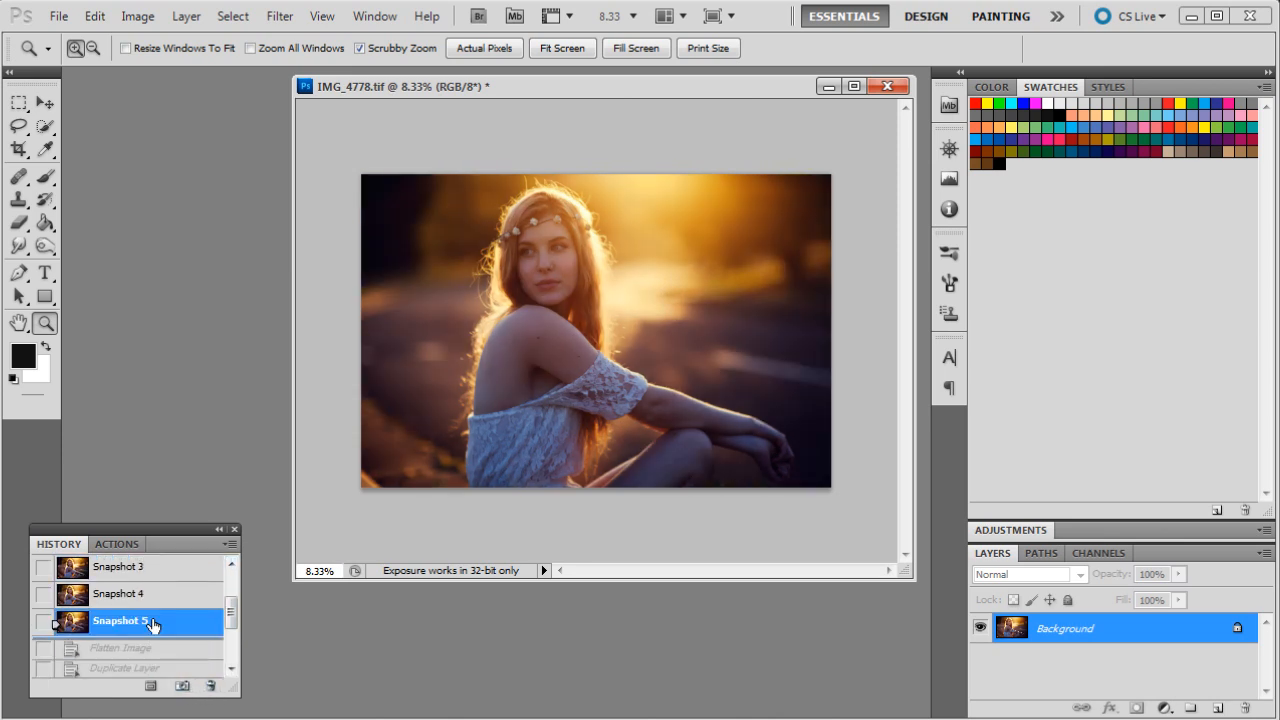
pyautogui.click(128, 566)
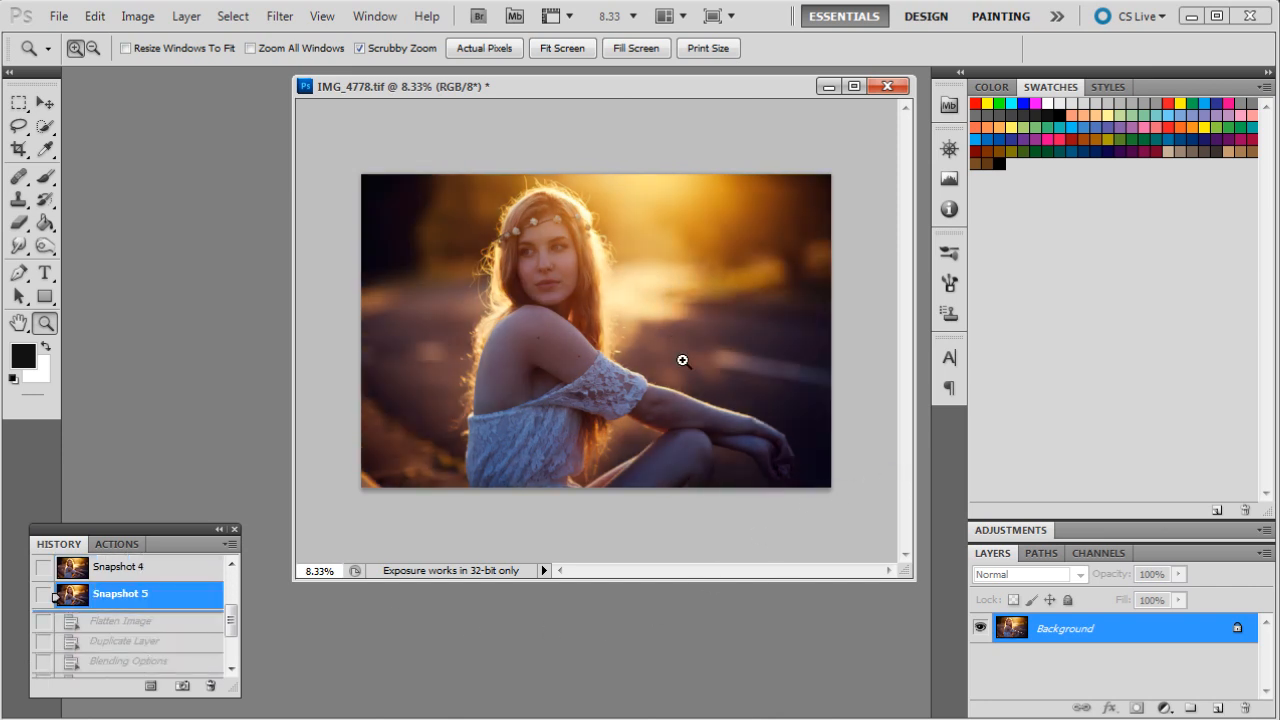
pyautogui.moveTo(638, 517)
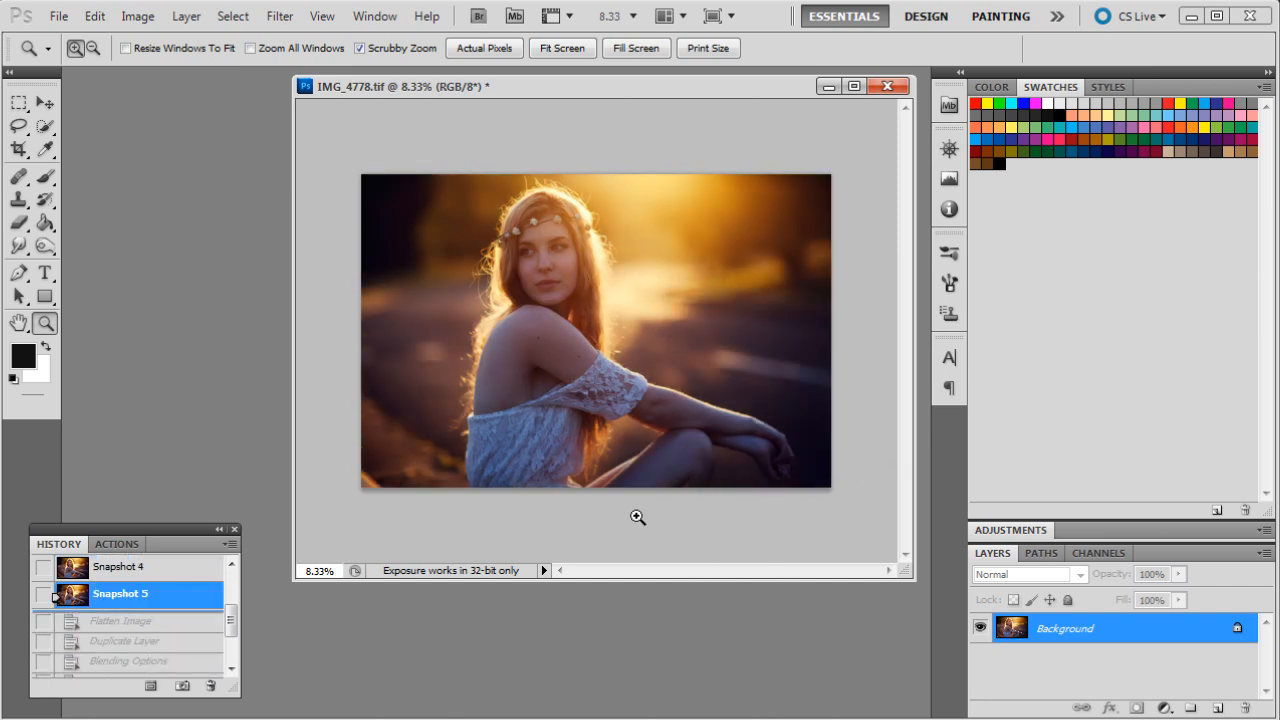